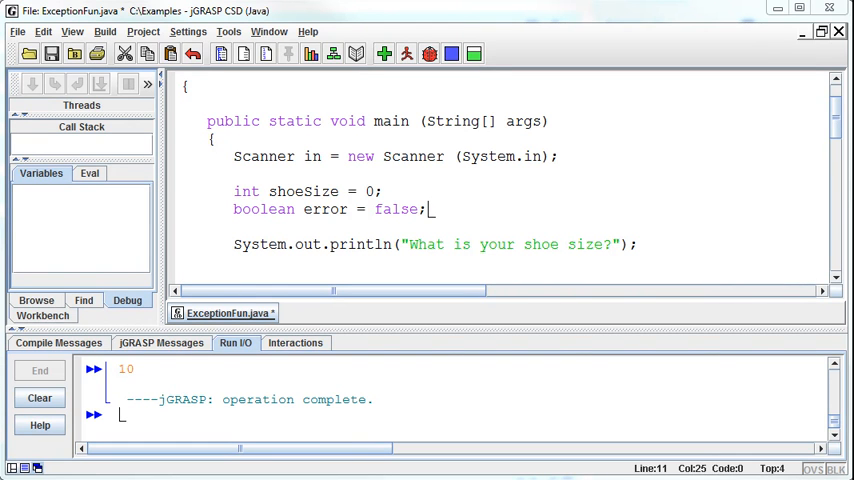
{"action": "mouse_move", "coordinate": [578, 232]}
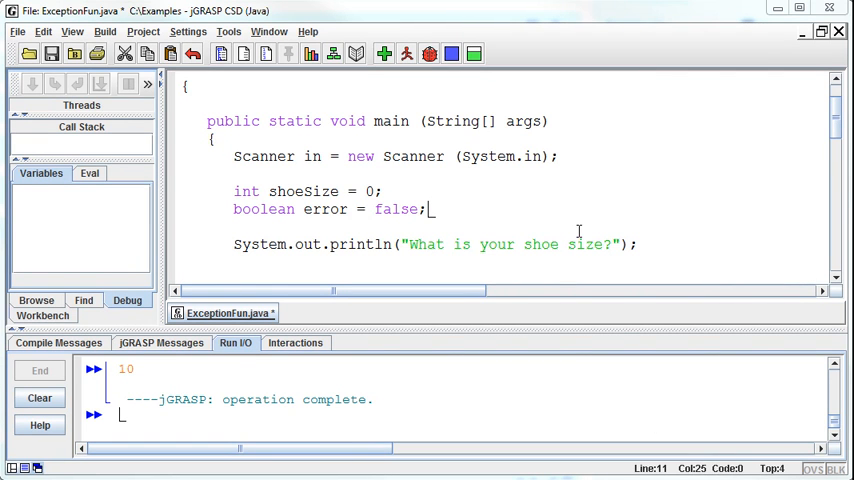
- Scroll through ExceptionFun.java to review the shoe-size program's main method
{"action": "scroll", "scroll_direction": "down", "scroll_amount": 3}
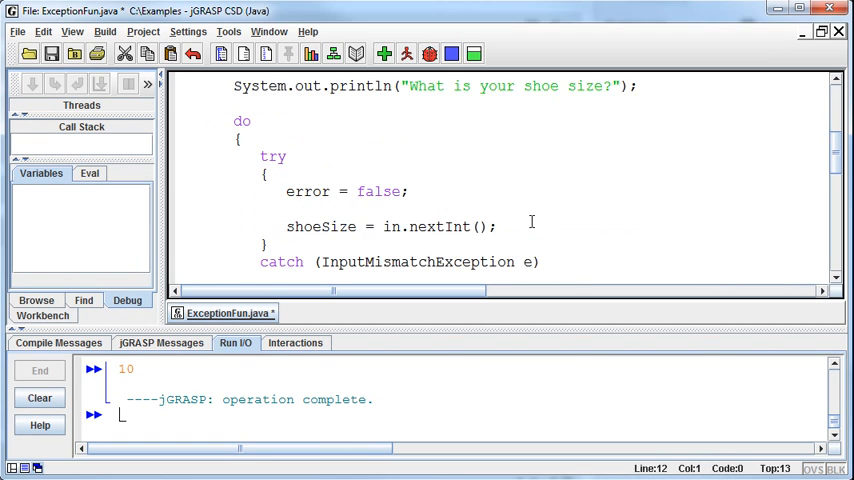
{"action": "scroll", "scroll_direction": "down", "scroll_amount": 3}
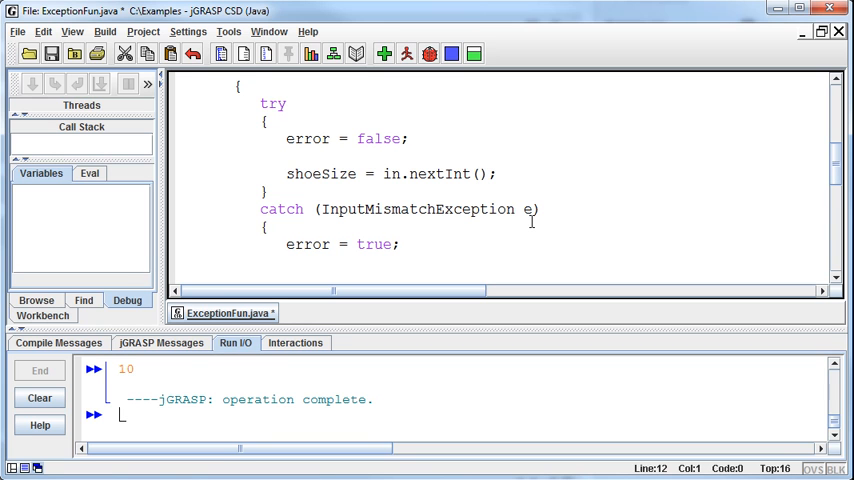
{"action": "mouse_move", "coordinate": [548, 252]}
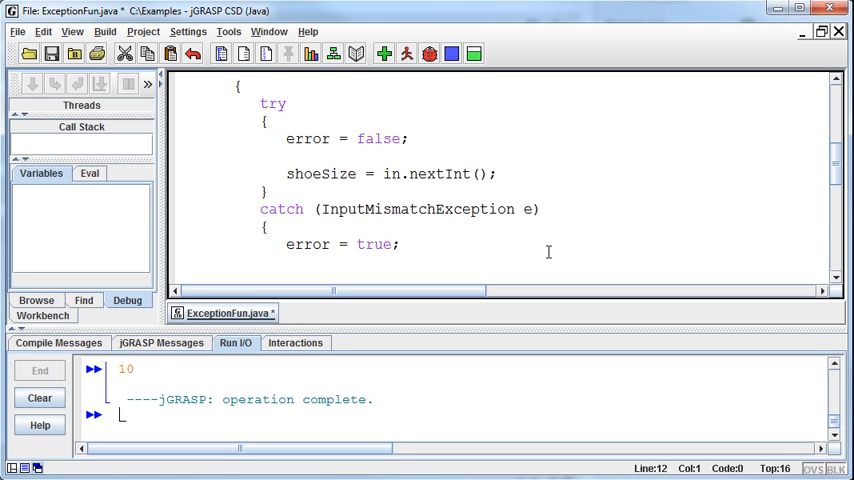
{"action": "scroll", "scroll_direction": "up", "scroll_amount": 3}
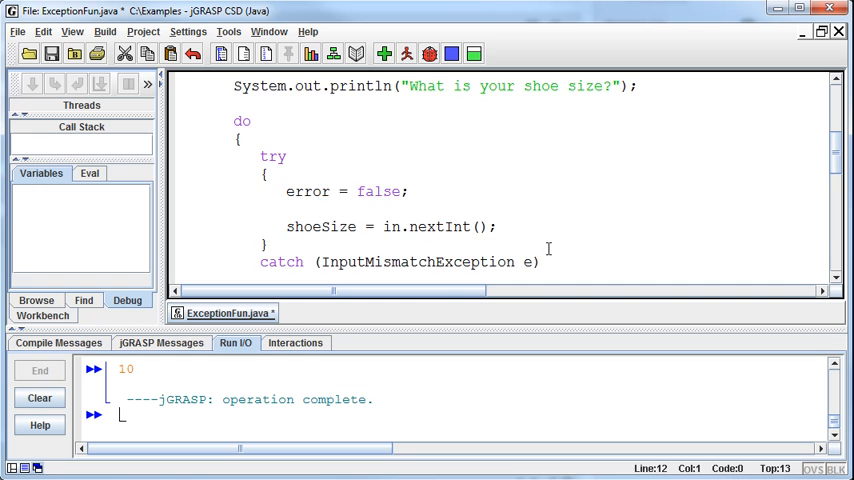
{"action": "scroll", "scroll_direction": "up", "scroll_amount": 3}
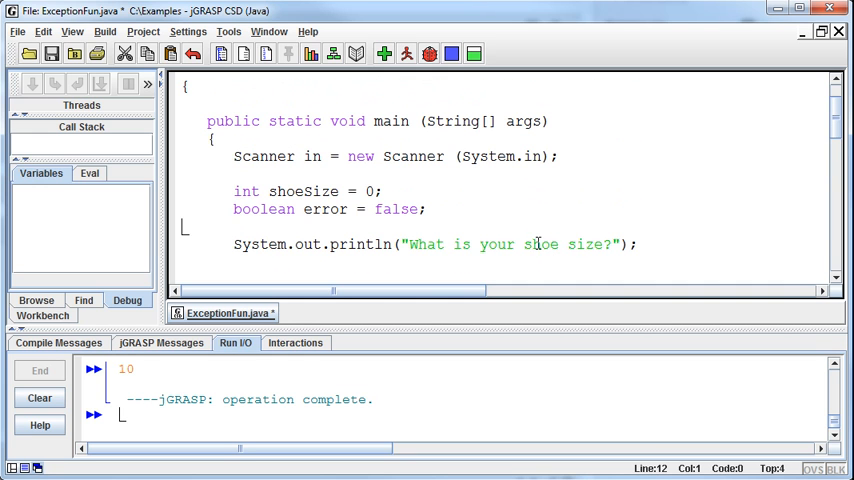
{"action": "scroll", "scroll_direction": "down", "scroll_amount": 3}
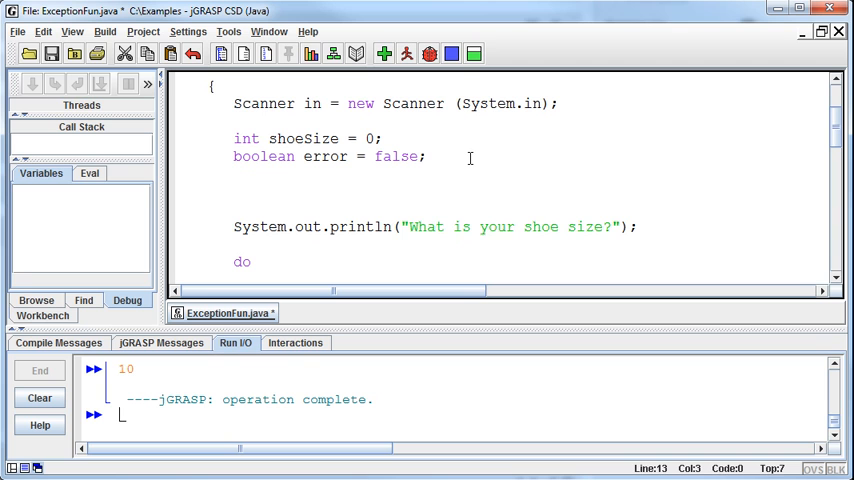
- Declare String[] placesMyOfficeIsHotterThan = new String[5]; in main
{"action": "type", "text": "S"}
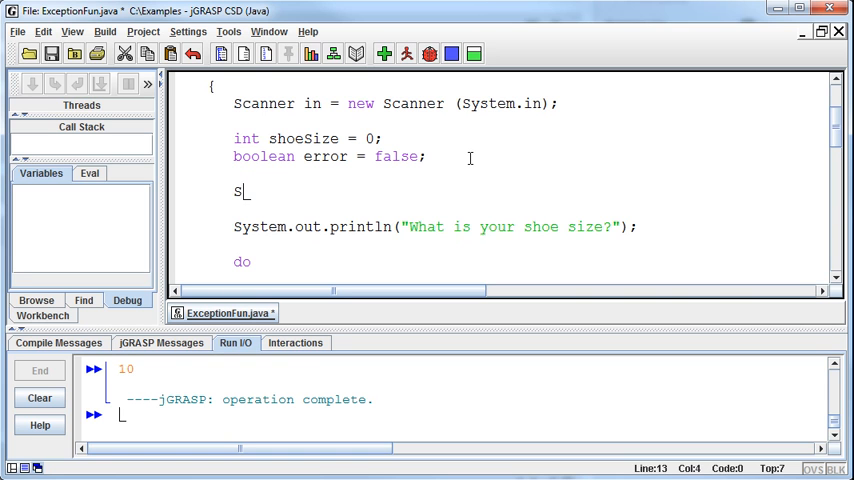
{"action": "type", "text": "tri"}
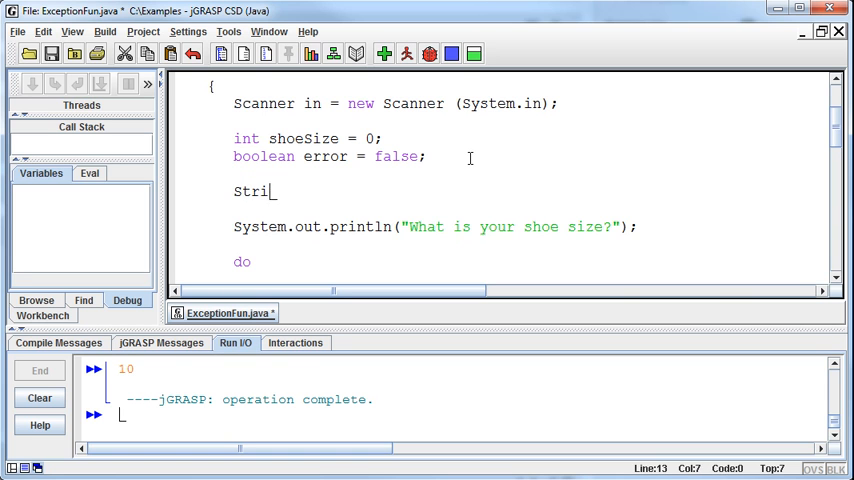
{"action": "type", "text": "ng[]"}
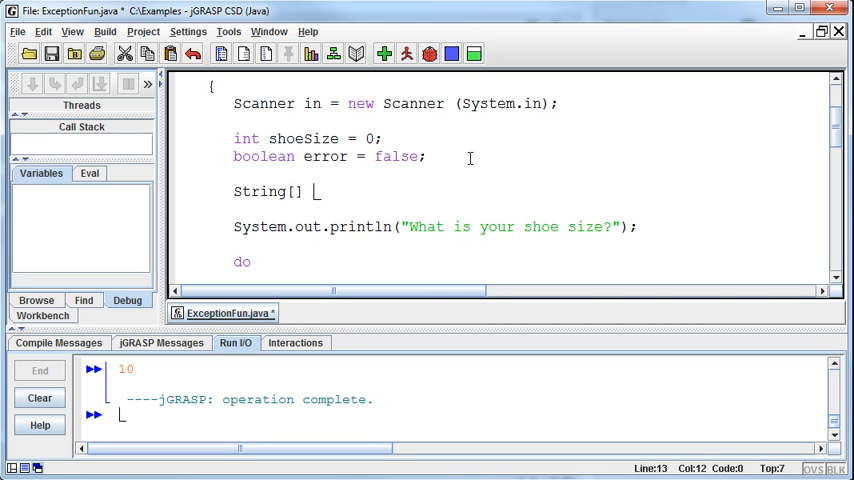
{"action": "type", "text": "pla"}
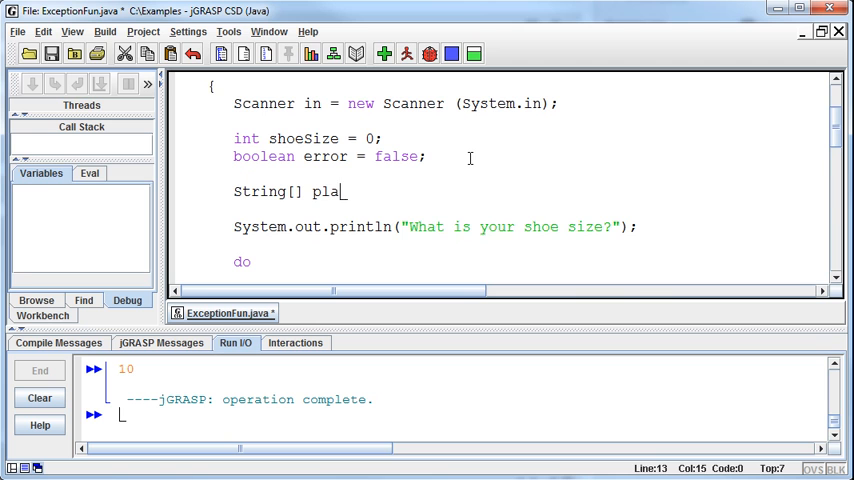
{"action": "type", "text": "cesMy"}
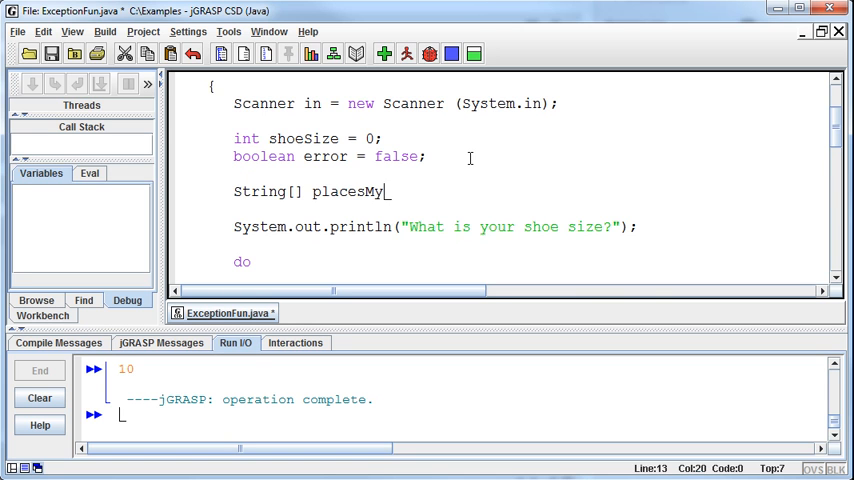
{"action": "type", "text": "OfficeIsHotte"}
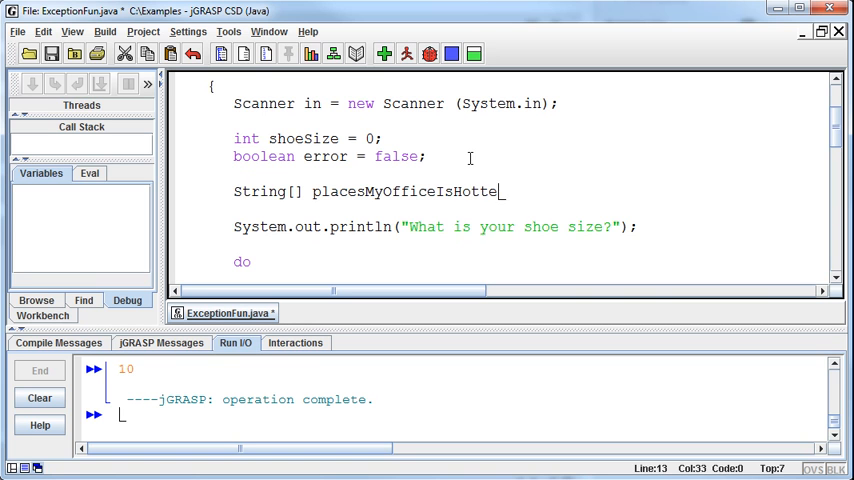
{"action": "type", "text": "rTahn"}
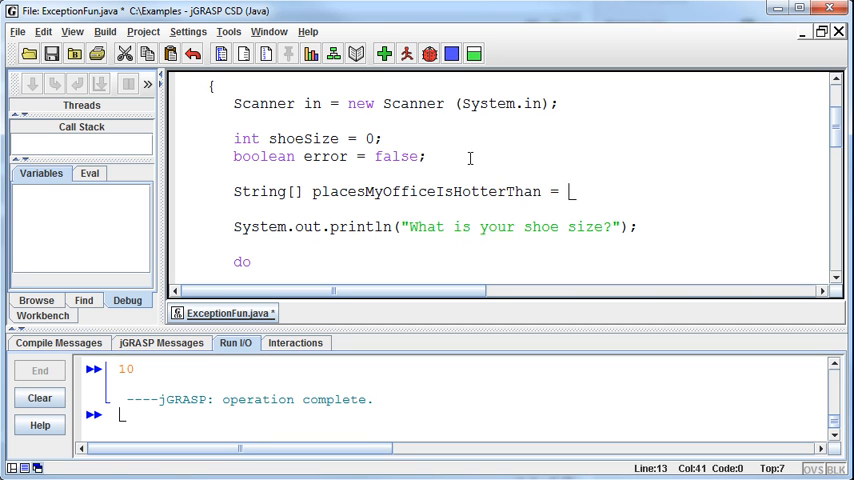
{"action": "type", "text": "STr"}
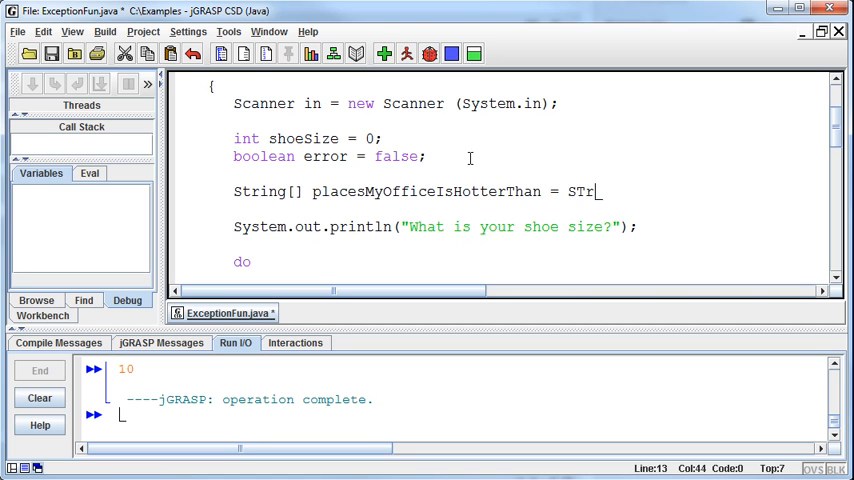
{"action": "type", "text": "new String"}
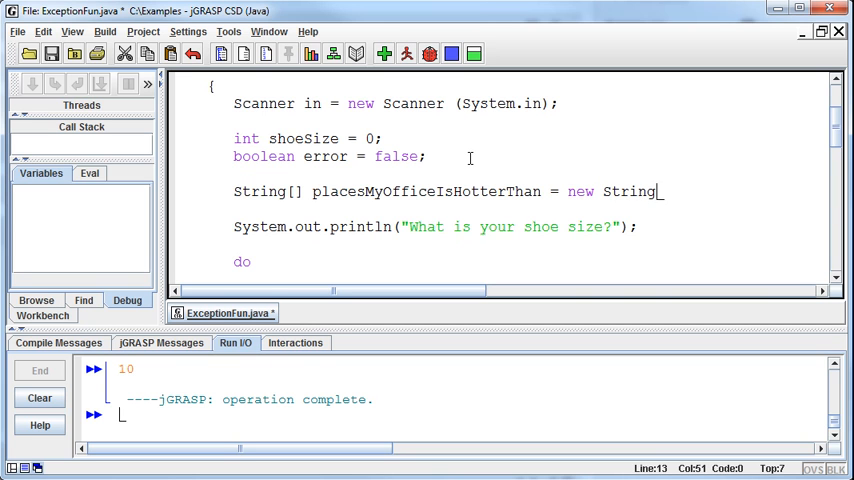
{"action": "type", "text": "["}
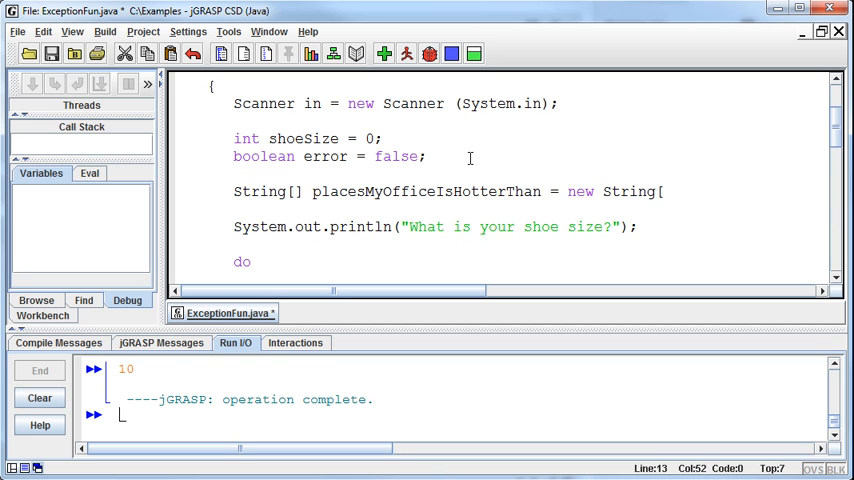
{"action": "type", "text": "5]"}
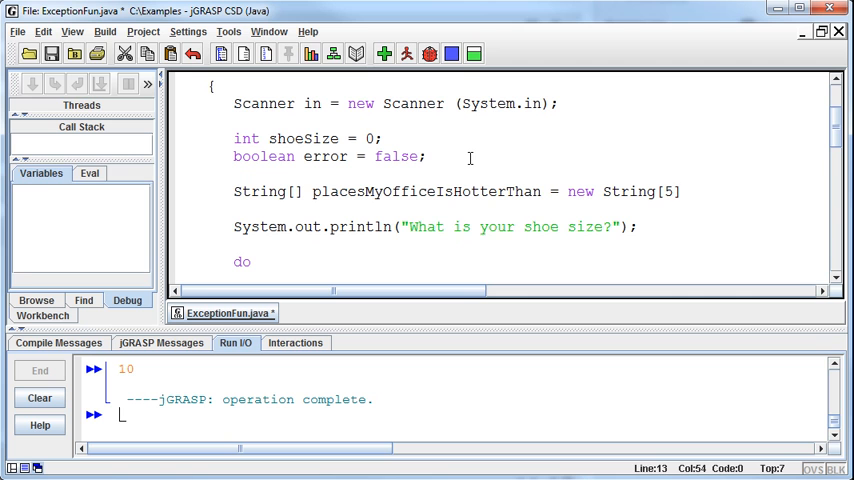
{"action": "type", "text": ";"}
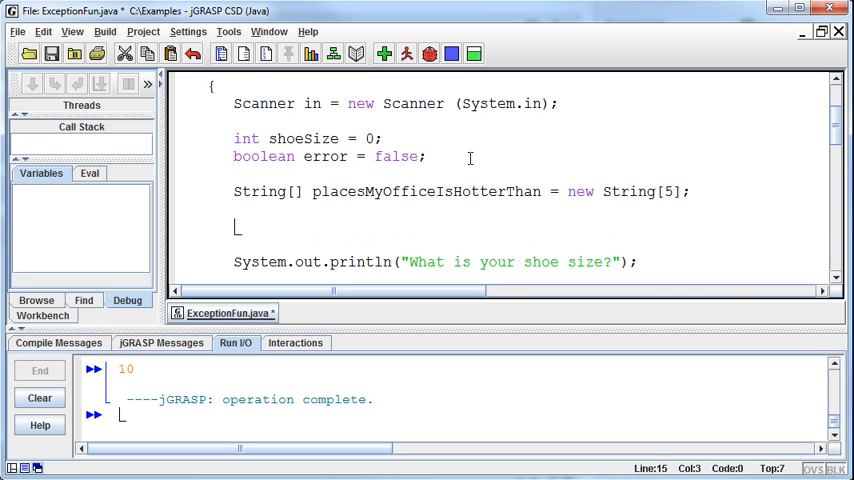
- Assign placesMyOfficeIsHotterThan[0] = "Molten Lava";
{"action": "type", "text": "p"}
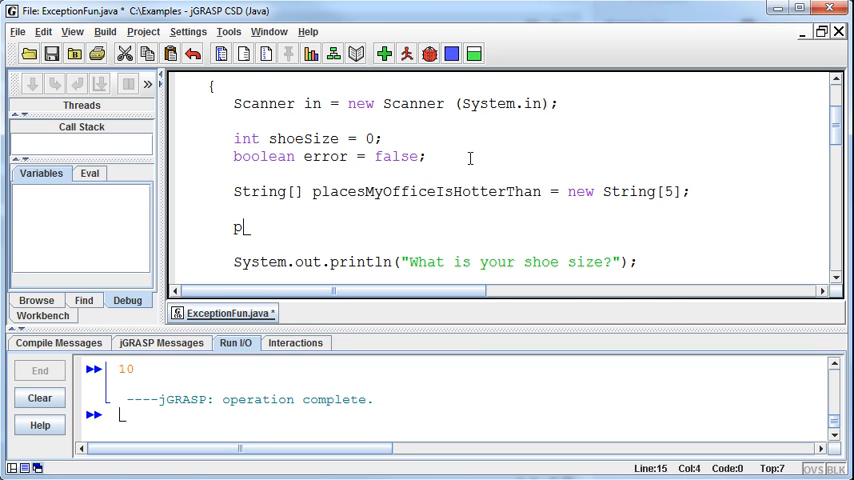
{"action": "type", "text": "lacesMyO"}
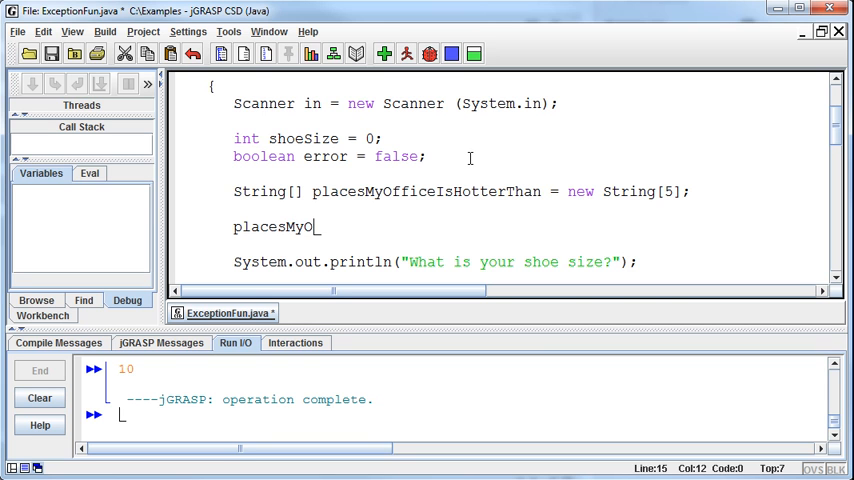
{"action": "type", "text": "fficeIsHotterThan"}
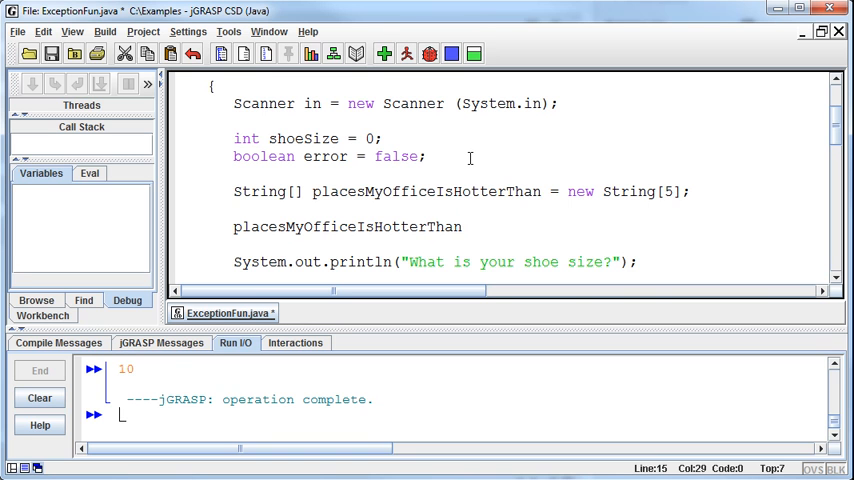
{"action": "type", "text": "["}
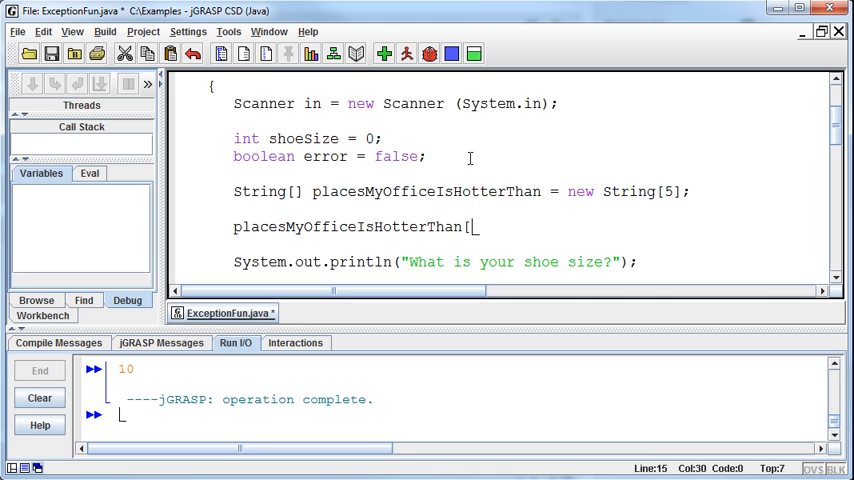
{"action": "type", "text": "0]"}
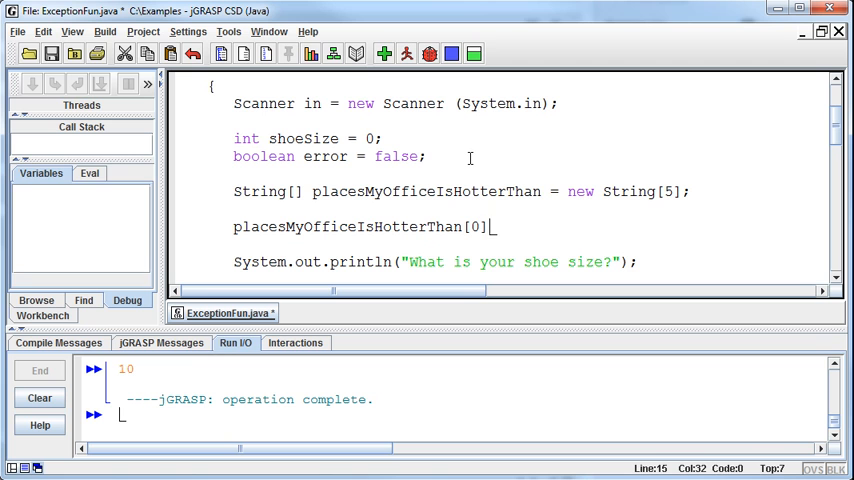
{"action": "type", "text": "="}
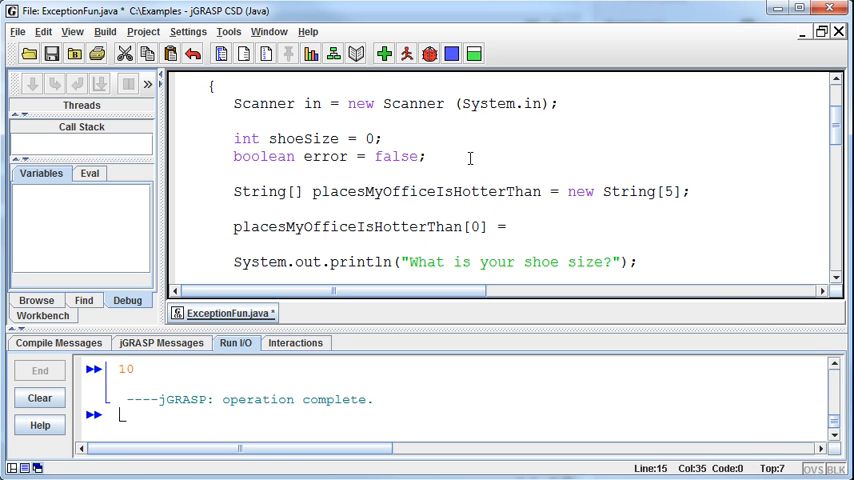
{"action": "type", "text": "\"Molten L"}
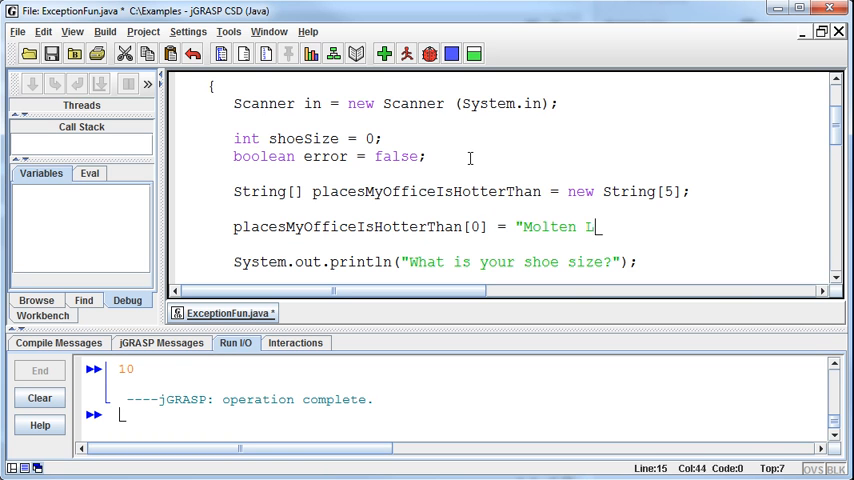
{"action": "type", "text": "ava\";"}
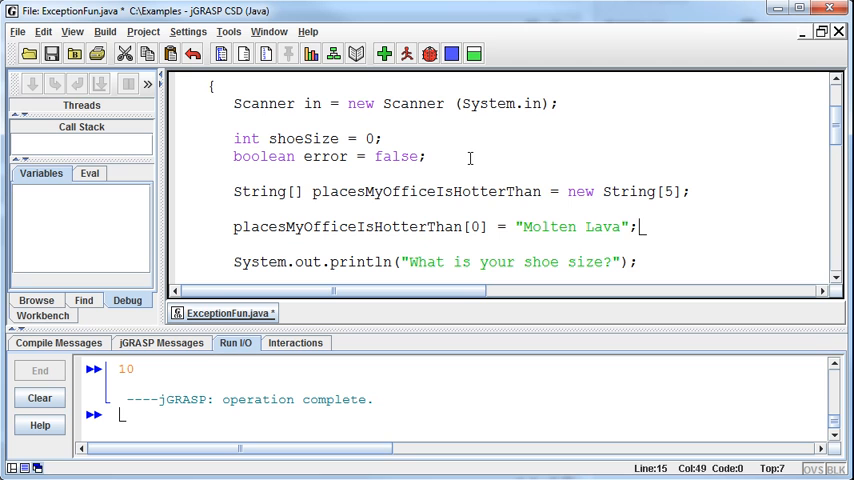
{"action": "mouse_move", "coordinate": [468, 192]}
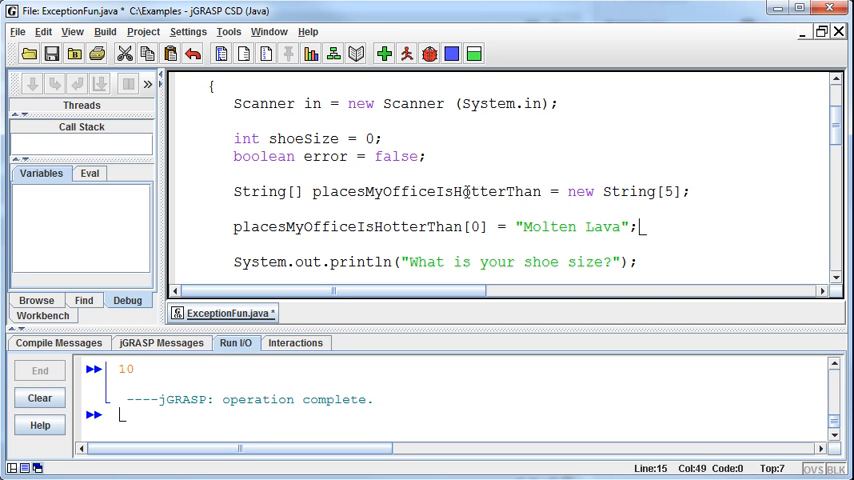
{"action": "mouse_move", "coordinate": [662, 226]}
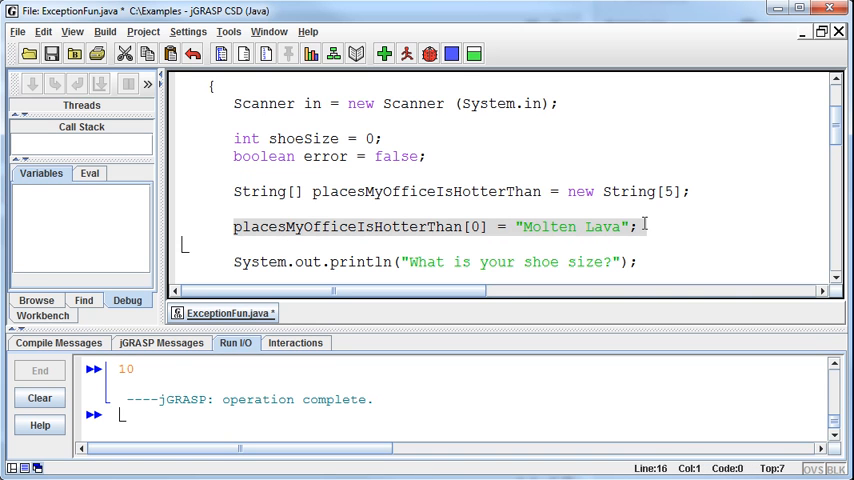
- Rewrite the array as an initializer list starting "Molten Lava", "The Sun", "Texas in July"
{"action": "left_click", "coordinate": [640, 226]}
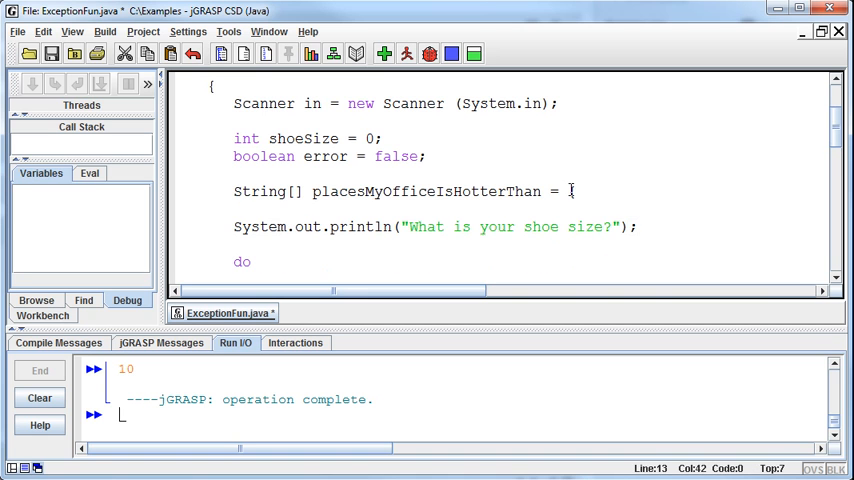
{"action": "type", "text": "\""}
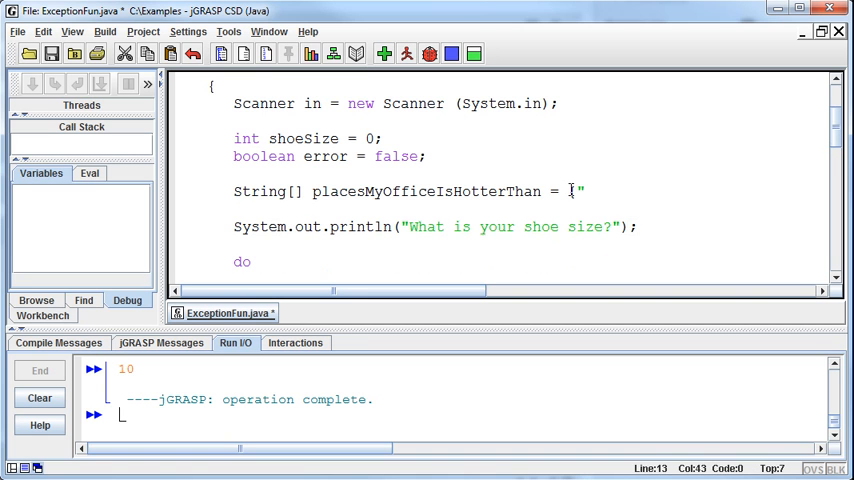
{"action": "type", "text": "{"}
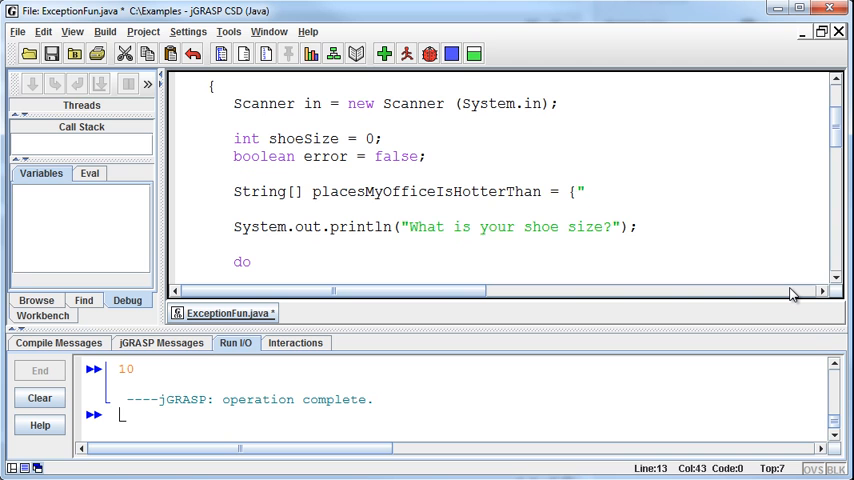
{"action": "type", "text": "Mo"}
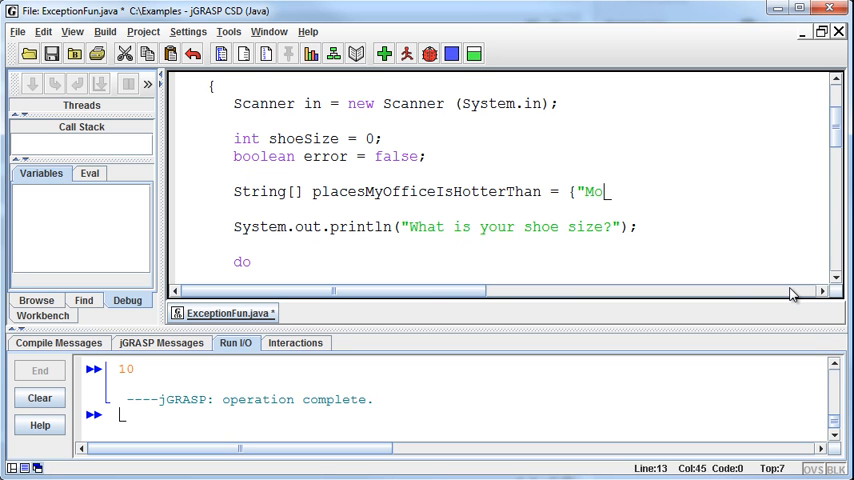
{"action": "type", "text": "lten Lav"}
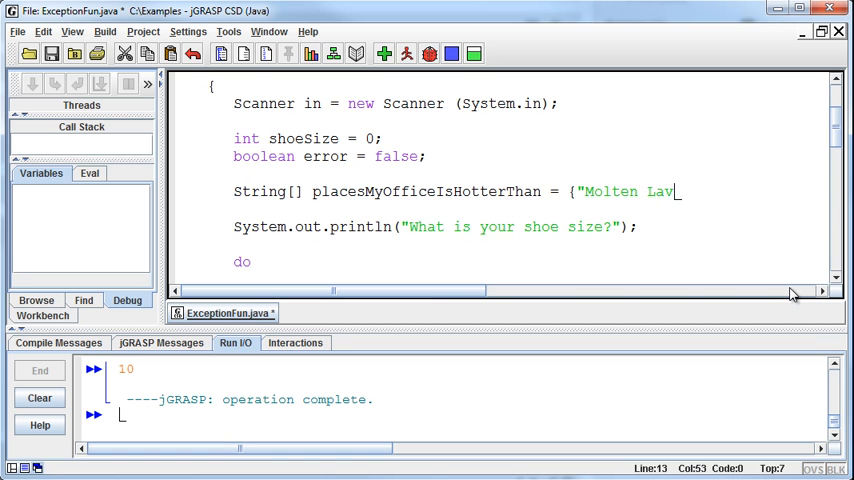
{"action": "type", "text": "a\","}
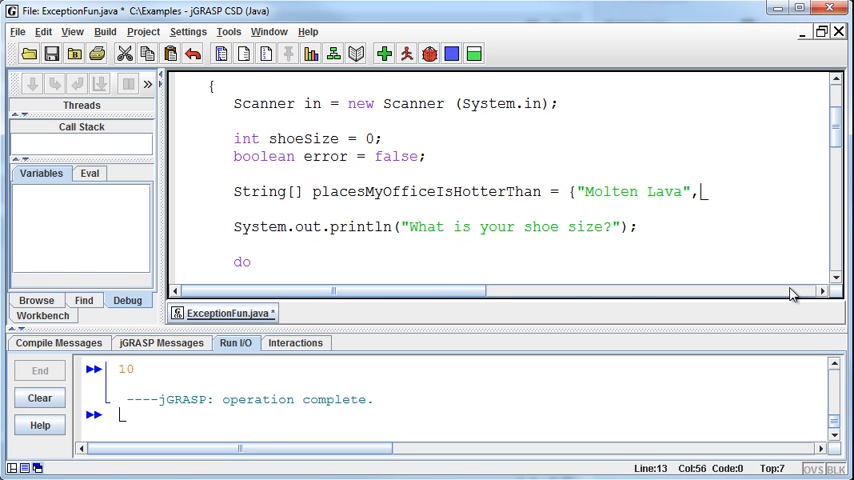
{"action": "type", "text": "\" \""}
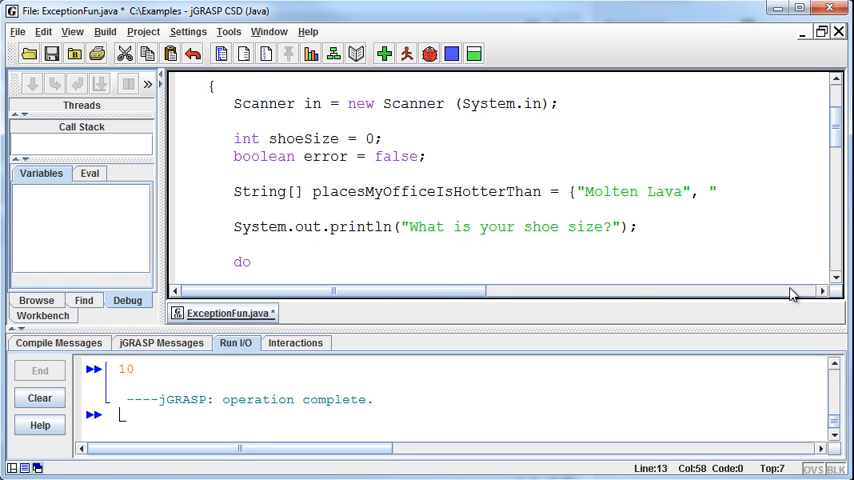
{"action": "type", "text": "\"The Sun\","}
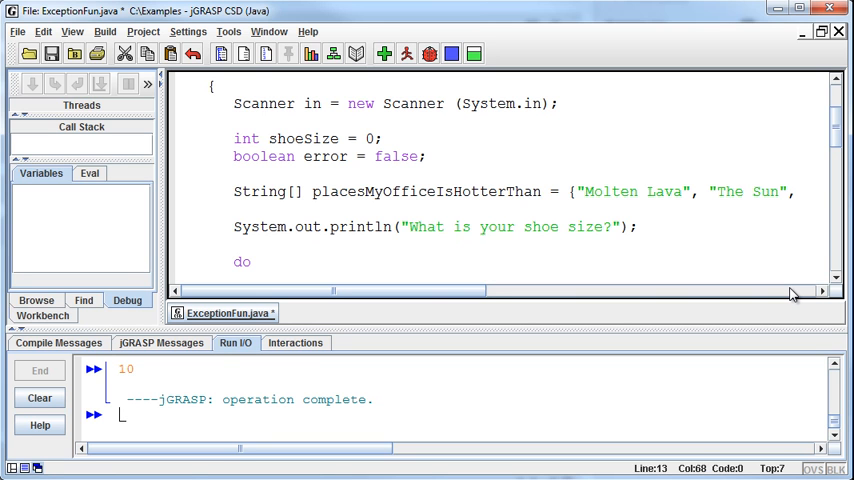
{"action": "type", "text": "\""}
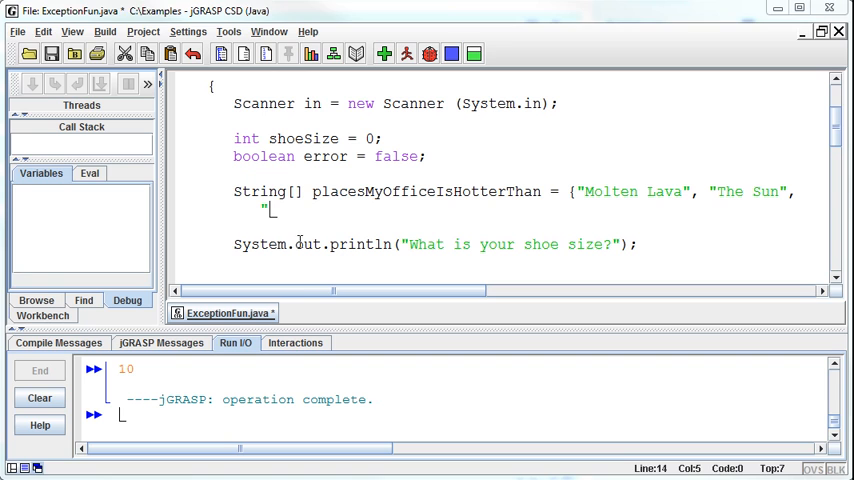
{"action": "type", "text": "Texas"}
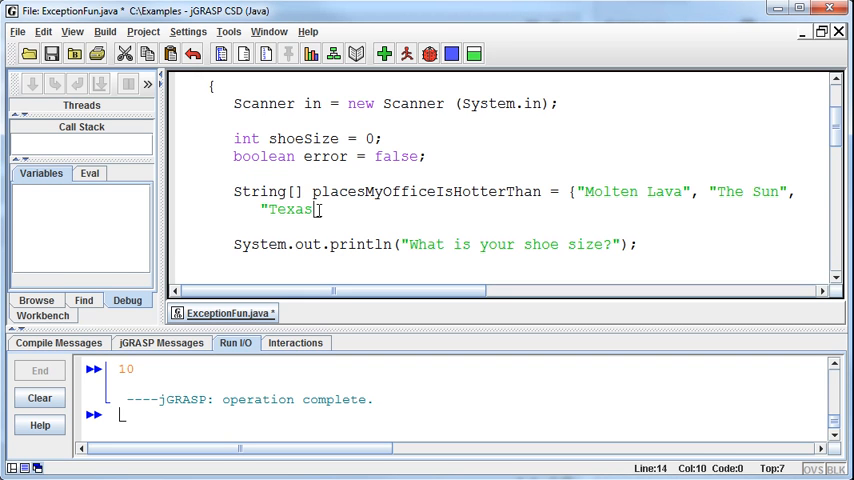
{"action": "type", "text": "in July\","}
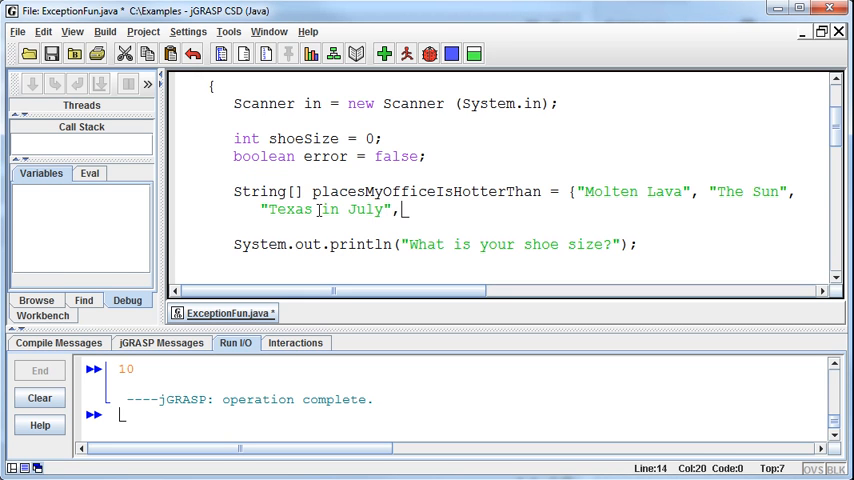
- Finish the initializer with "The Cornballer" and "Hell", then compile ExceptionFun.java
{"action": "type", "text": "\""}
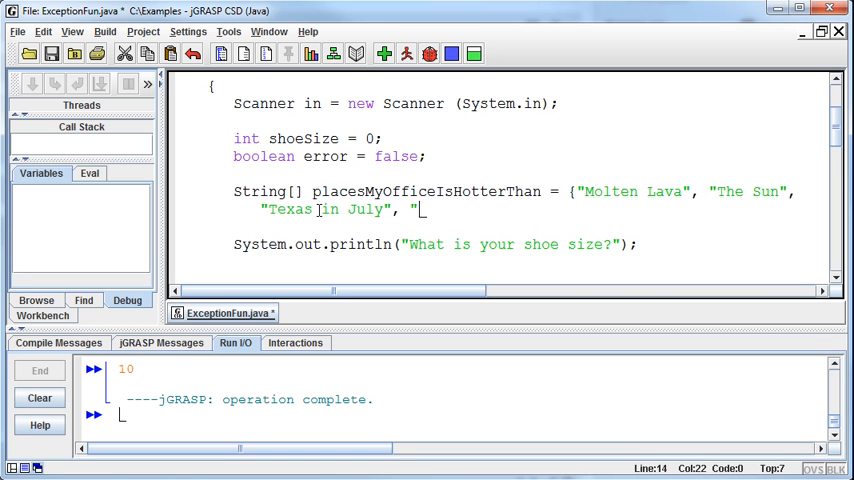
{"action": "type", "text": "The"}
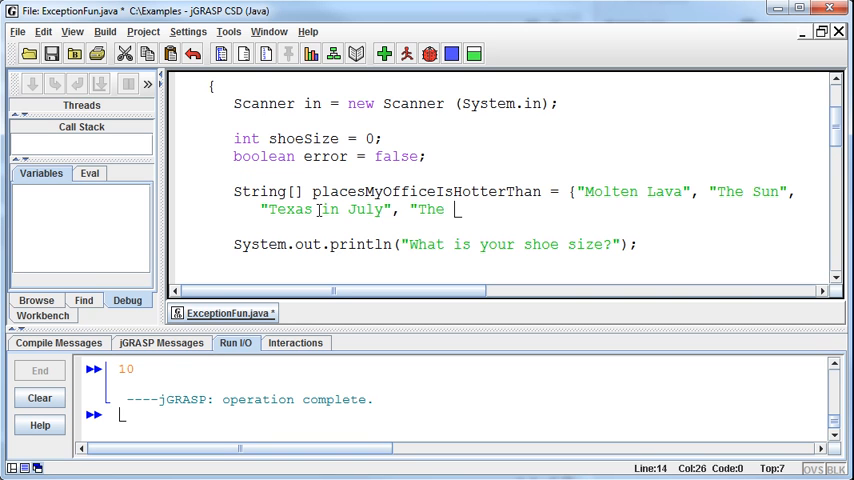
{"action": "type", "text": "Cornballer"}
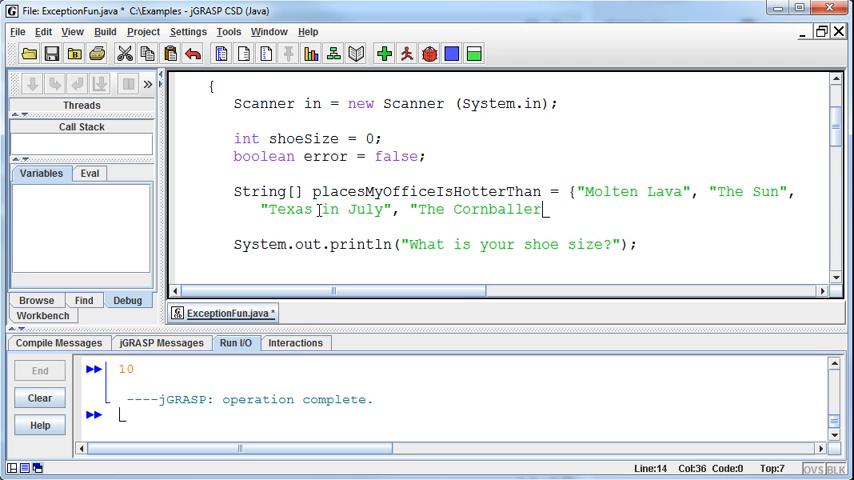
{"action": "type", "text": "\""}
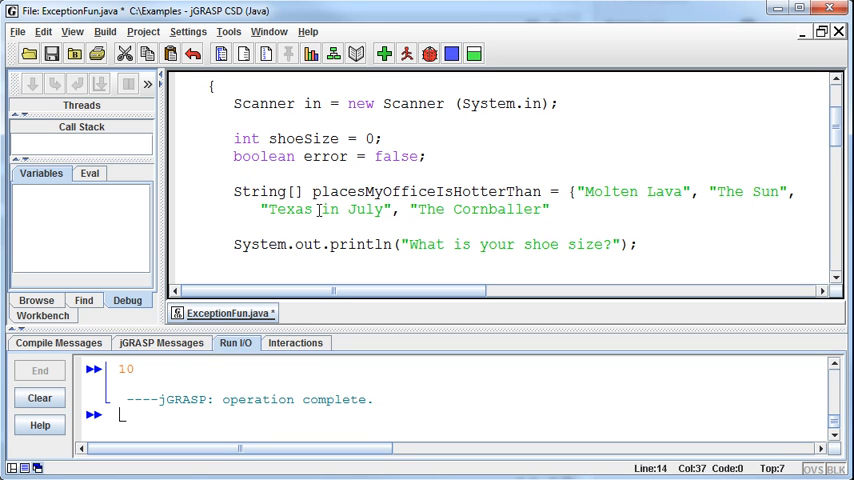
{"action": "type", "text": ", \"Hell"}
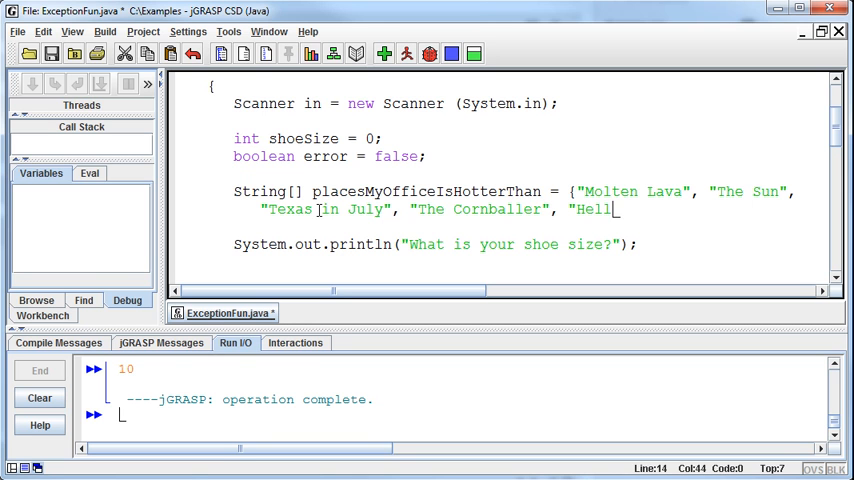
{"action": "type", "text": "\"};"}
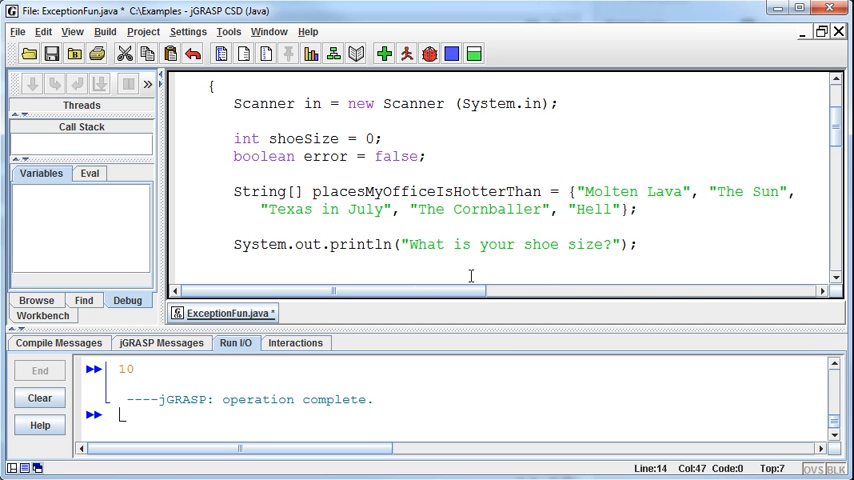
{"action": "mouse_move", "coordinate": [624, 186]}
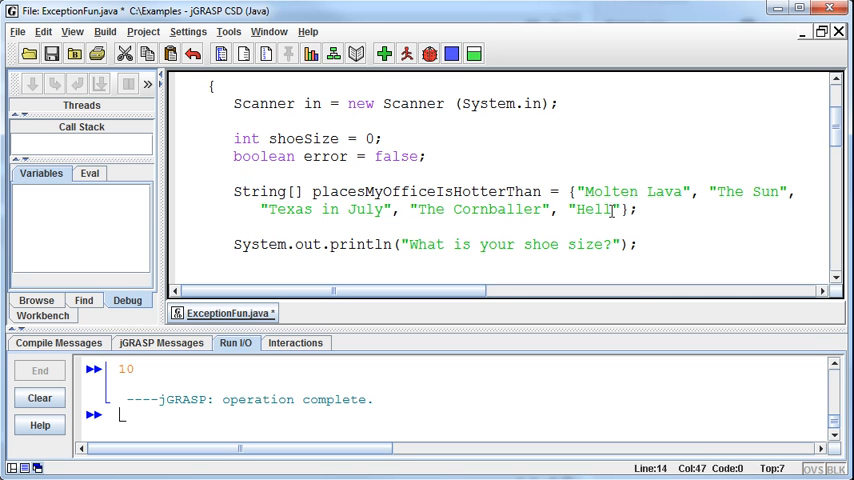
{"action": "mouse_move", "coordinate": [664, 214]}
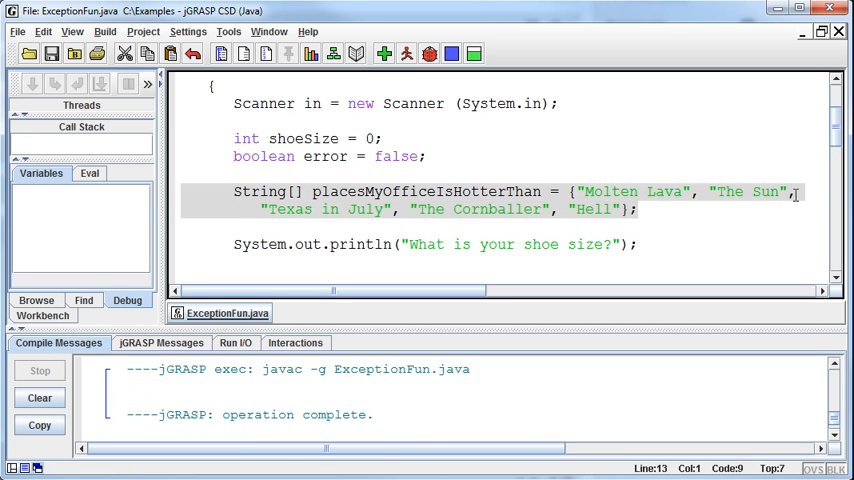
{"action": "scroll", "scroll_direction": "down", "scroll_amount": 3}
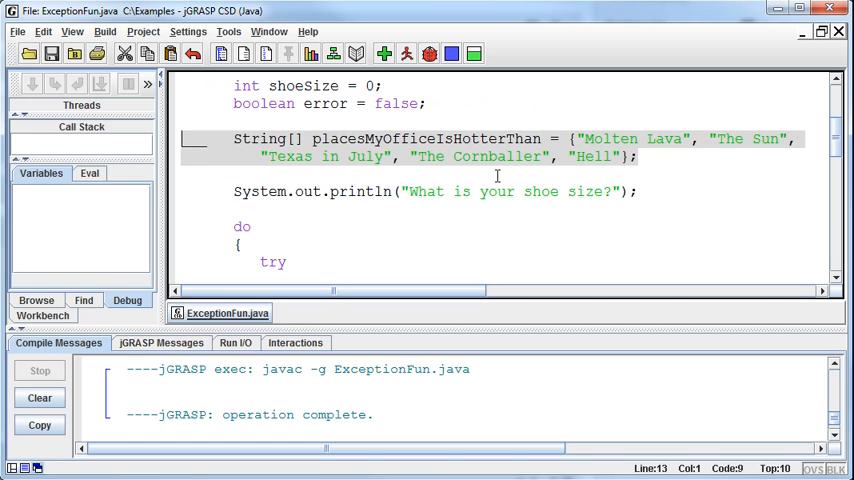
{"action": "scroll", "scroll_direction": "down", "scroll_amount": 3}
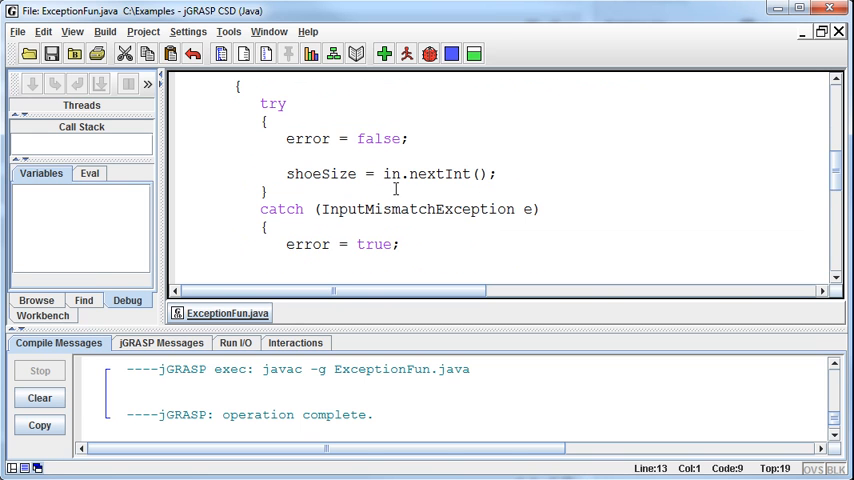
- Print "My office is hot. How hot is it?" and "It is hotter than..." after reading the shoe size
{"action": "left_click", "coordinate": [500, 174]}
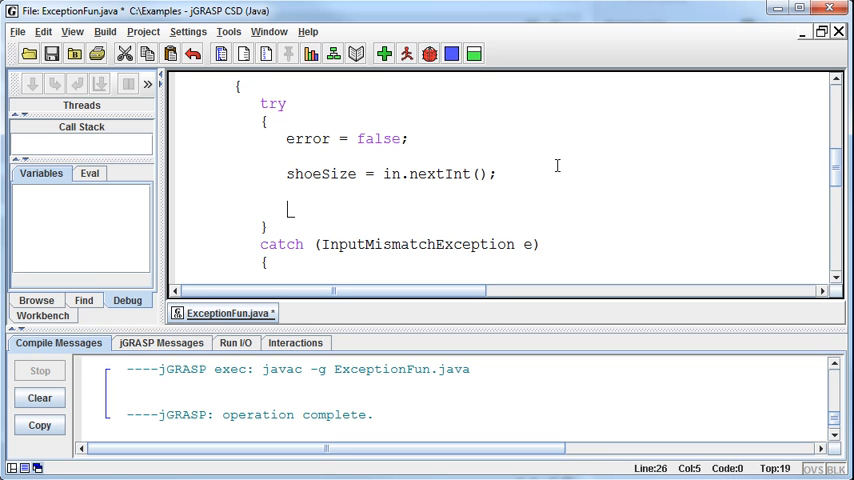
{"action": "type", "text": "System."}
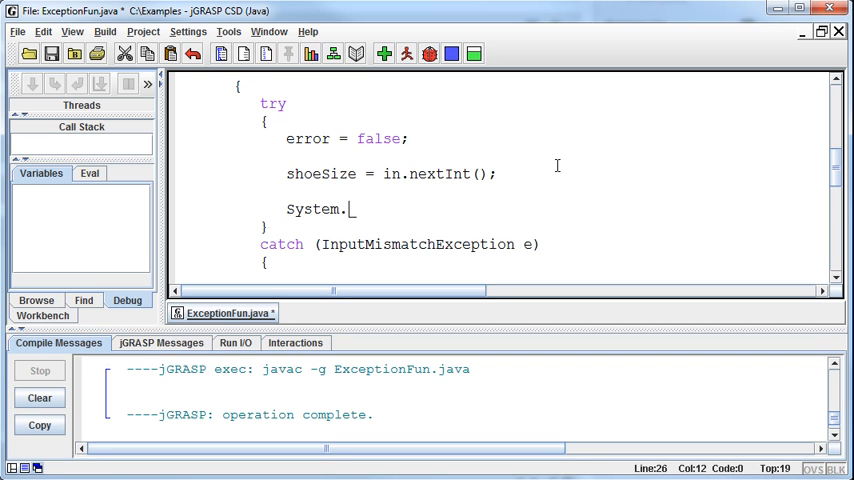
{"action": "type", "text": "out.println\""}
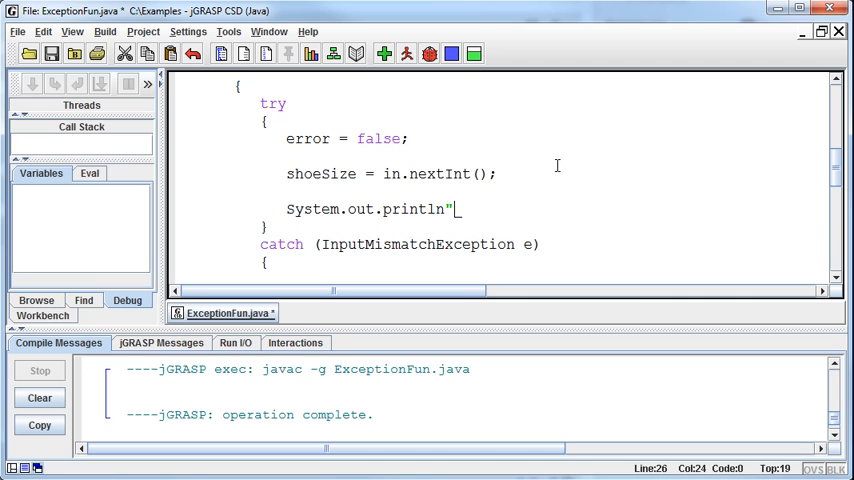
{"action": "type", "text": "My of"}
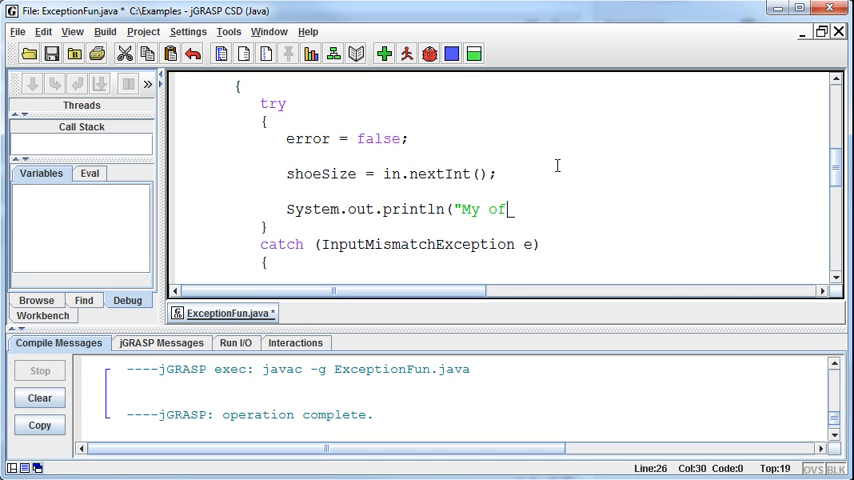
{"action": "type", "text": "fice is hot"}
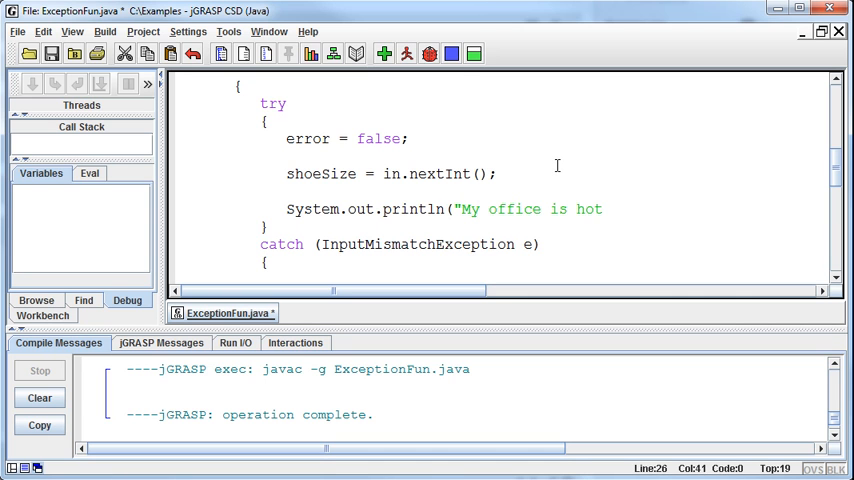
{"action": "type", "text": ".  How hot i"}
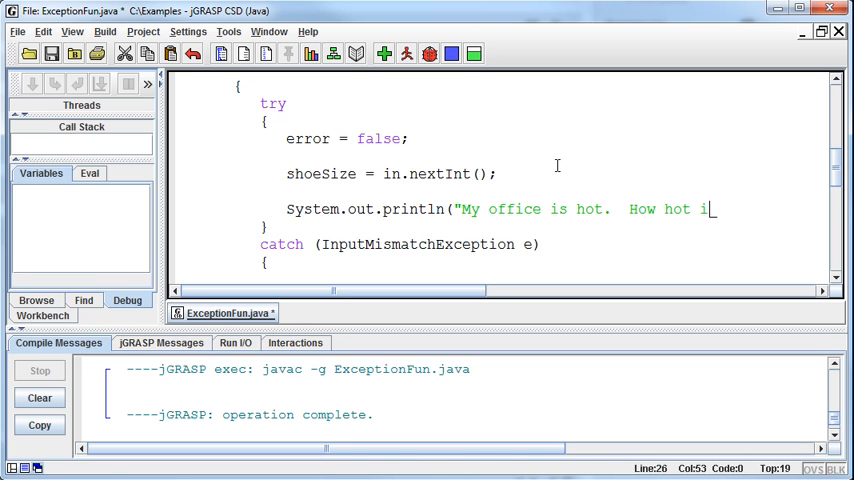
{"action": "type", "text": "s it?"}
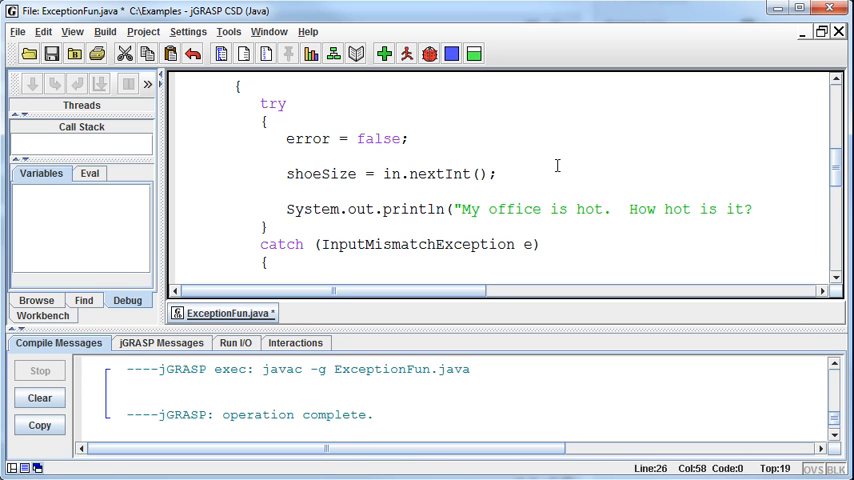
{"action": "type", "text": "\");"}
{"action": "type", "text": "System.out.println(\""}
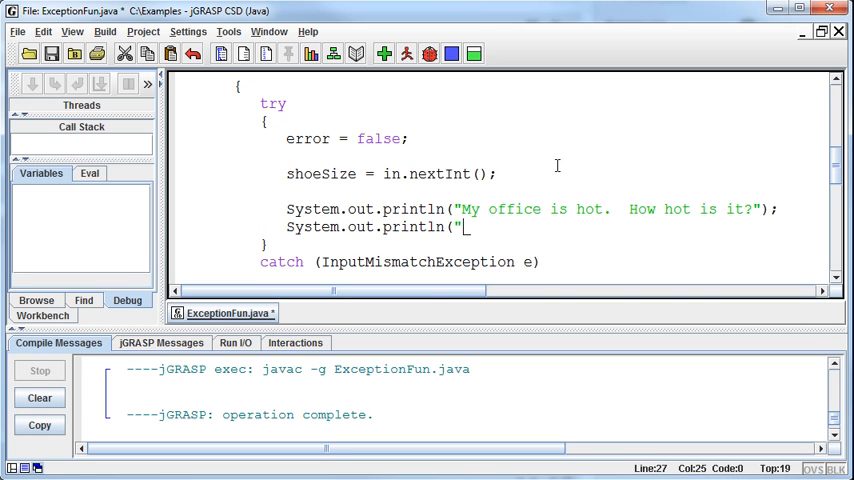
{"action": "type", "text": "It is hotte"}
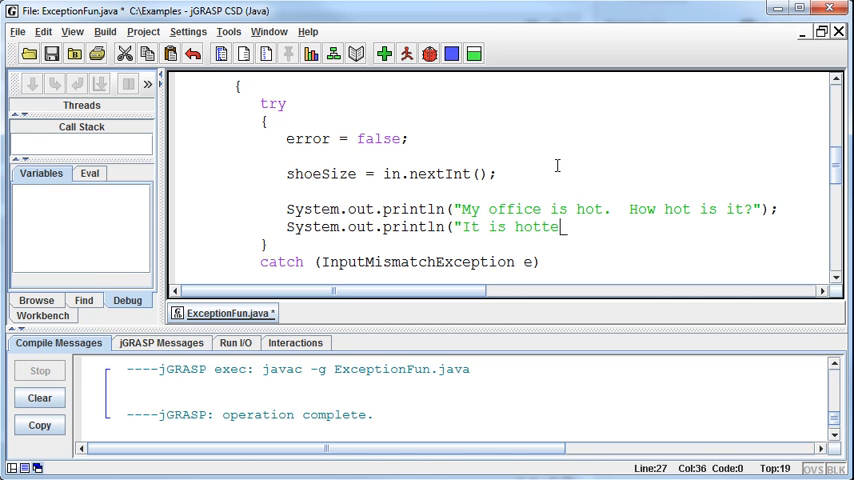
{"action": "type", "text": "r than...\");"}
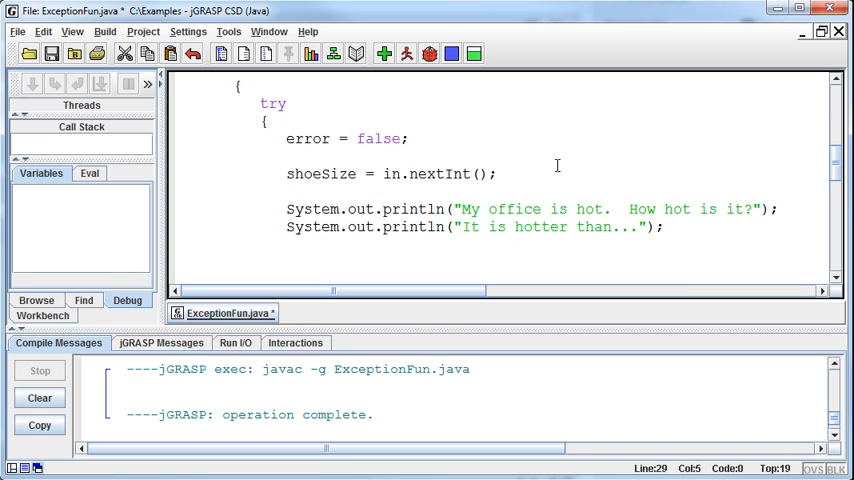
- Write a for loop header running i from 0 while i < 5 inside the try block
{"action": "scroll", "scroll_direction": "down", "scroll_amount": 3}
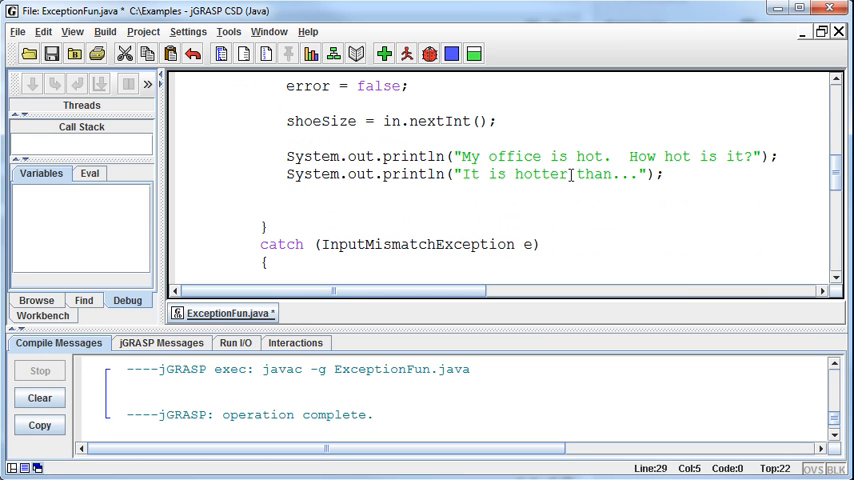
{"action": "type", "text": "for (int"}
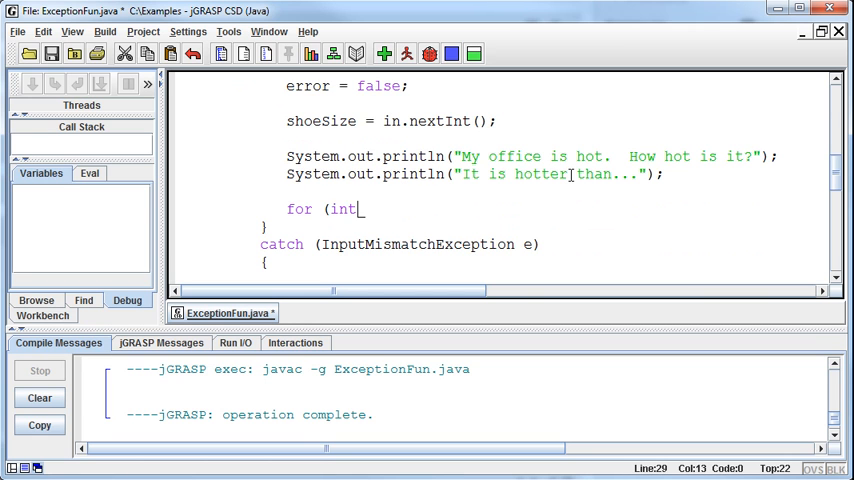
{"action": "type", "text": "i ="}
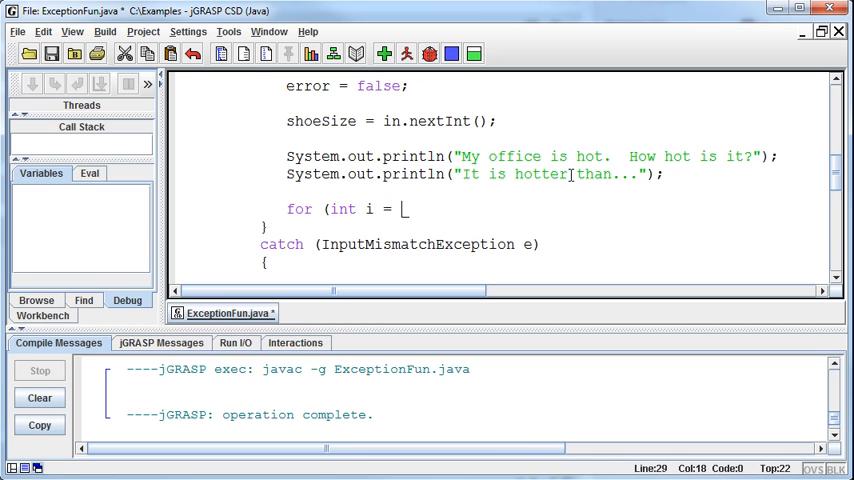
{"action": "type", "text": "0;"}
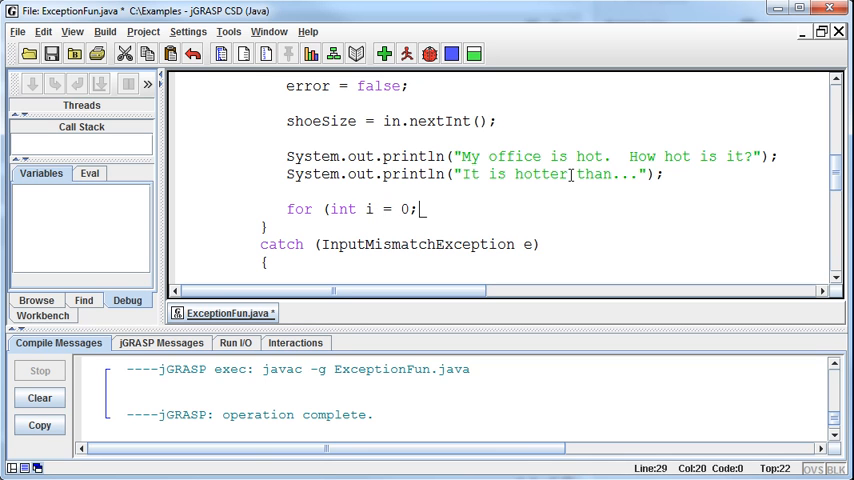
{"action": "type", "text": "i <"}
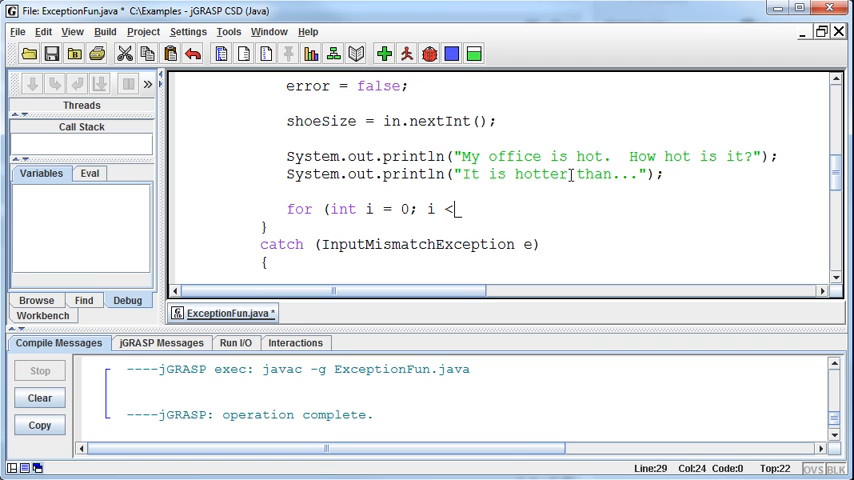
{"action": "type", "text": "5;"}
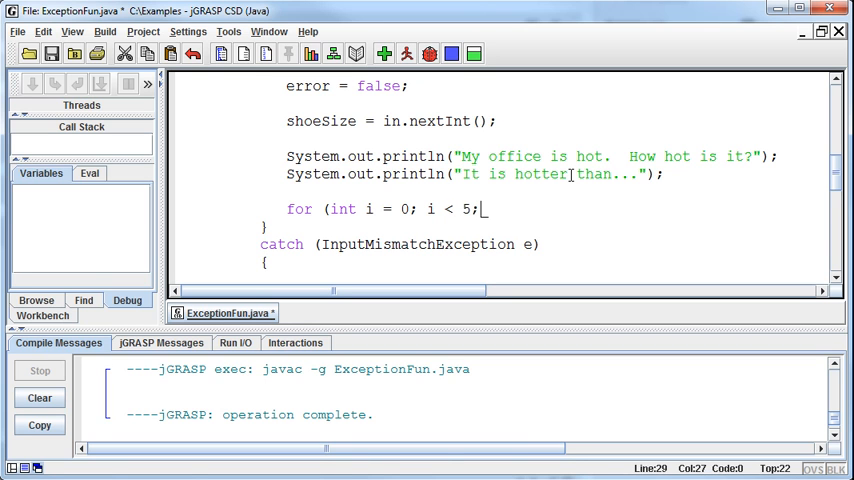
{"action": "type", "text": "i"}
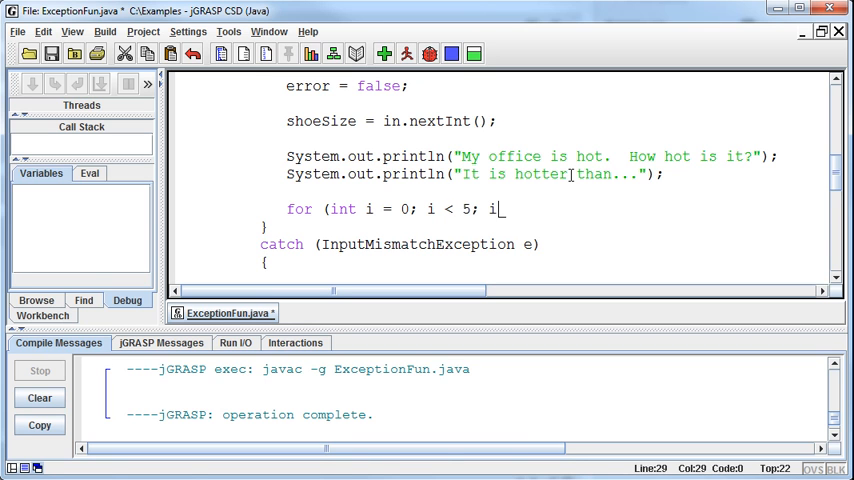
{"action": "type", "text": "++)"}
{"action": "type", "text": "{"}
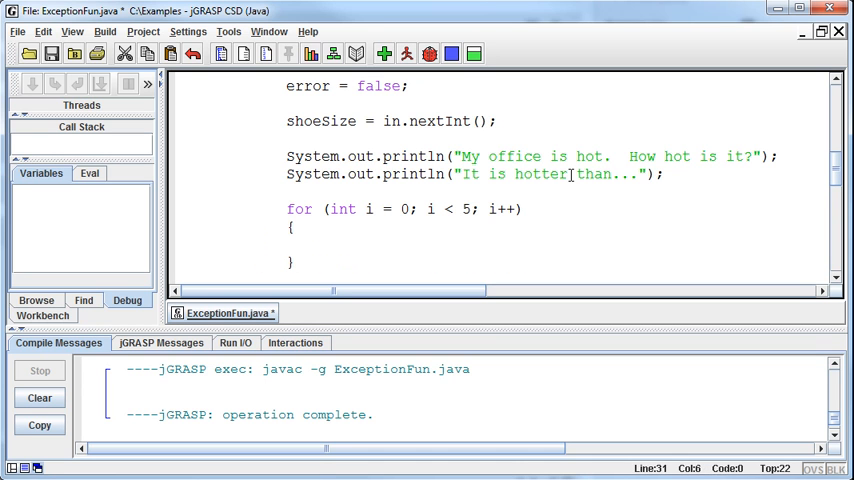
- Make the loop body print placesMyOfficeIsHotterThan[i], then save the file
{"action": "type", "text": "System."}
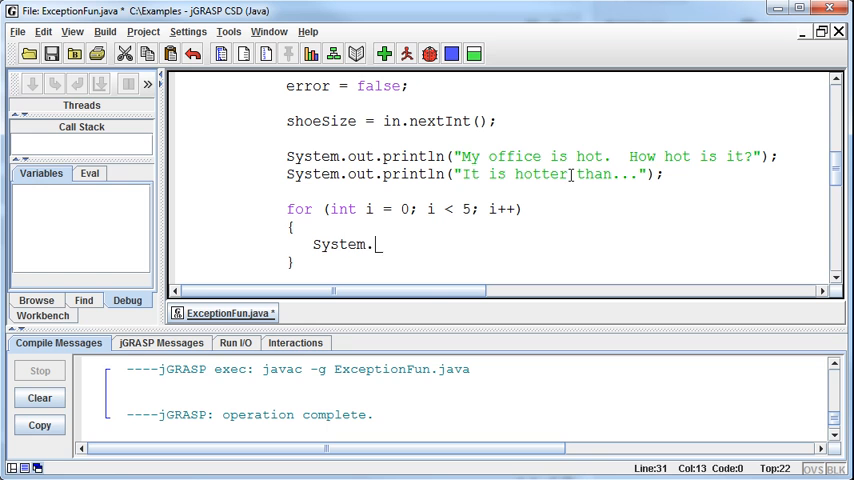
{"action": "type", "text": "out.println("}
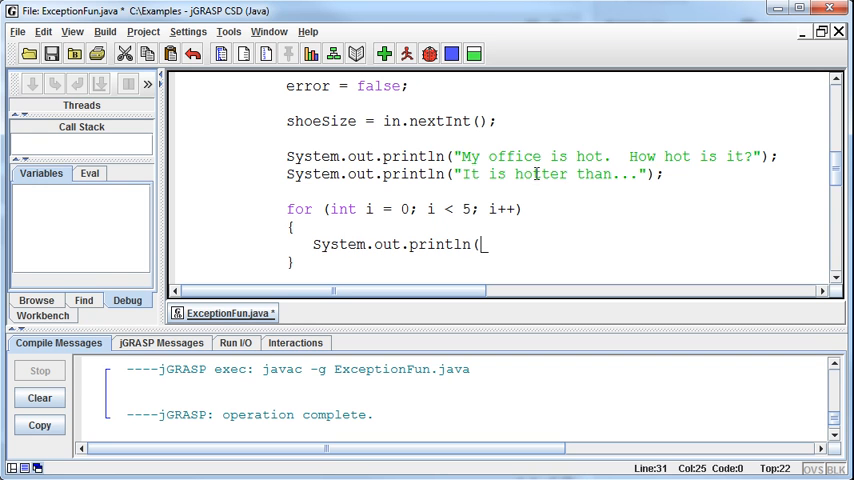
{"action": "scroll", "scroll_direction": "up", "scroll_amount": 3}
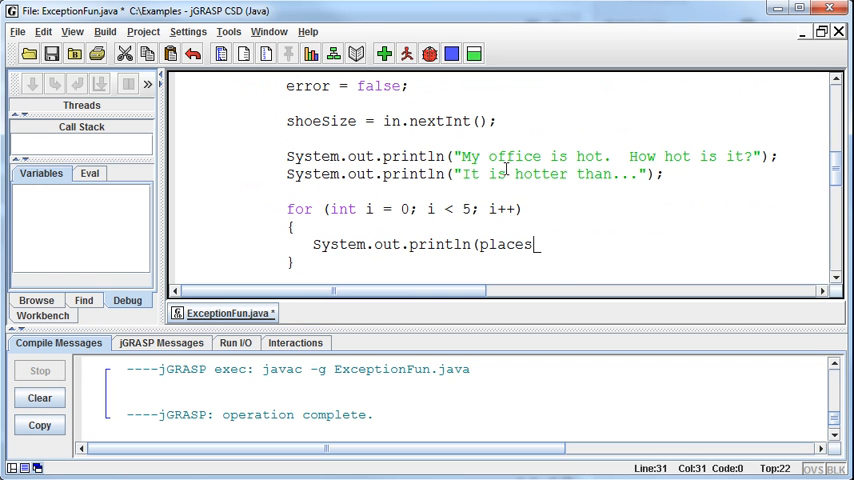
{"action": "type", "text": "MyOffic"}
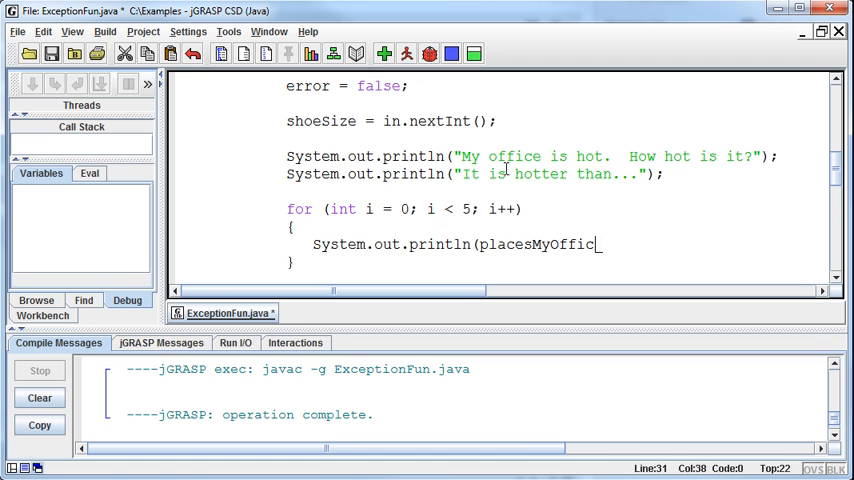
{"action": "type", "text": "eIsHO"}
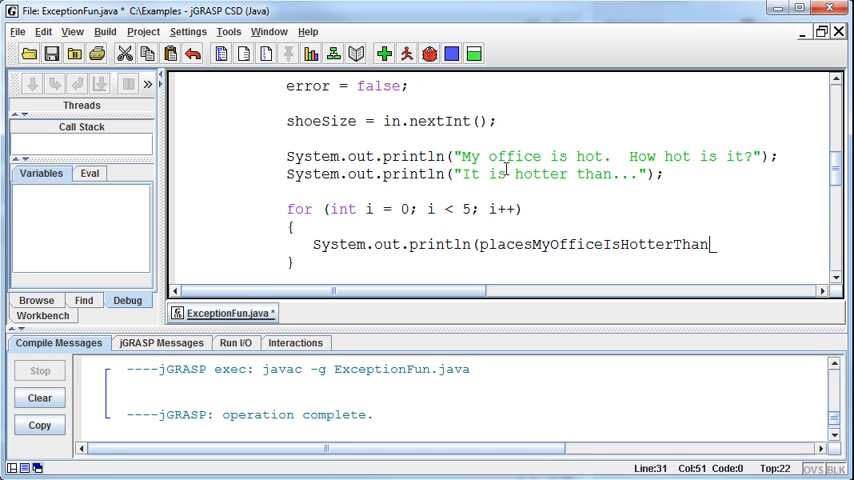
{"action": "type", "text": "["}
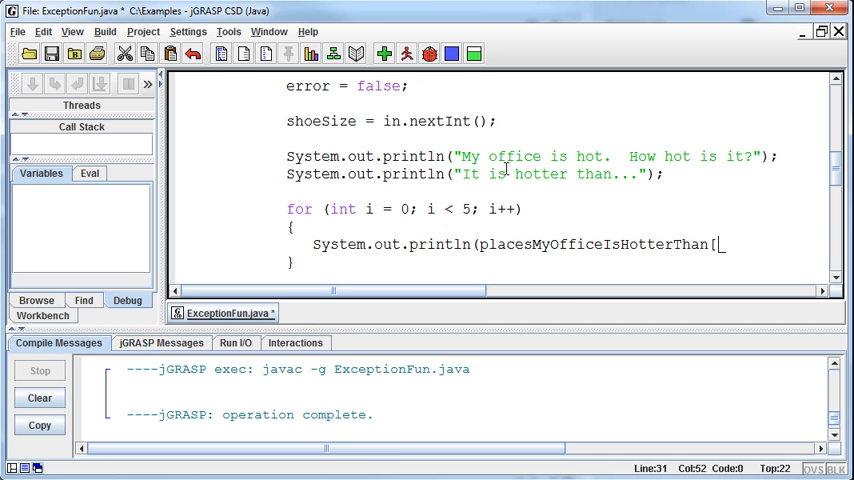
{"action": "type", "text": "i])"}
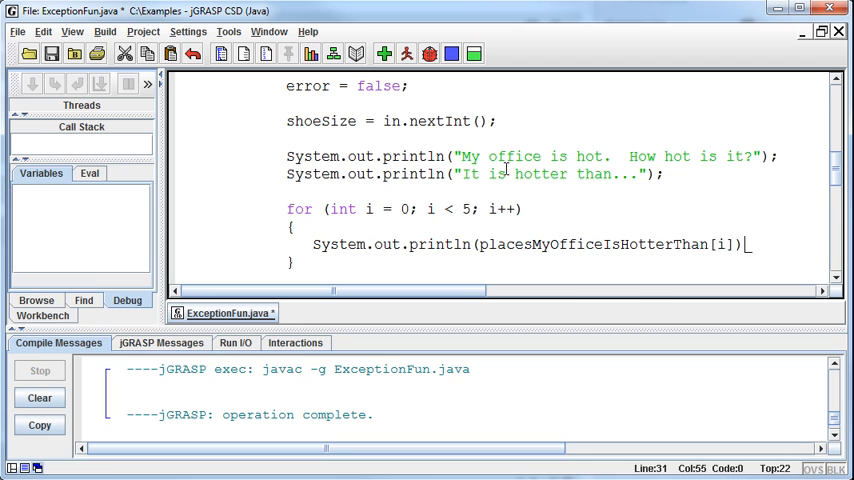
{"action": "type", "text": ";"}
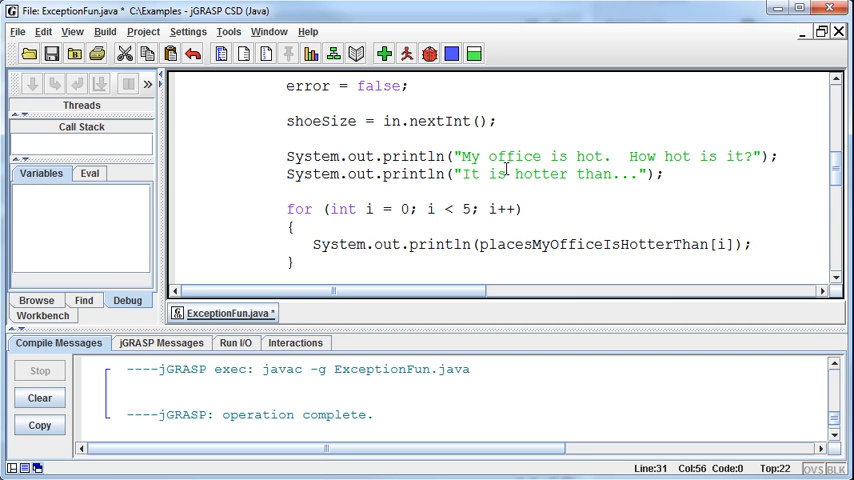
{"action": "left_click", "coordinate": [384, 54]}
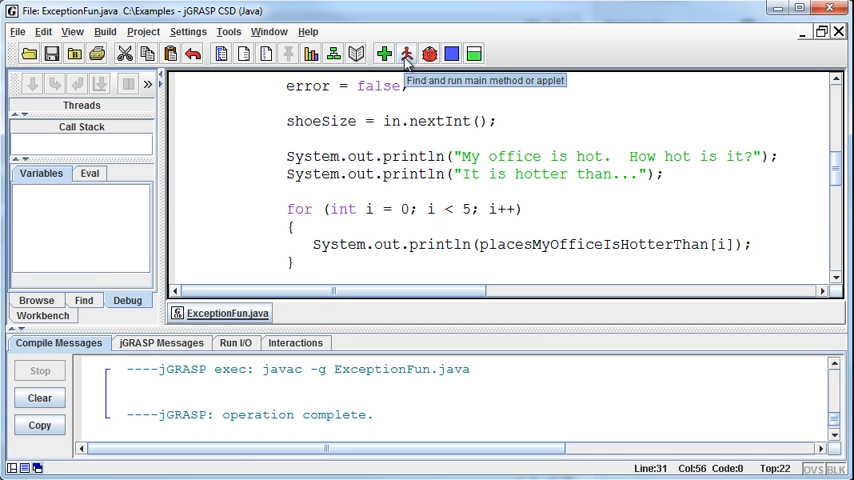
- Run the program so the five places, Molten Lava through Hell, print in Run I/O
{"action": "left_click", "coordinate": [406, 54]}
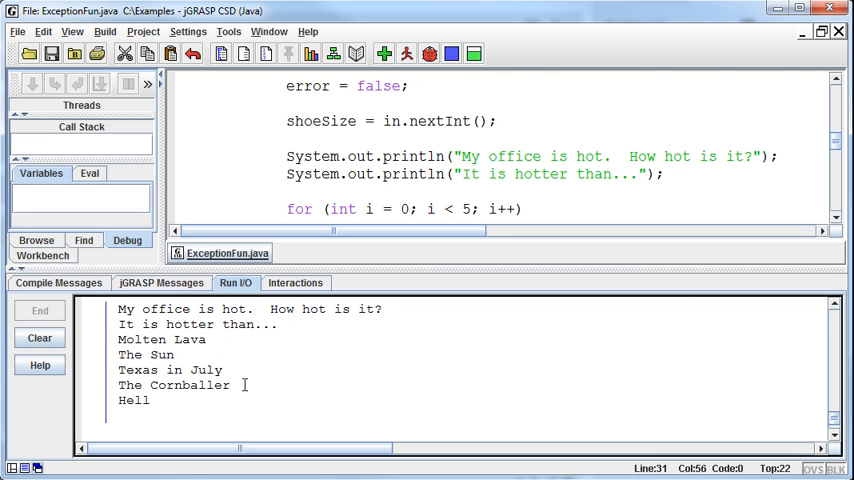
{"action": "mouse_move", "coordinate": [388, 268]}
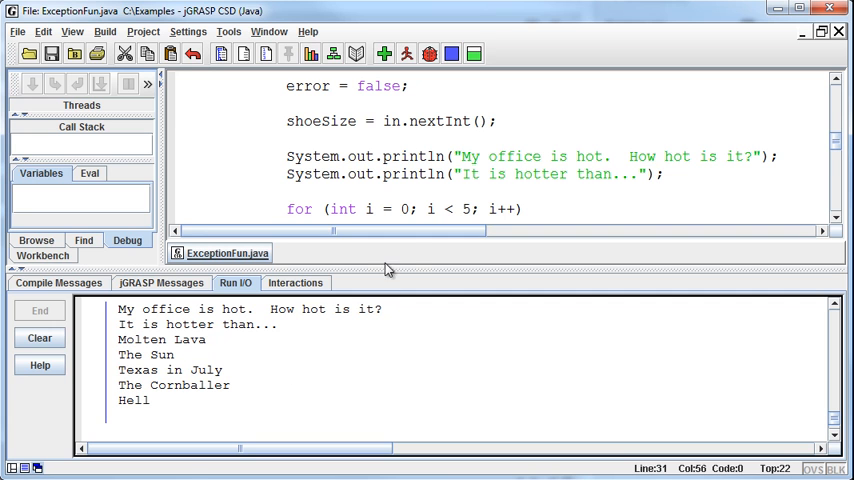
{"action": "mouse_move", "coordinate": [414, 280]}
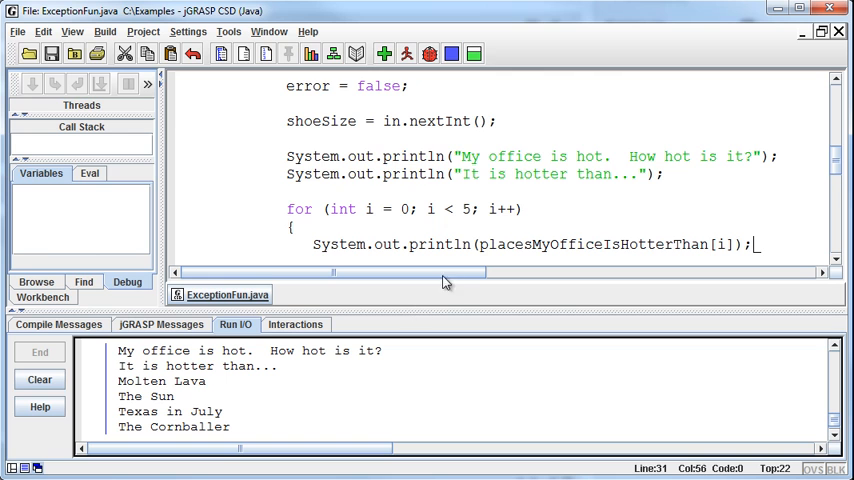
- Change the for loop condition from i < 5 to i <= 5
{"action": "scroll", "scroll_direction": "down", "scroll_amount": 3}
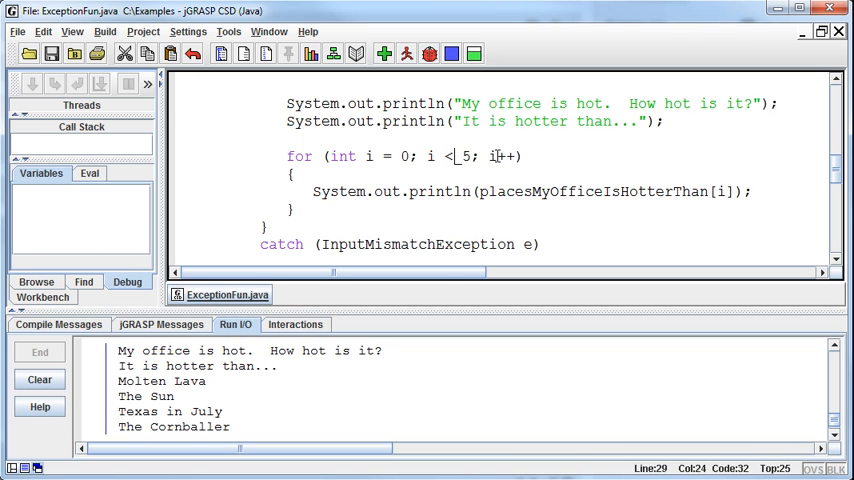
{"action": "type", "text": "="}
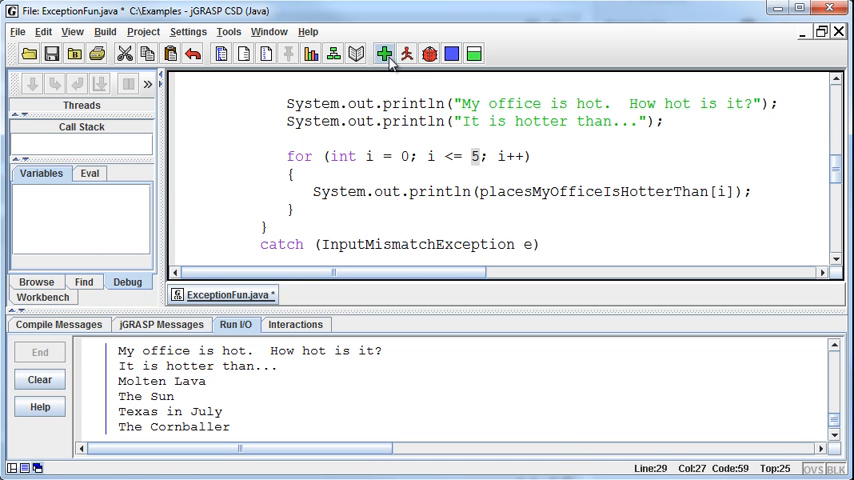
- Rerun the program, which now throws ArrayIndexOutOfBoundsException: 5 at line 31
{"action": "left_click", "coordinate": [406, 54]}
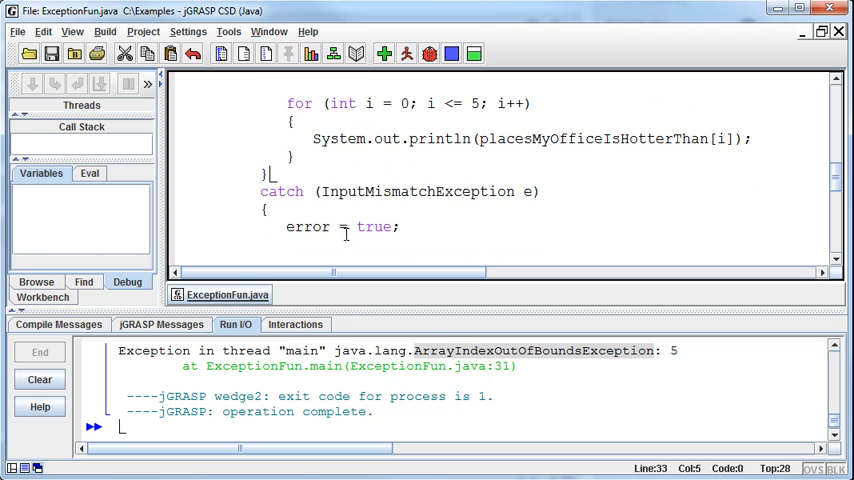
{"action": "left_click", "coordinate": [464, 192]}
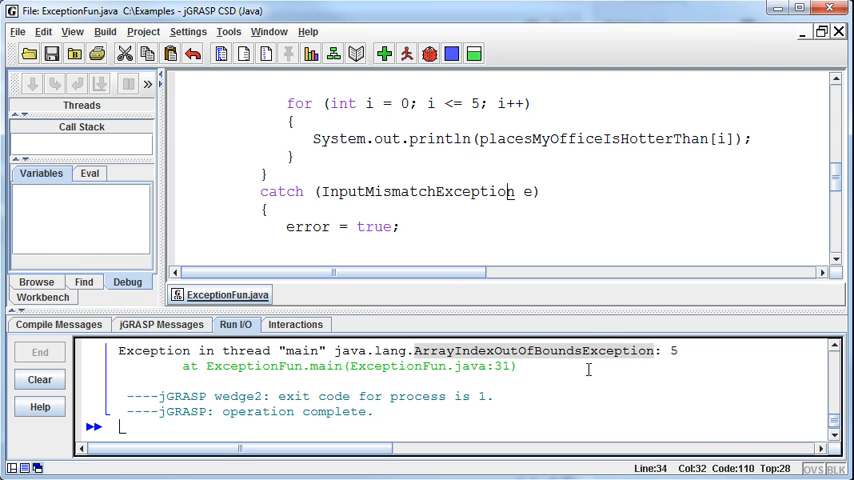
{"action": "mouse_move", "coordinate": [504, 288]}
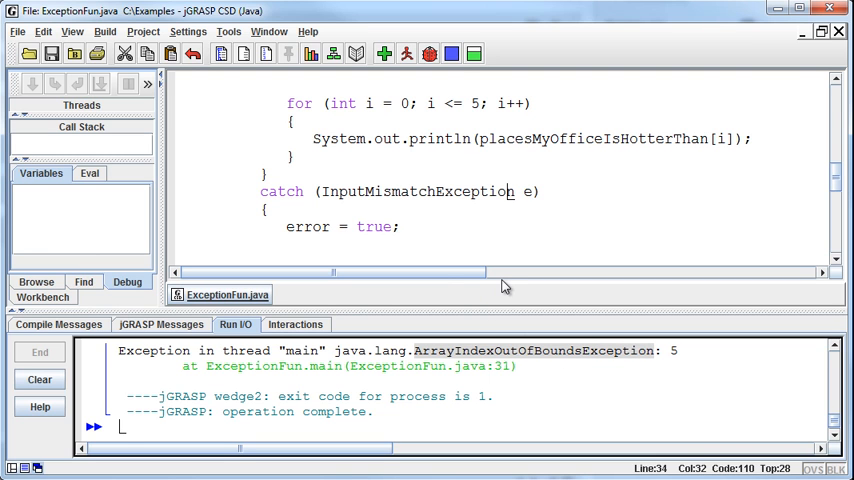
{"action": "mouse_move", "coordinate": [498, 252]}
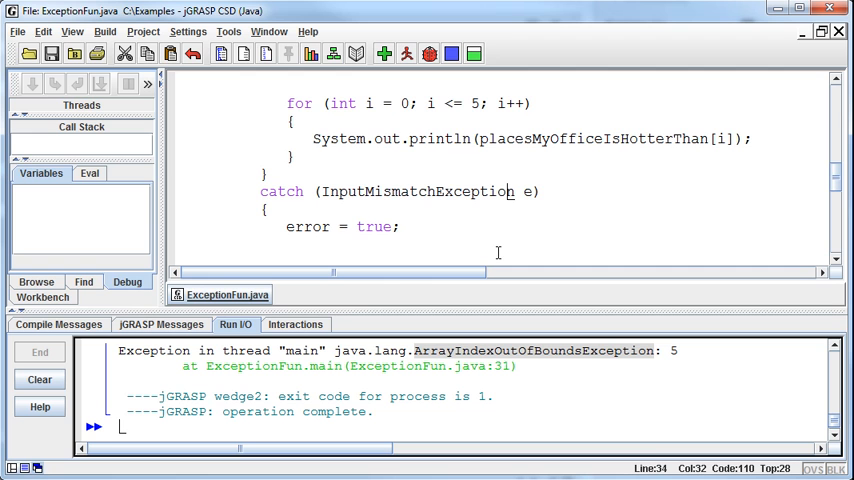
{"action": "scroll", "scroll_direction": "up", "scroll_amount": 3}
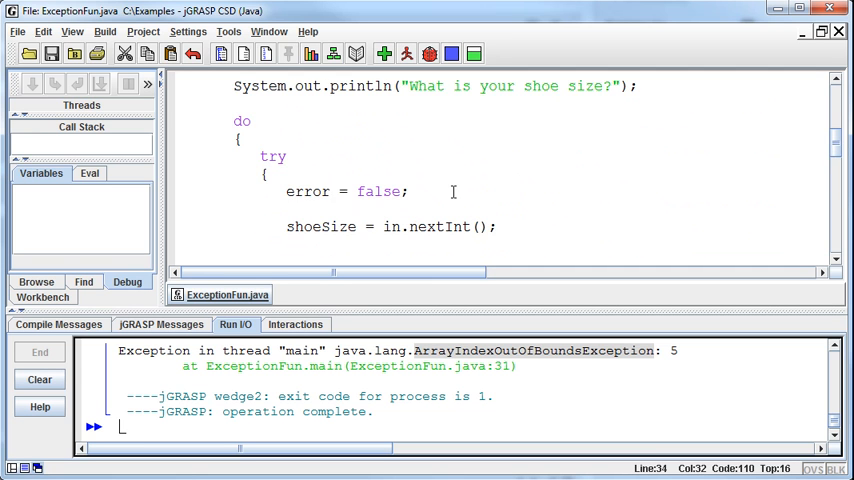
{"action": "scroll", "scroll_direction": "down", "scroll_amount": 3}
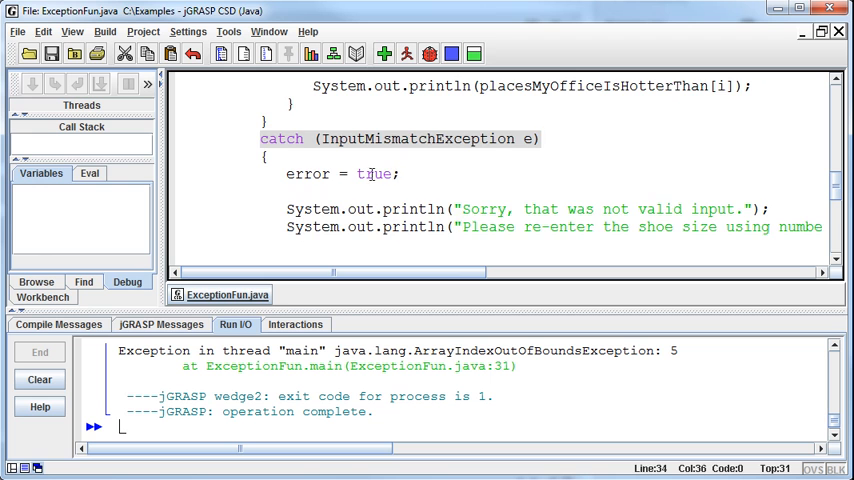
{"action": "scroll", "scroll_direction": "up", "scroll_amount": 3}
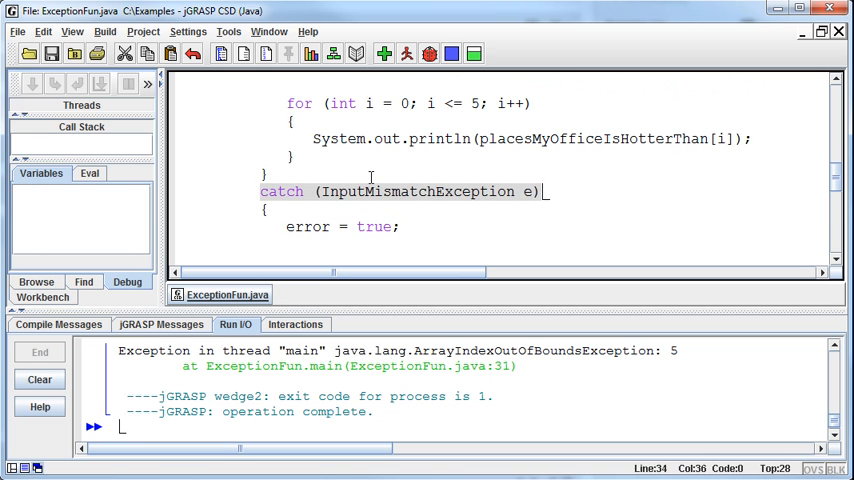
{"action": "scroll", "scroll_direction": "up", "scroll_amount": 3}
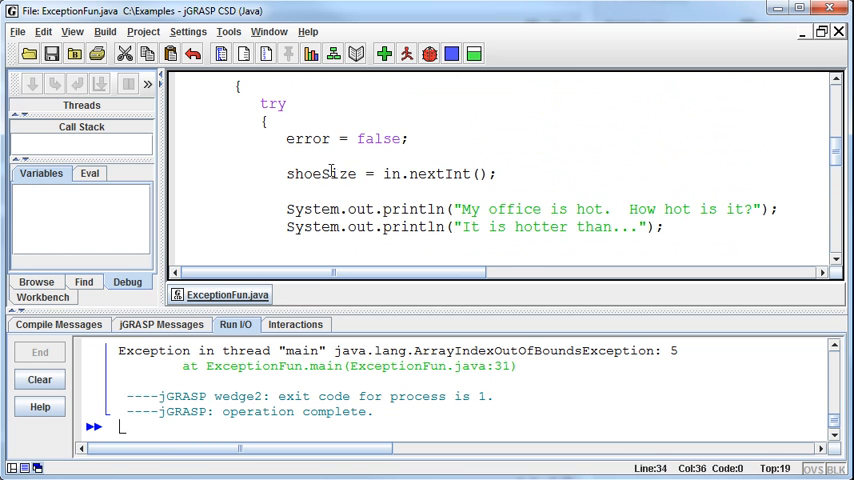
- Add a catch (ArrayIndexOutOfBoundsException e) clause after the try block
{"action": "scroll", "scroll_direction": "down", "scroll_amount": 3}
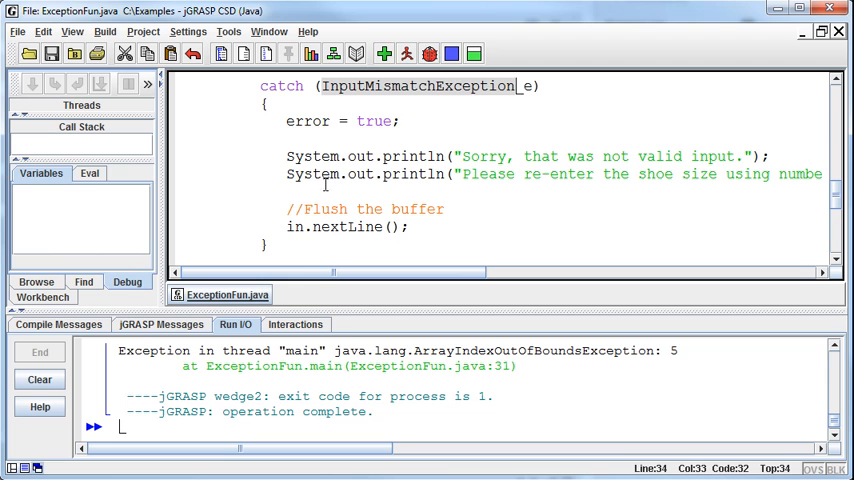
{"action": "type", "text": "ca"}
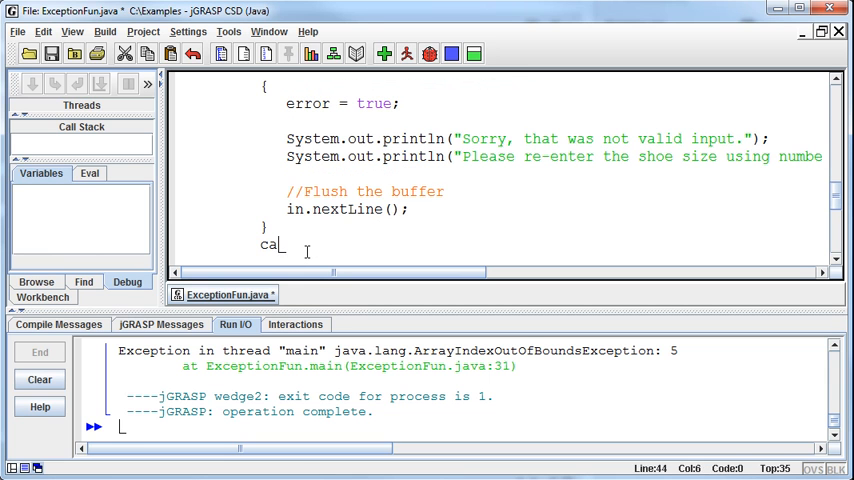
{"action": "type", "text": "tch (A"}
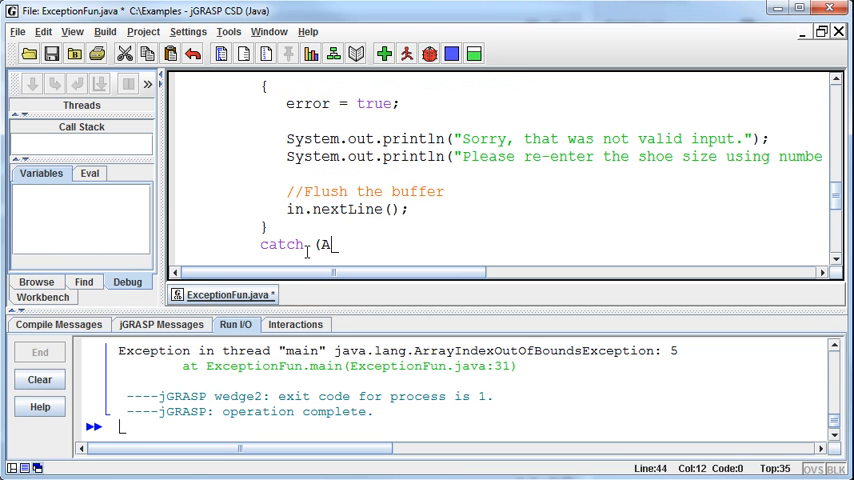
{"action": "type", "text": "rrayI"}
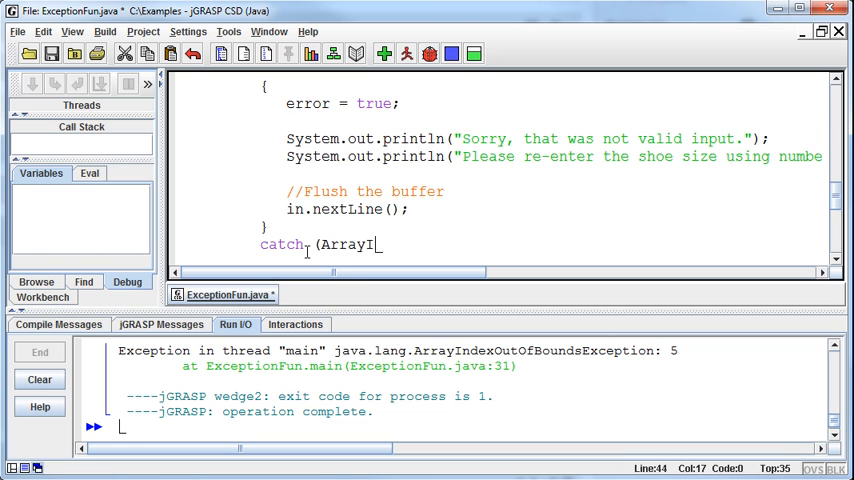
{"action": "type", "text": "ndexOutO"}
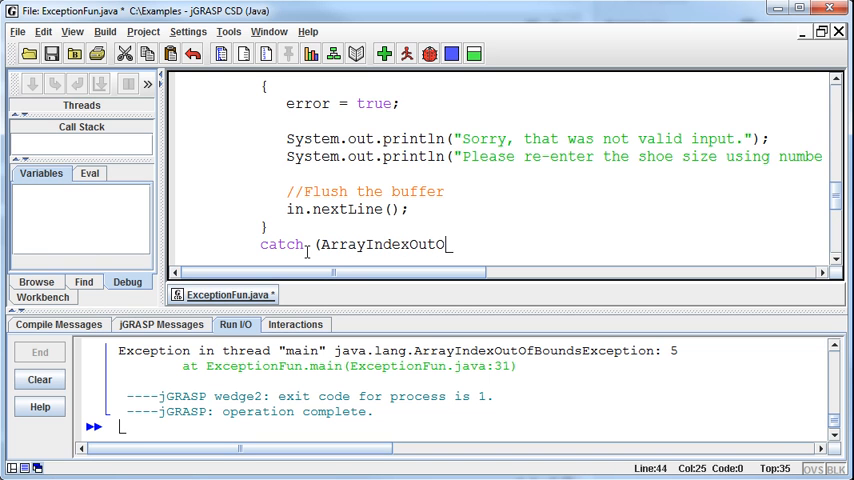
{"action": "type", "text": "BoundsExcep"}
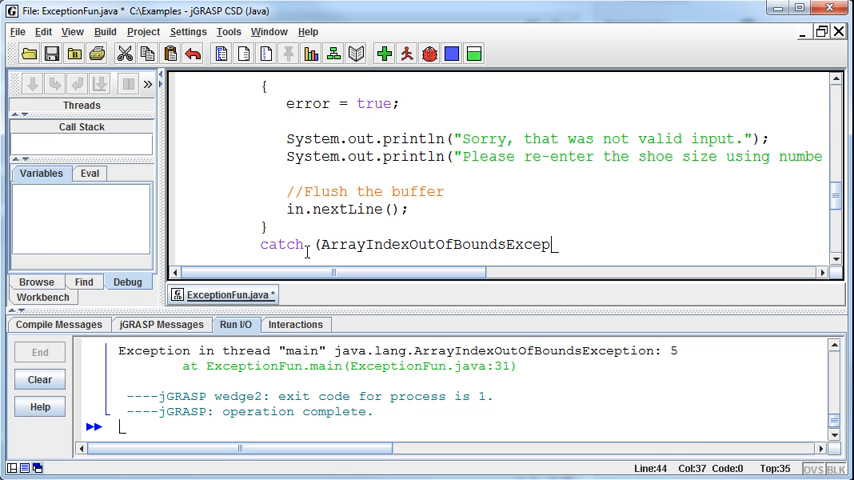
{"action": "type", "text": "tion e"}
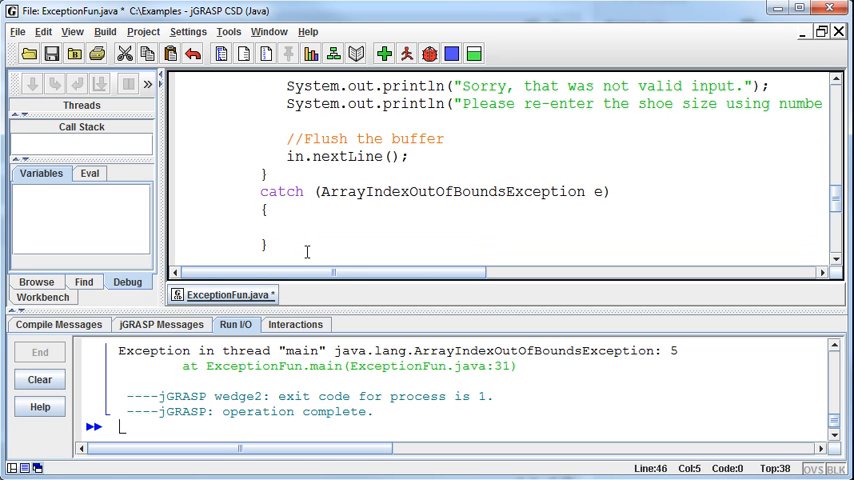
- Have the catch print "Whoops! Looks like you went out of bounds"
{"action": "type", "text": "System.out."}
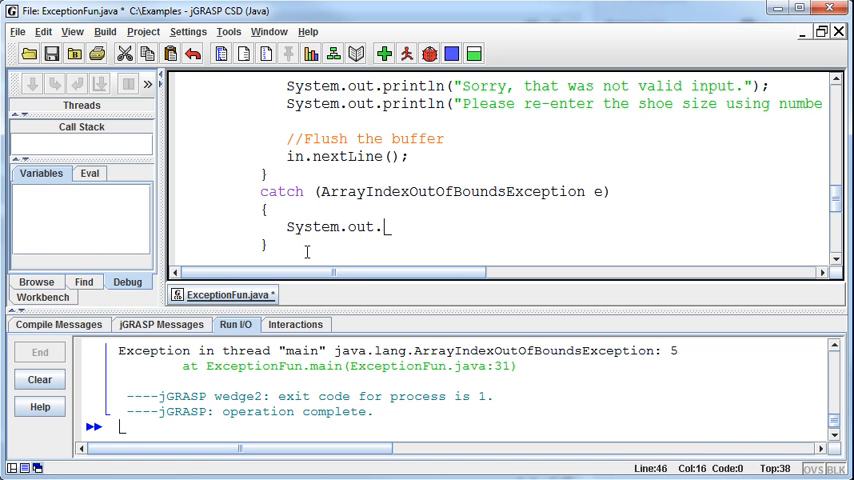
{"action": "type", "text": "println("}
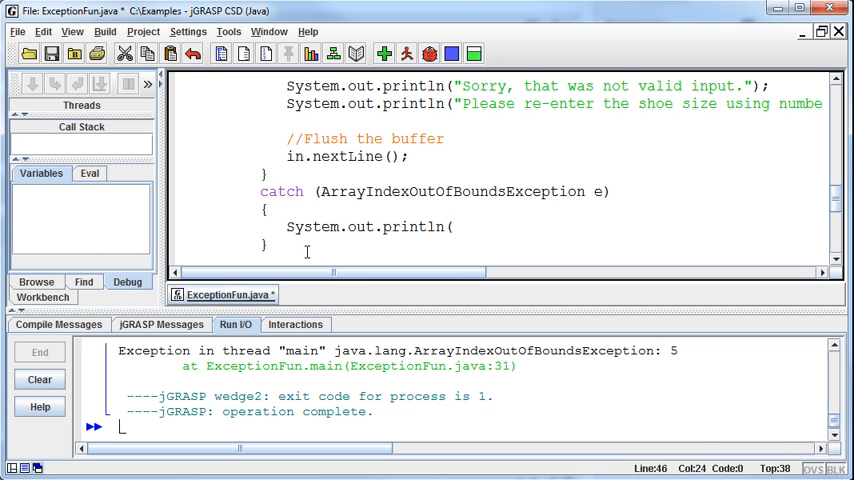
{"action": "type", "text": "\"W"}
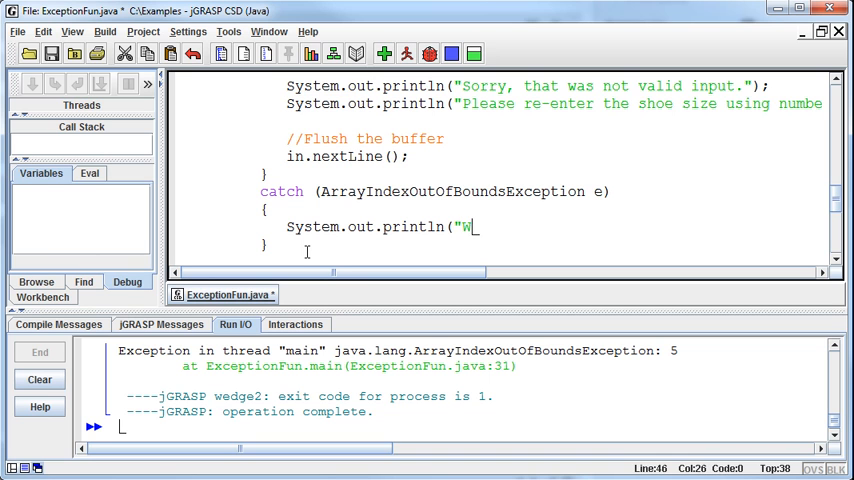
{"action": "type", "text": "hoops!"}
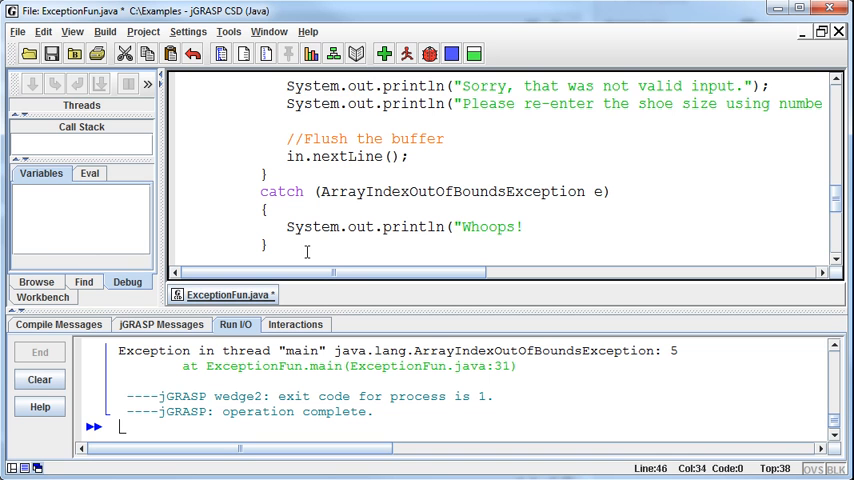
{"action": "type", "text": "Looks like you wen"}
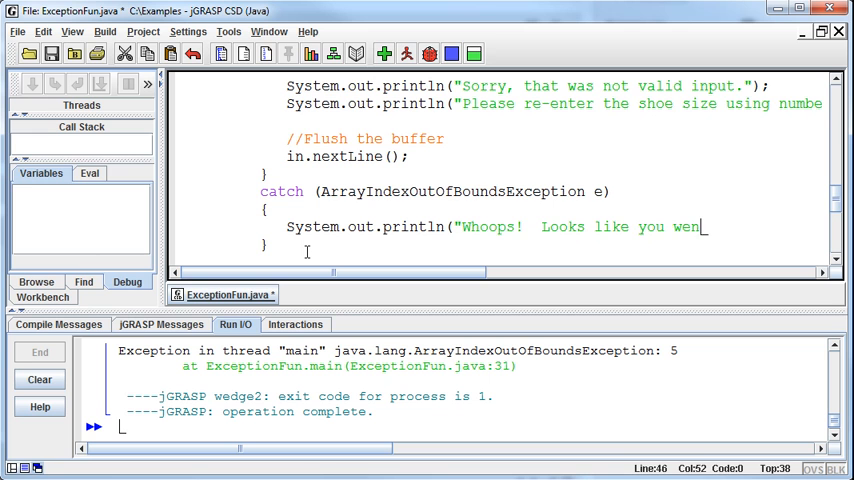
{"action": "type", "text": "t out of bounds"}
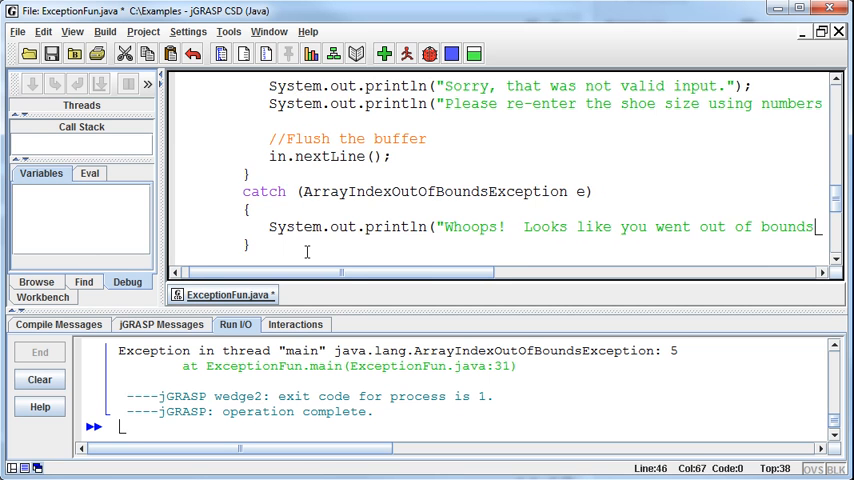
{"action": "type", "text": "\");"}
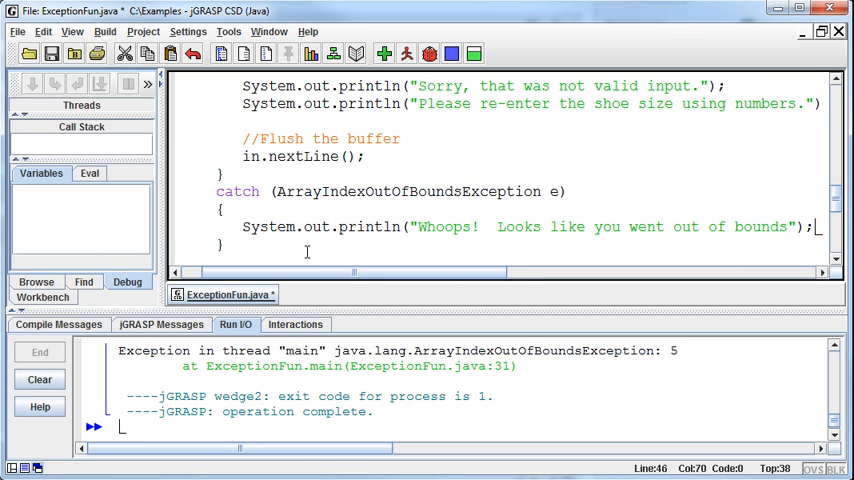
- Compile and run the program, entering shoe size 14, so the out-of-bounds message prints
{"action": "left_click", "coordinate": [384, 54]}
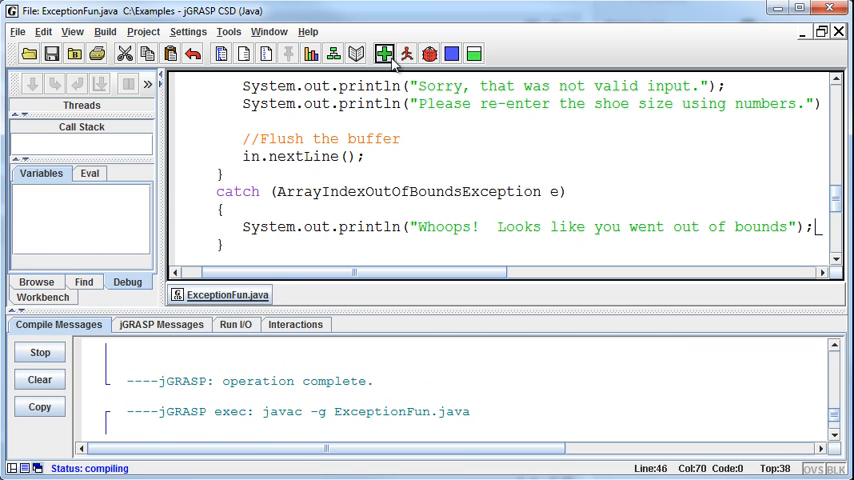
{"action": "left_click", "coordinate": [384, 54]}
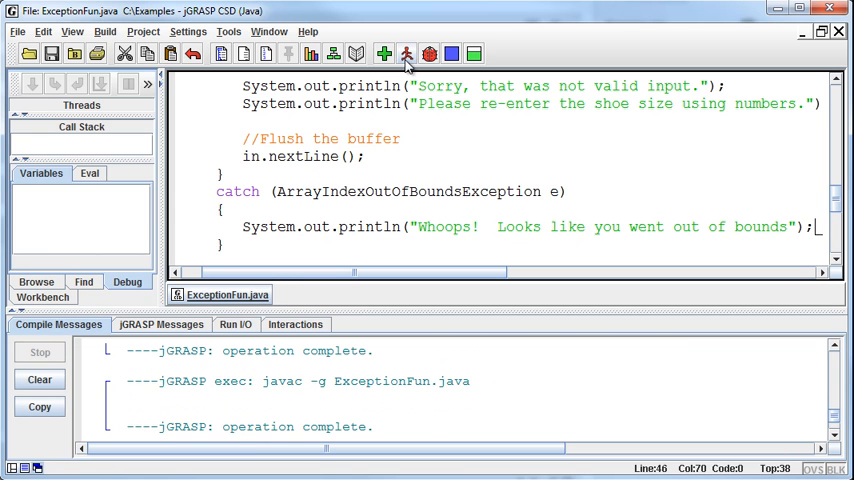
{"action": "left_click", "coordinate": [406, 54]}
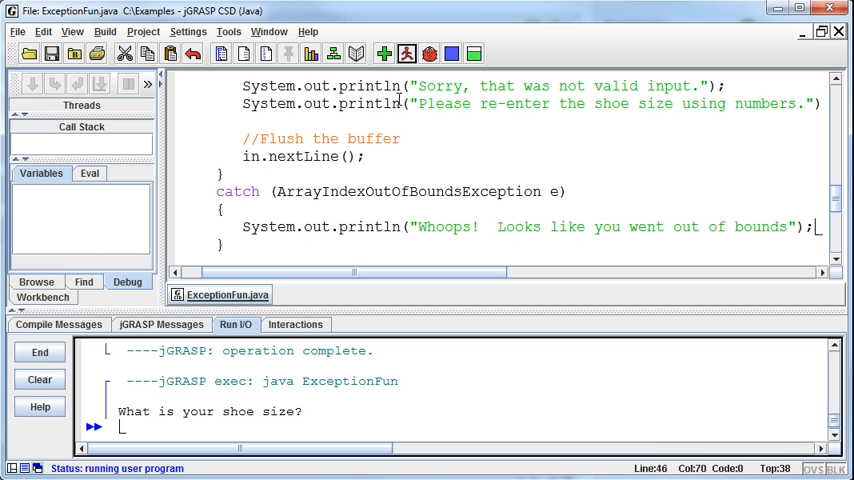
{"action": "type", "text": "14"}
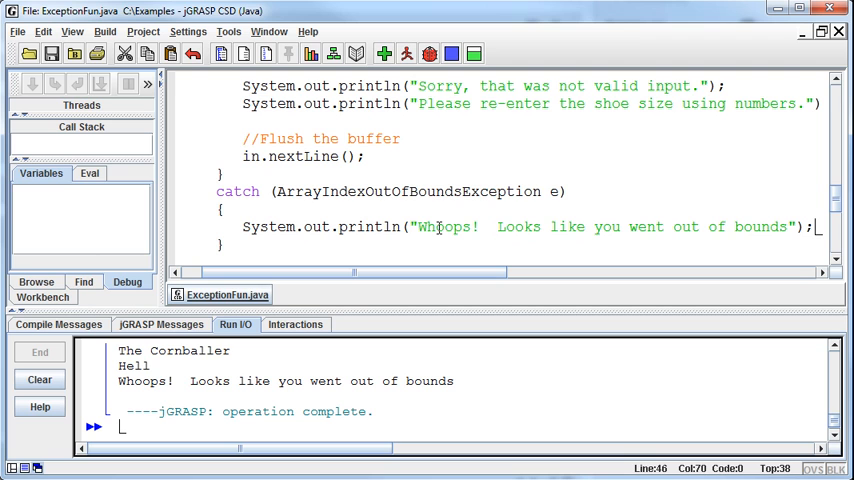
{"action": "mouse_move", "coordinate": [478, 260]}
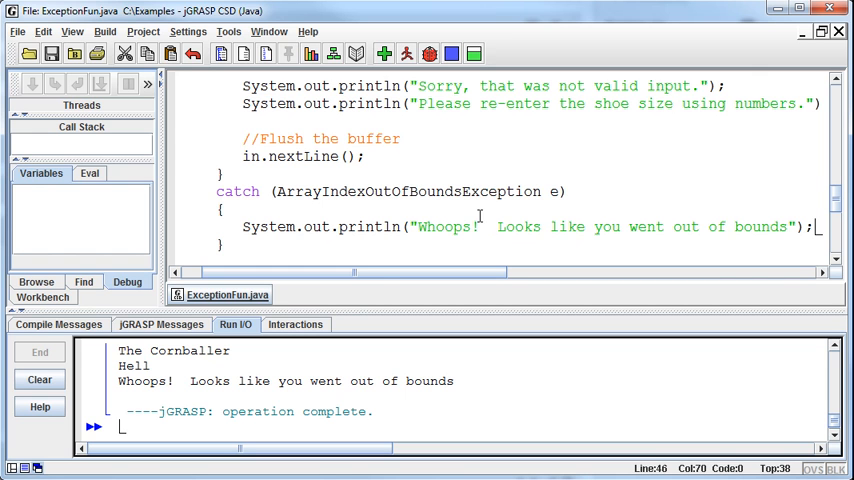
- Scroll through both catch blocks and end the out-of-bounds Whoops message with a period
{"action": "scroll", "scroll_direction": "up", "scroll_amount": 3}
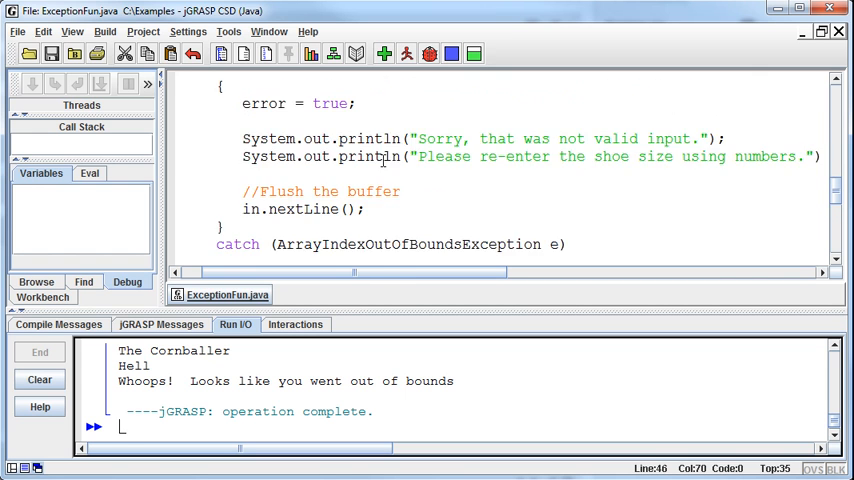
{"action": "scroll", "scroll_direction": "up", "scroll_amount": 3}
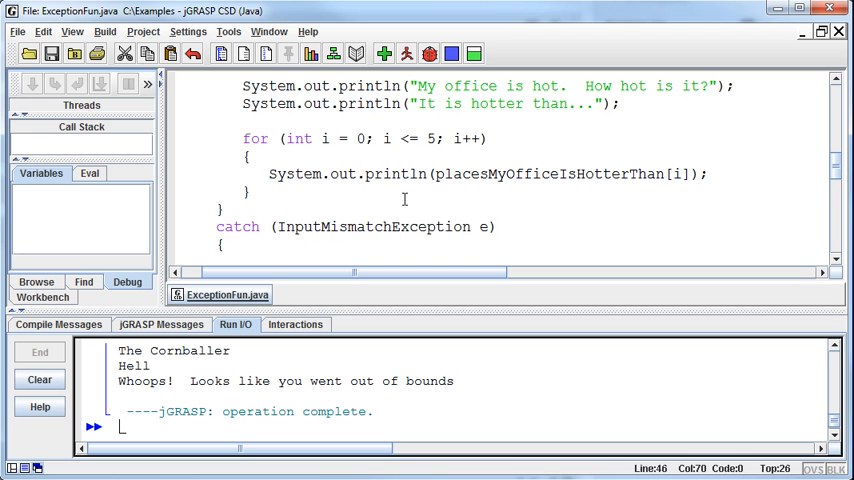
{"action": "mouse_move", "coordinate": [312, 188]}
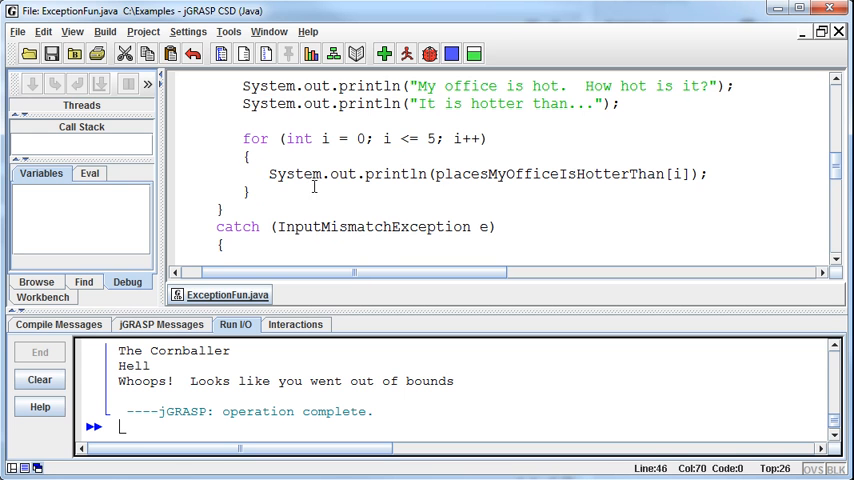
{"action": "scroll", "scroll_direction": "down", "scroll_amount": 3}
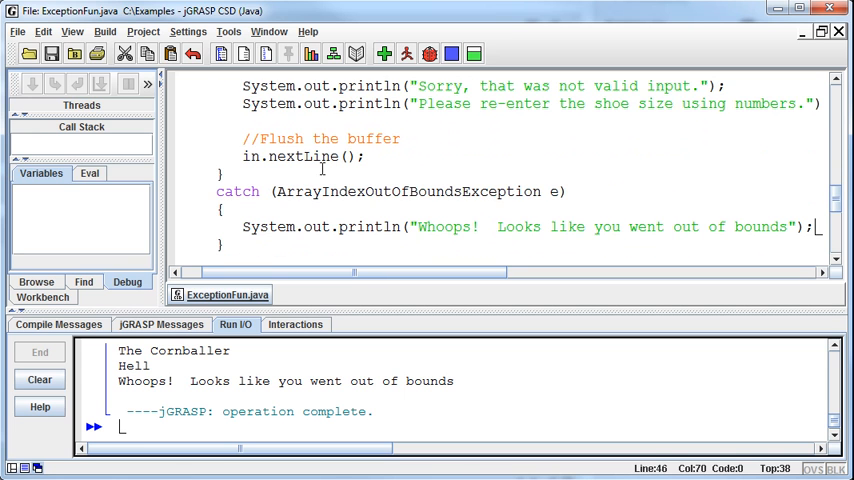
{"action": "mouse_move", "coordinate": [278, 188]}
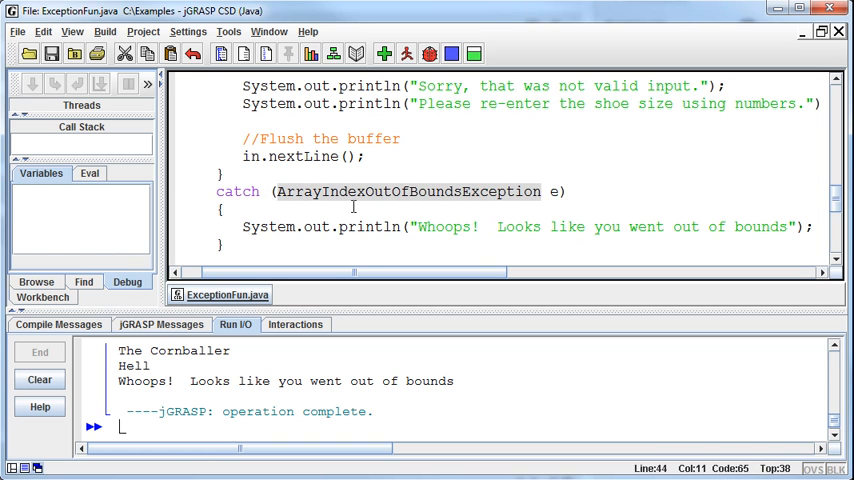
{"action": "mouse_move", "coordinate": [380, 212]}
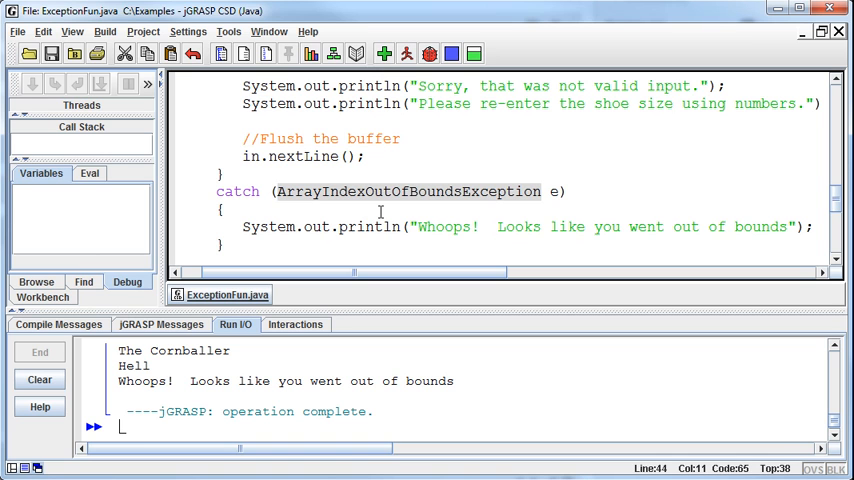
{"action": "mouse_move", "coordinate": [568, 232]}
{"action": "type", "text": "."}
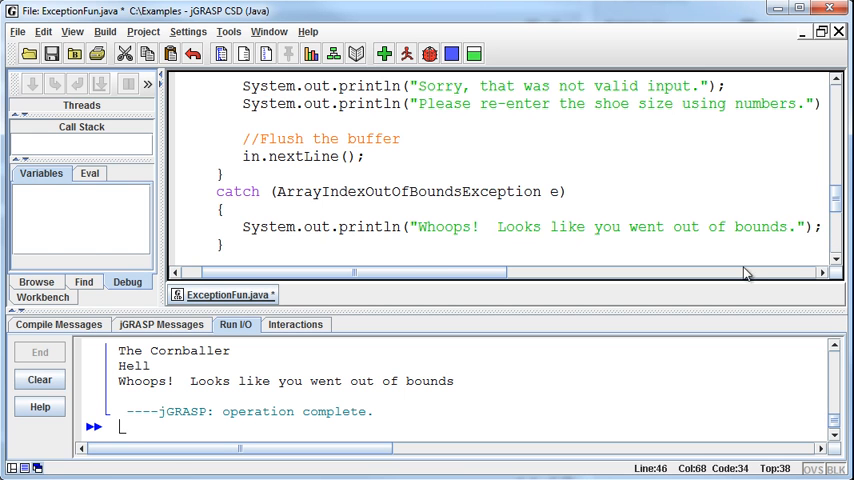
{"action": "scroll", "scroll_direction": "up", "scroll_amount": 3}
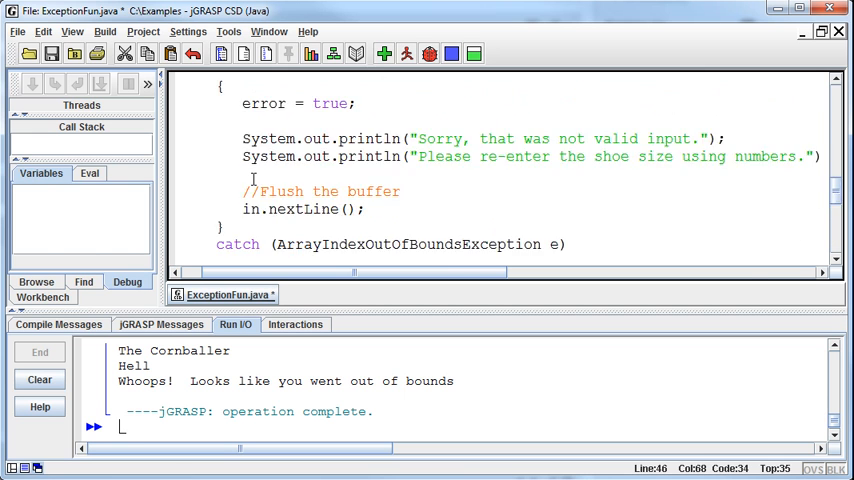
{"action": "scroll", "scroll_direction": "up", "scroll_amount": 3}
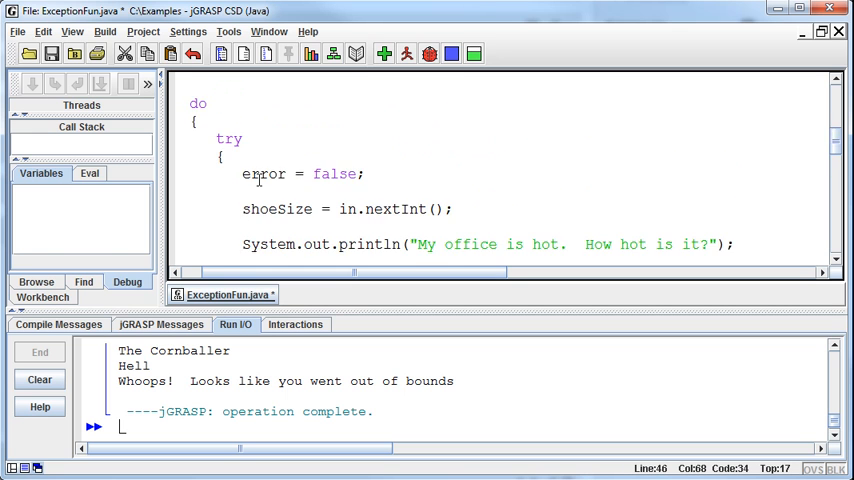
{"action": "scroll", "scroll_direction": "down", "scroll_amount": 3}
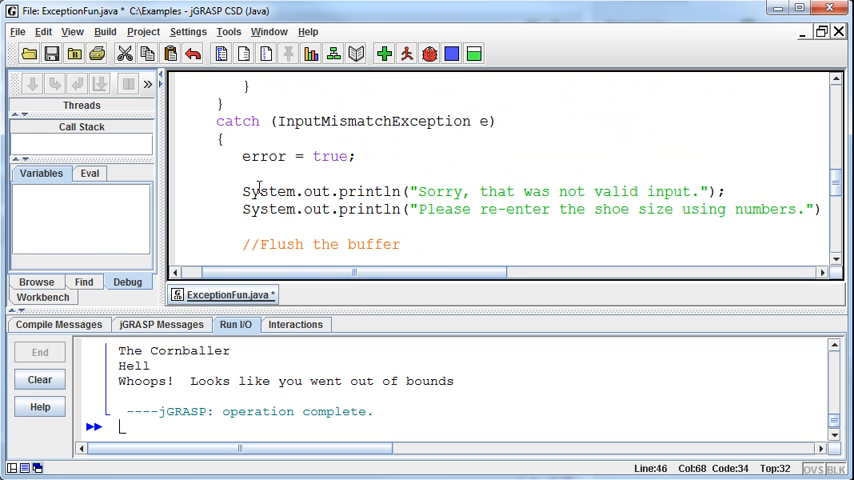
{"action": "scroll", "scroll_direction": "down", "scroll_amount": 3}
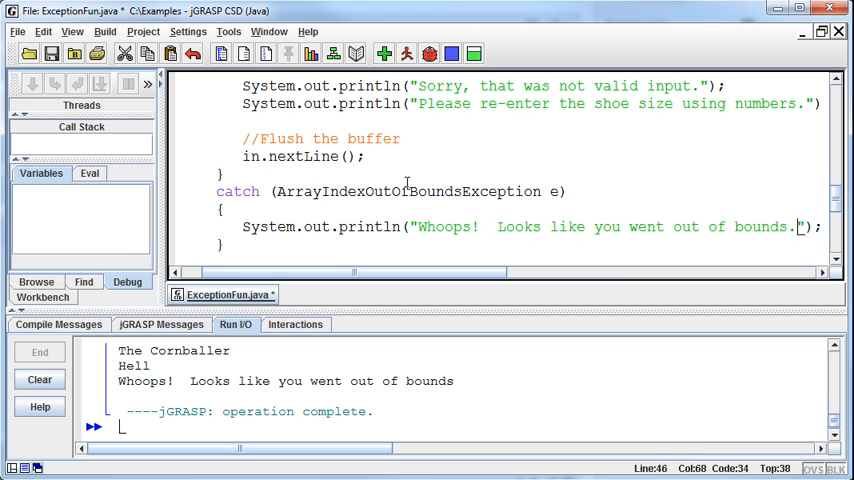
{"action": "mouse_move", "coordinate": [612, 288]}
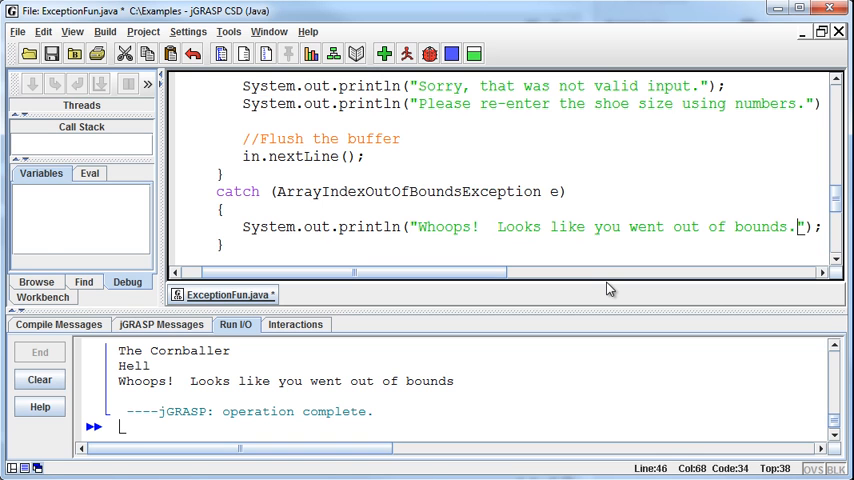
{"action": "mouse_move", "coordinate": [624, 304]}
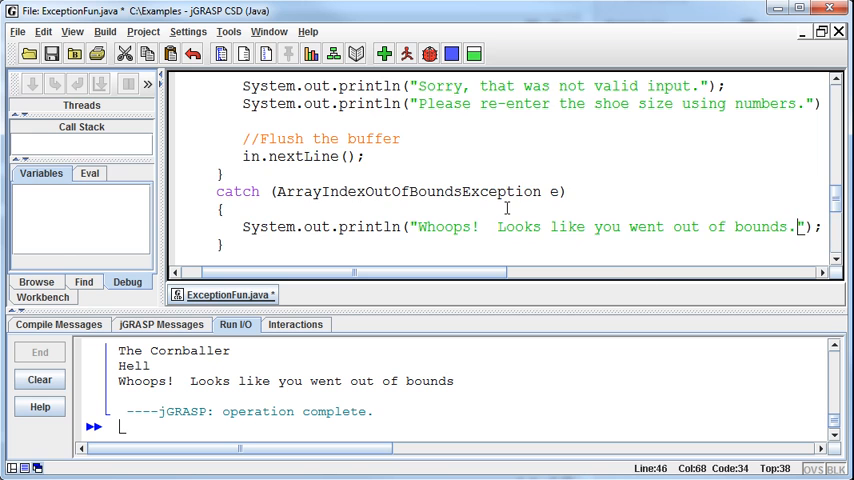
{"action": "scroll", "scroll_direction": "down", "scroll_amount": 3}
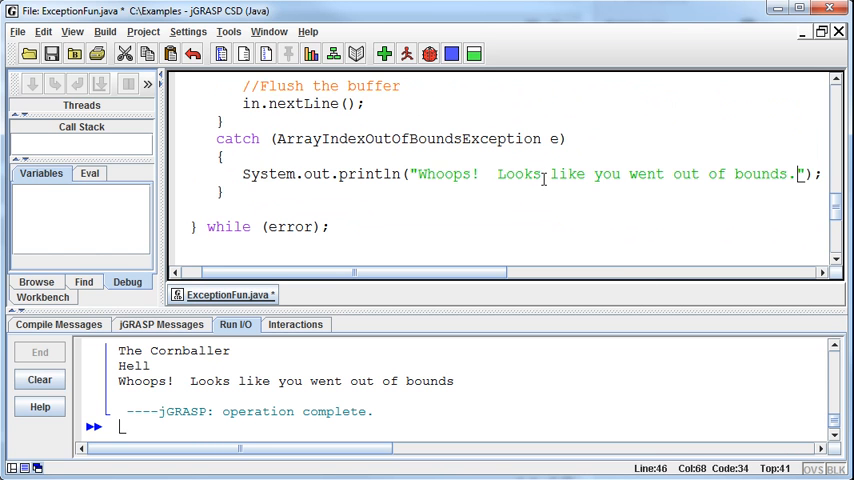
{"action": "left_click", "coordinate": [228, 156]}
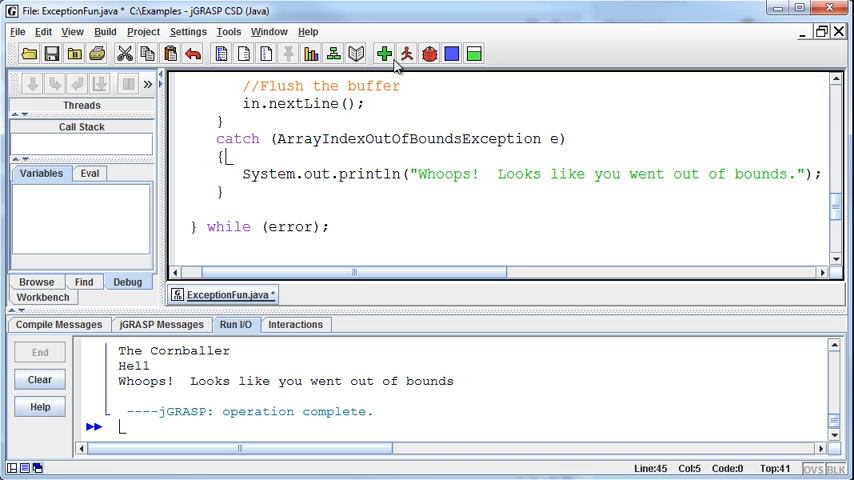
{"action": "scroll", "scroll_direction": "up", "scroll_amount": 3}
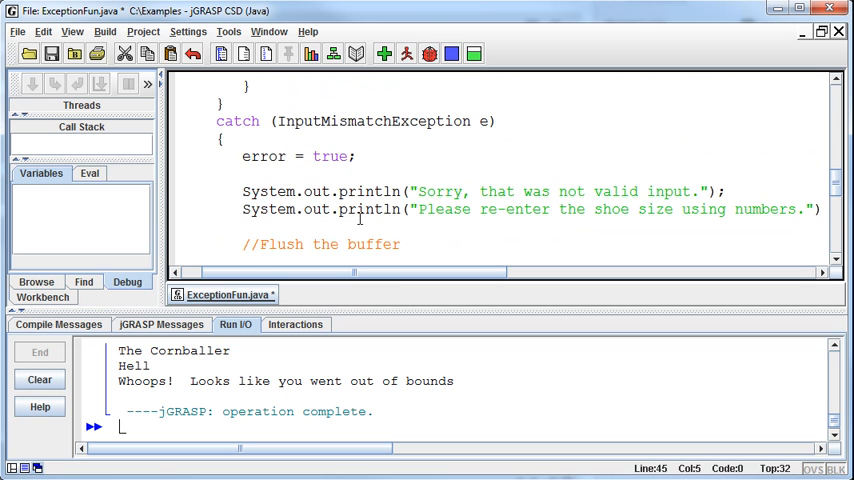
{"action": "scroll", "scroll_direction": "up", "scroll_amount": 3}
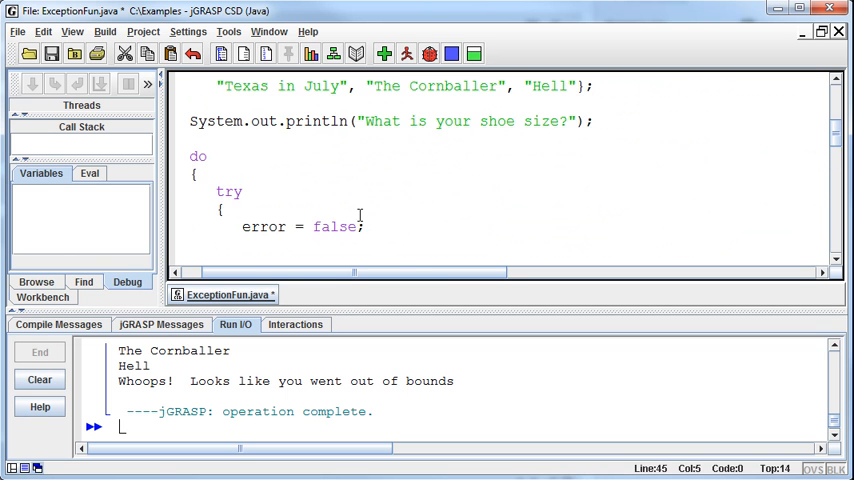
{"action": "scroll", "scroll_direction": "down", "scroll_amount": 3}
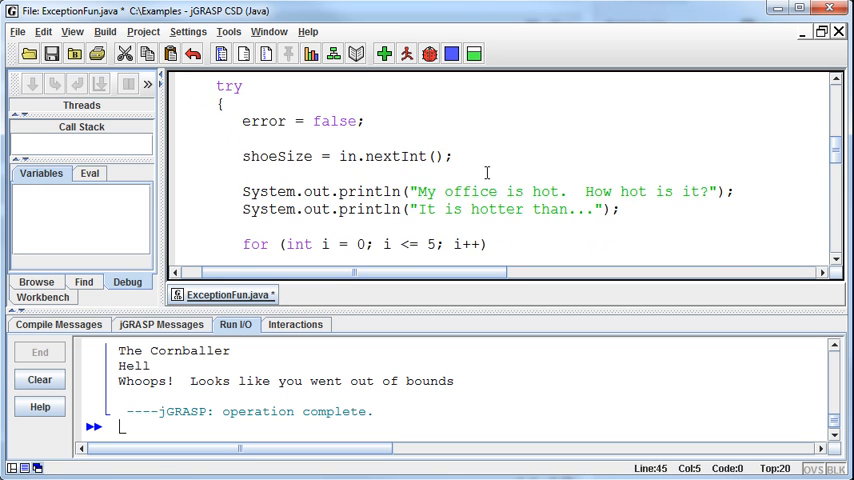
{"action": "scroll", "scroll_direction": "down", "scroll_amount": 3}
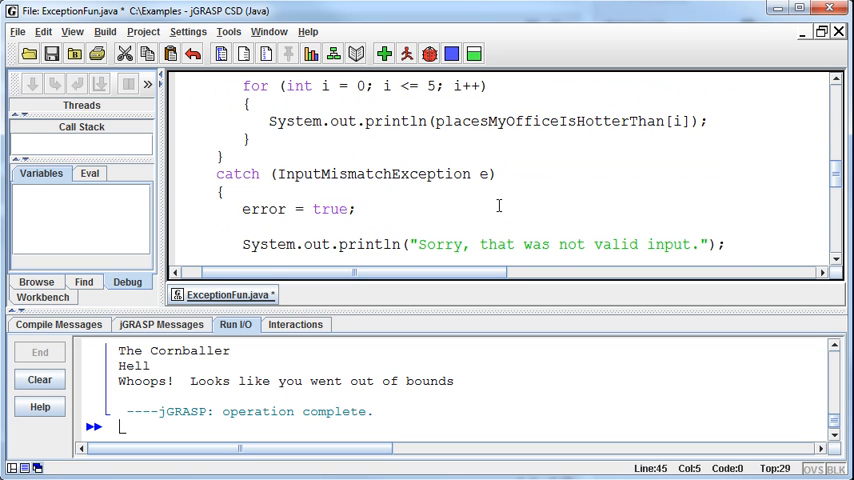
{"action": "scroll", "scroll_direction": "up", "scroll_amount": 3}
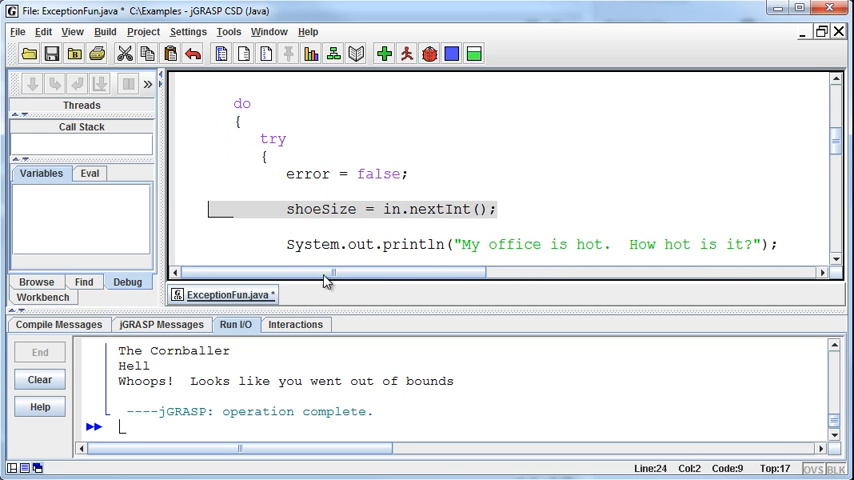
{"action": "scroll", "scroll_direction": "down", "scroll_amount": 3}
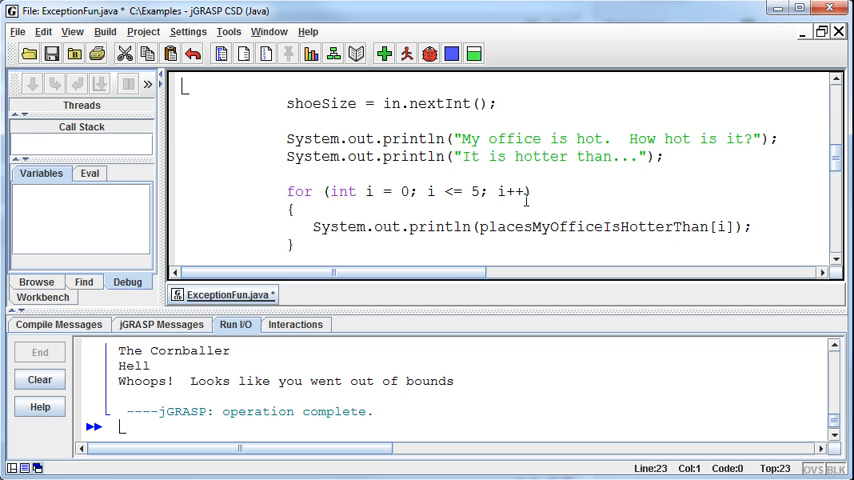
{"action": "mouse_move", "coordinate": [564, 218]}
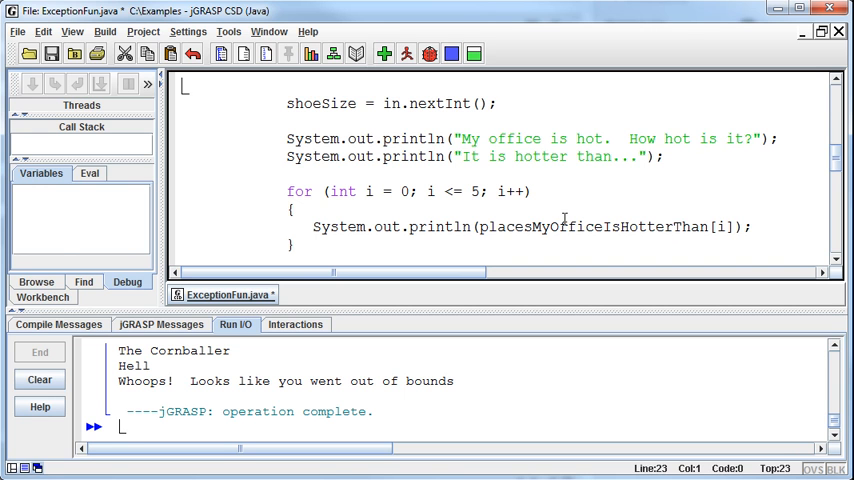
{"action": "scroll", "scroll_direction": "down", "scroll_amount": 3}
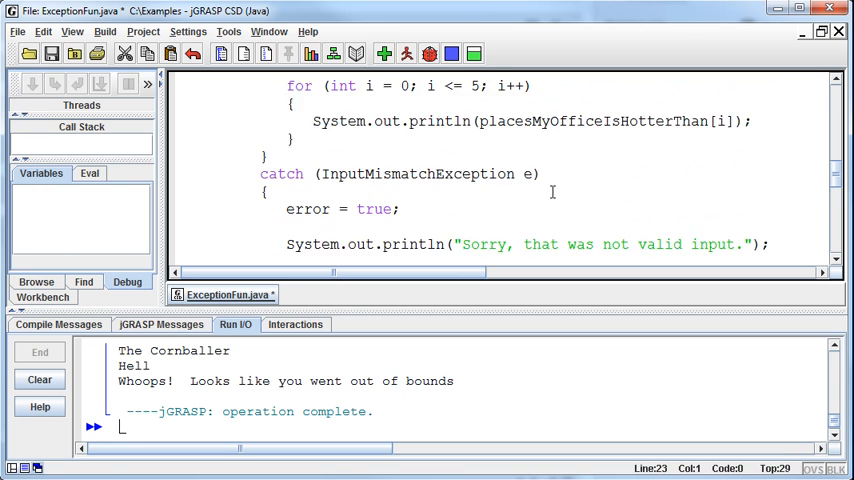
{"action": "scroll", "scroll_direction": "down", "scroll_amount": 3}
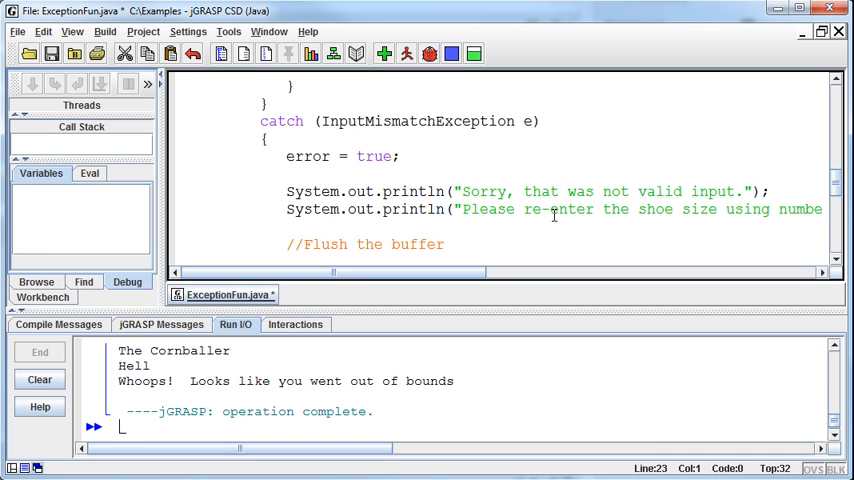
{"action": "mouse_move", "coordinate": [530, 300]}
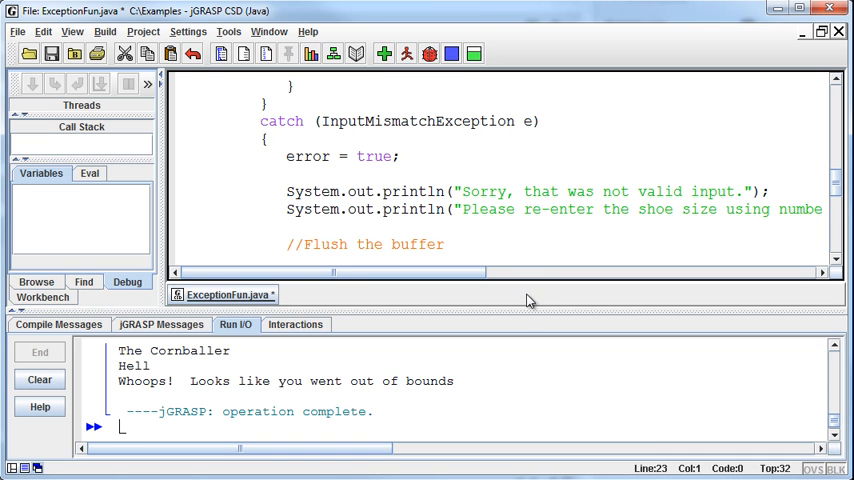
{"action": "mouse_move", "coordinate": [520, 332]}
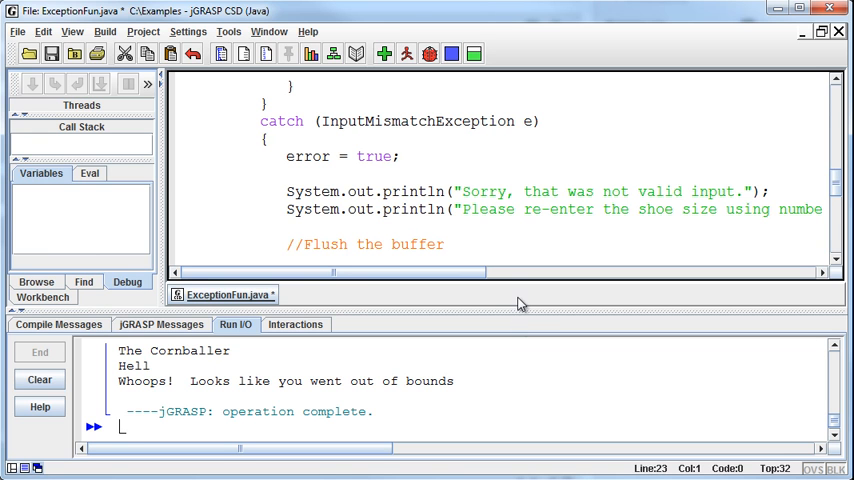
- Scroll down to the ArrayIndexOutOfBoundsException catch block and its Whoops println
{"action": "scroll", "scroll_direction": "down", "scroll_amount": 3}
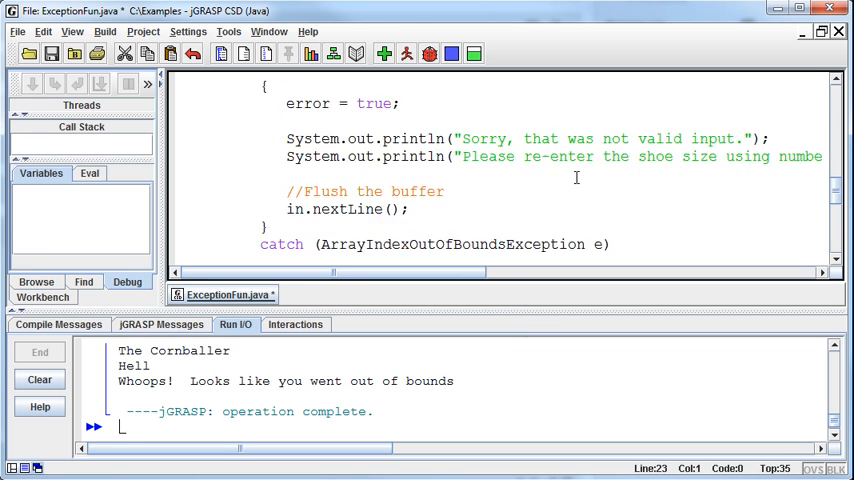
{"action": "scroll", "scroll_direction": "down", "scroll_amount": 3}
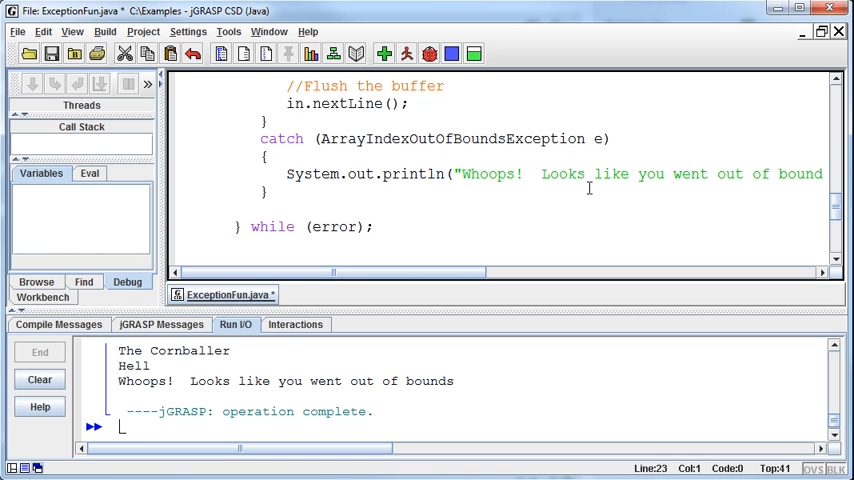
{"action": "mouse_move", "coordinate": [764, 198]}
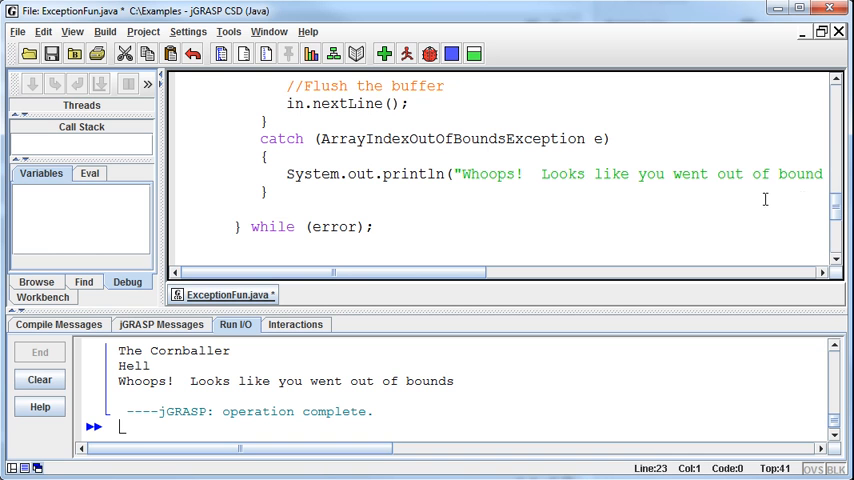
{"action": "mouse_move", "coordinate": [528, 180]}
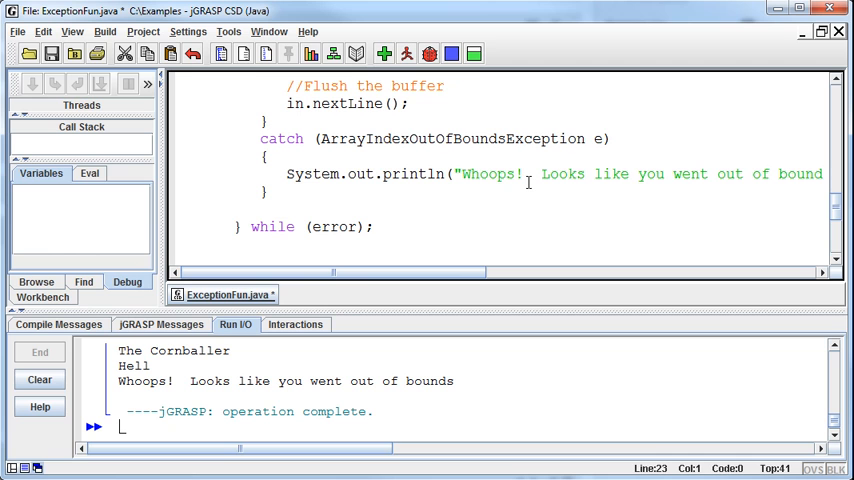
{"action": "mouse_move", "coordinate": [460, 206]}
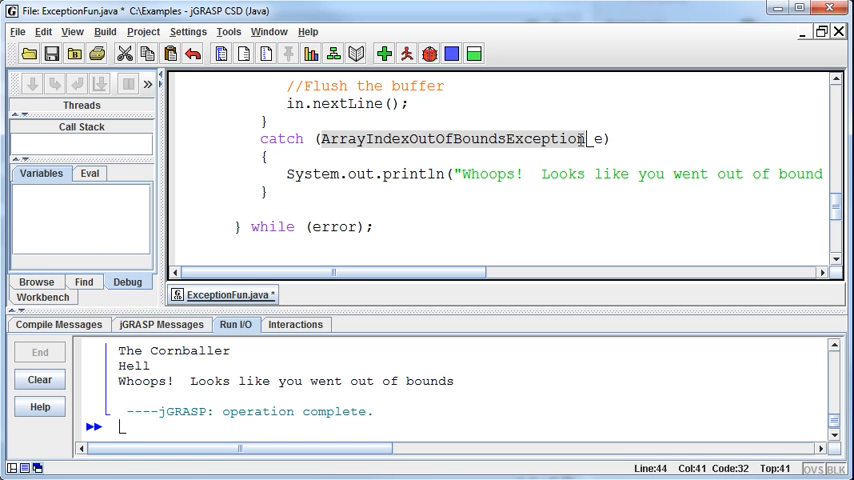
{"action": "mouse_move", "coordinate": [532, 256]}
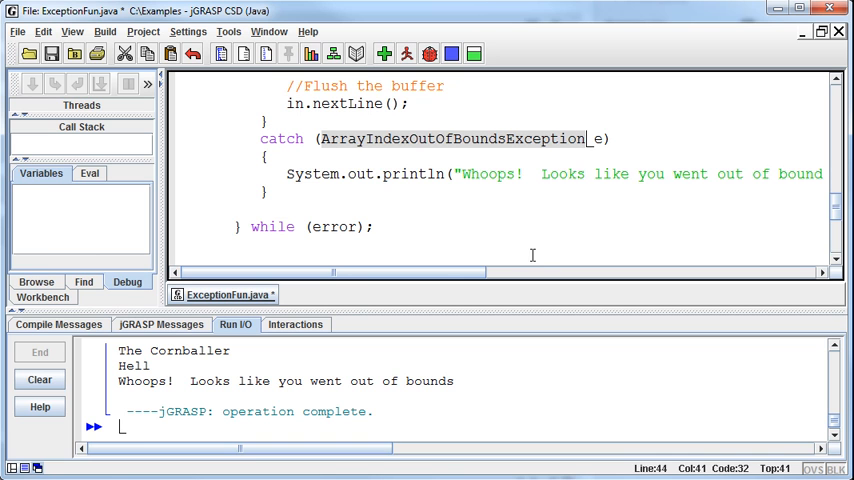
{"action": "mouse_move", "coordinate": [432, 264]}
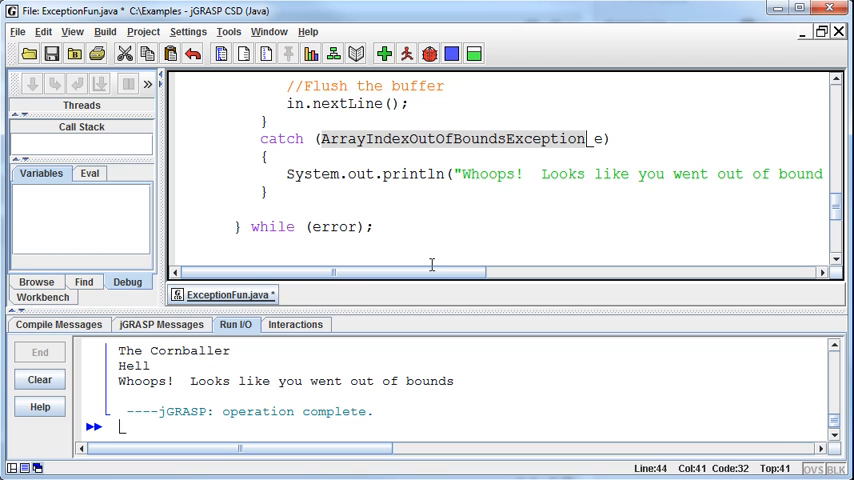
{"action": "mouse_move", "coordinate": [422, 238]}
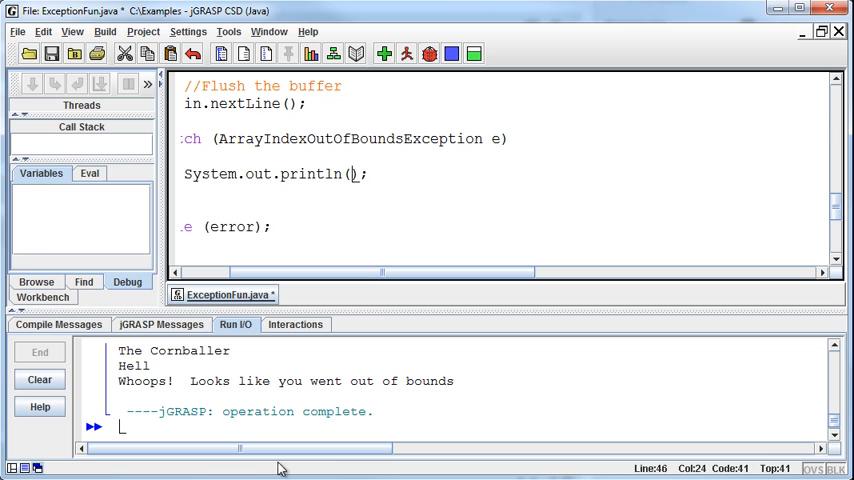
- Fill the empty println in the out-of-bounds catch with e.getMessage()
{"action": "scroll", "scroll_direction": "left", "scroll_amount": 3}
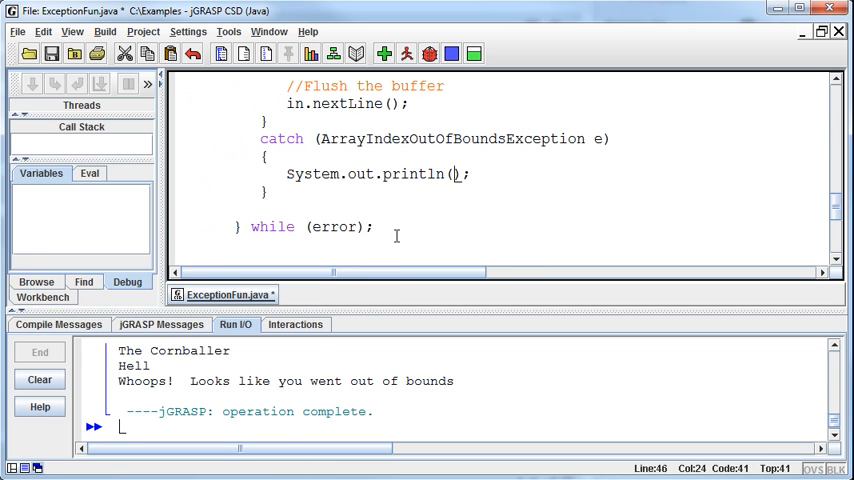
{"action": "mouse_move", "coordinate": [524, 232]}
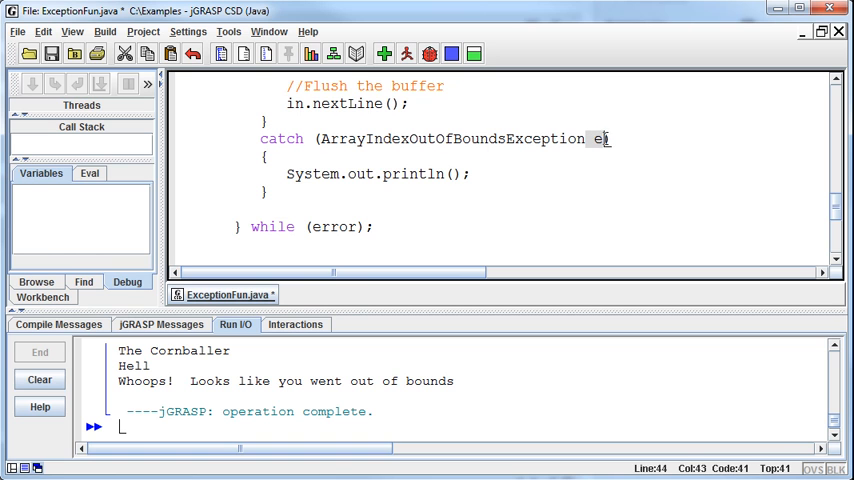
{"action": "mouse_move", "coordinate": [606, 220]}
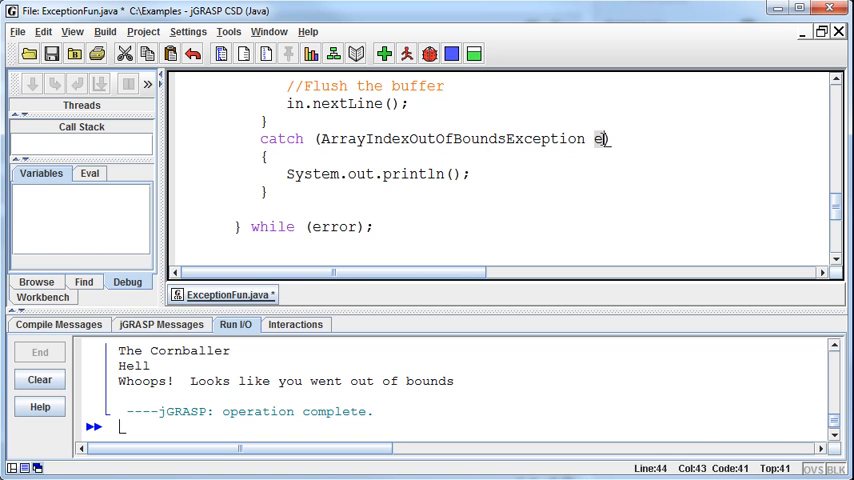
{"action": "type", "text": "rror"}
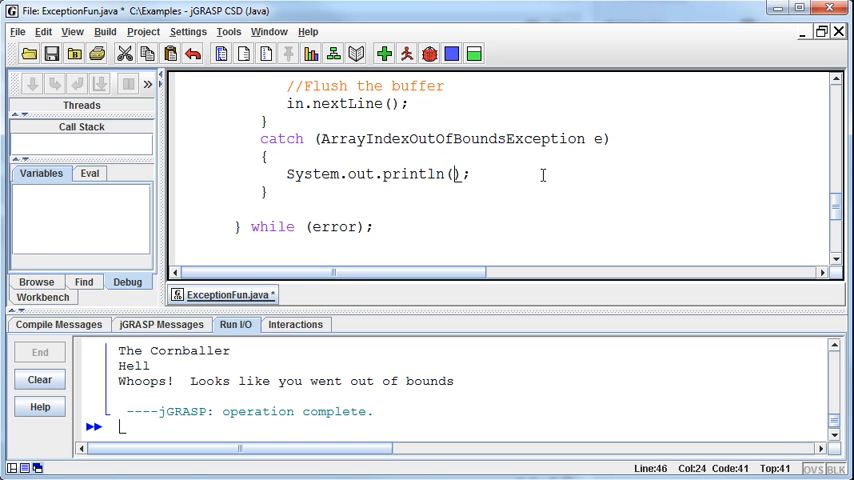
{"action": "type", "text": "e."}
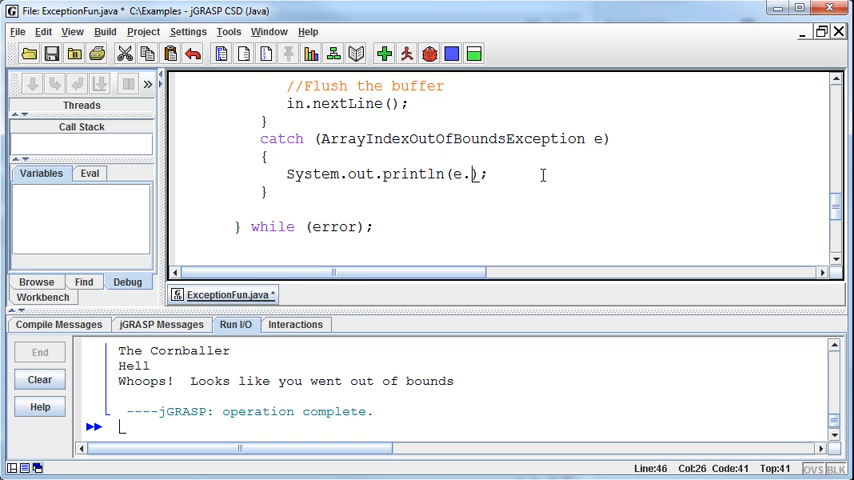
{"action": "type", "text": "getMessage("}
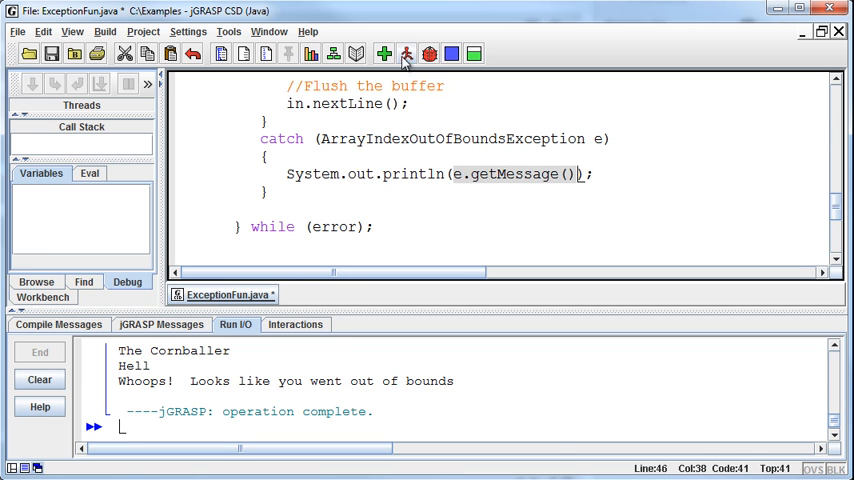
- Compile and run ExceptionFun, answering the shoe size prompt so the catch prints 5
{"action": "left_click", "coordinate": [406, 54]}
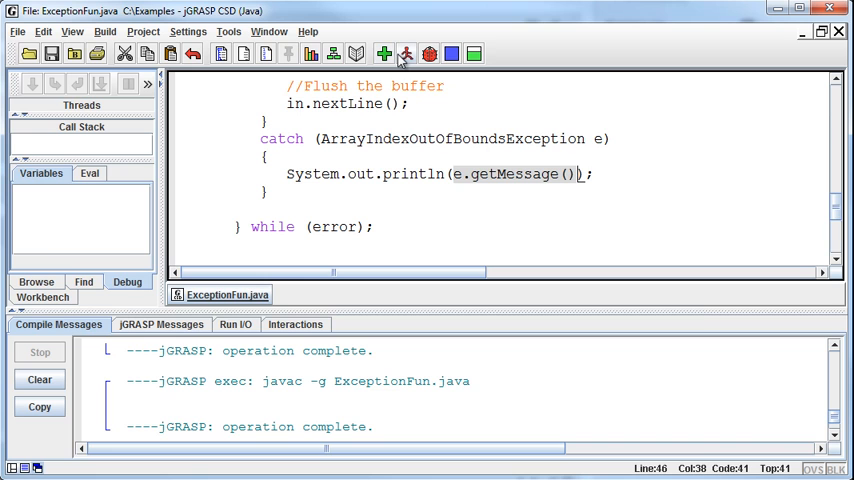
{"action": "left_click", "coordinate": [404, 54]}
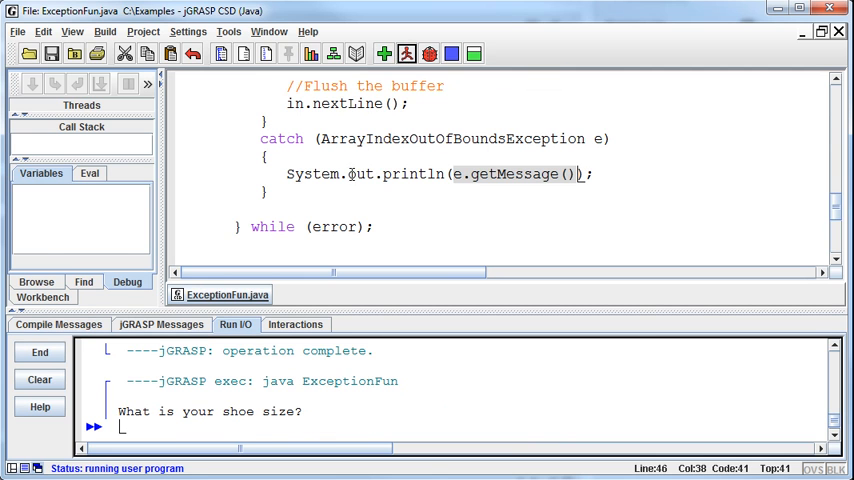
{"action": "type", "text": "t"}
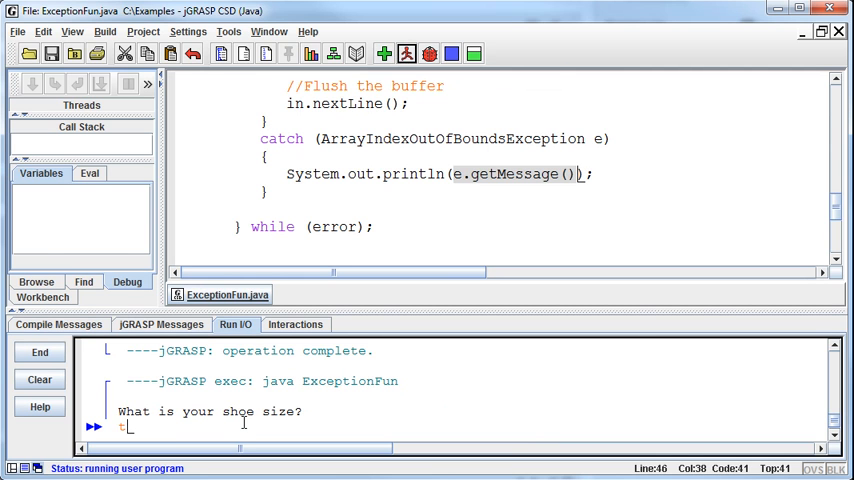
{"action": "key", "text": "Return"}
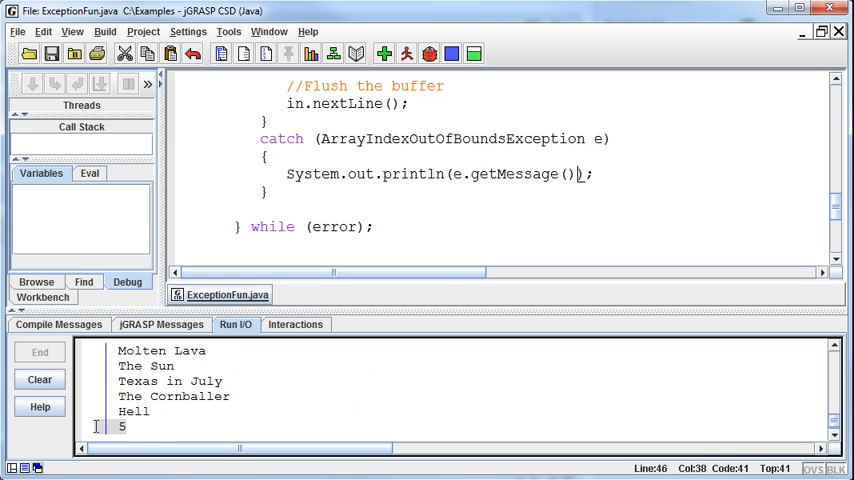
{"action": "mouse_move", "coordinate": [604, 312]}
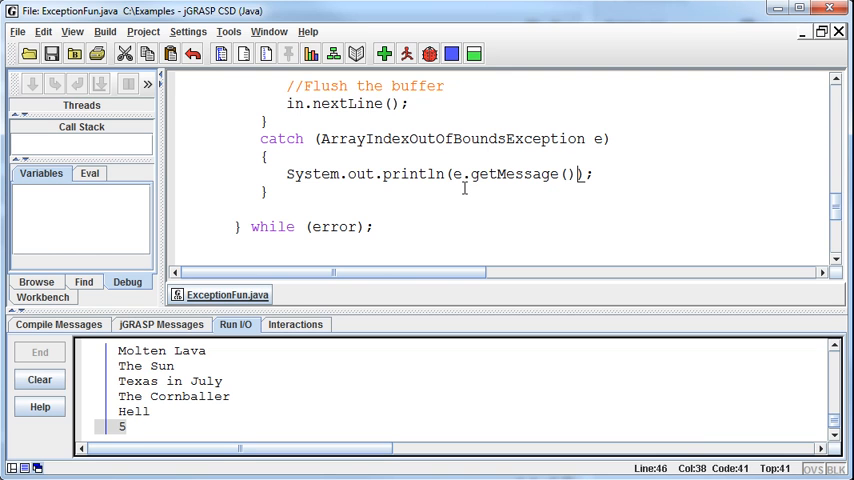
{"action": "mouse_move", "coordinate": [308, 312]}
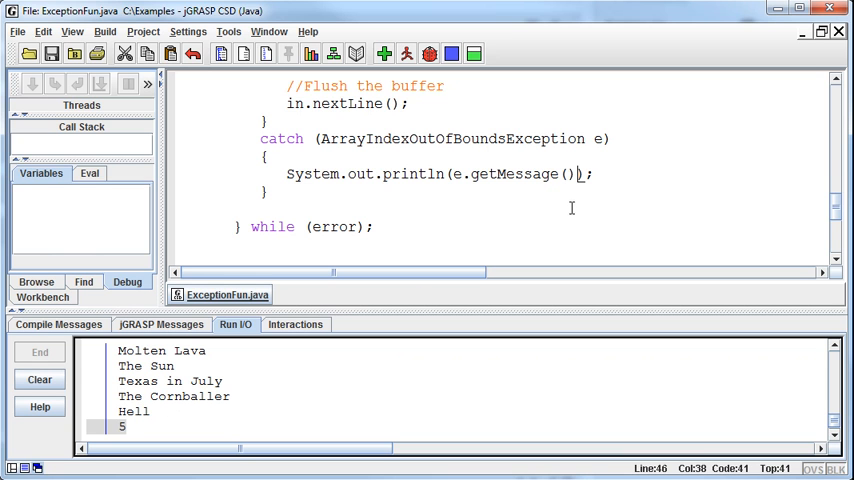
- Add System.out.println(e.getMessage()); at the start of the InputMismatchException catch block
{"action": "scroll", "scroll_direction": "up", "scroll_amount": 3}
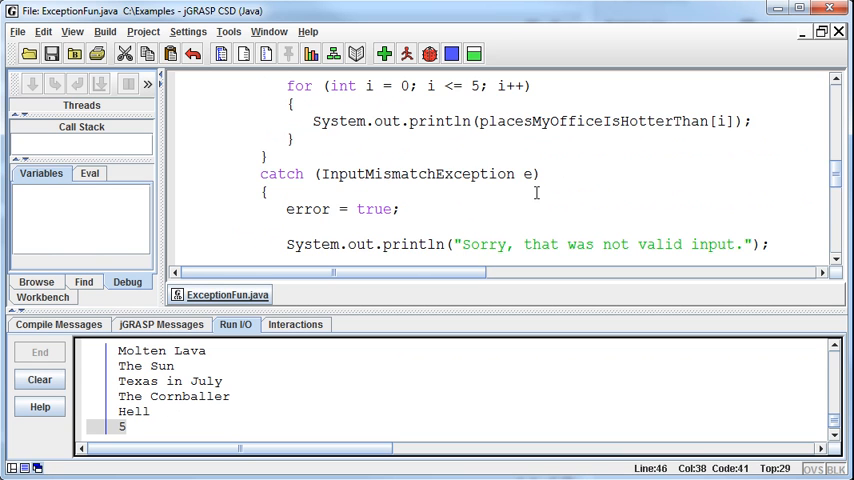
{"action": "scroll", "scroll_direction": "down", "scroll_amount": 3}
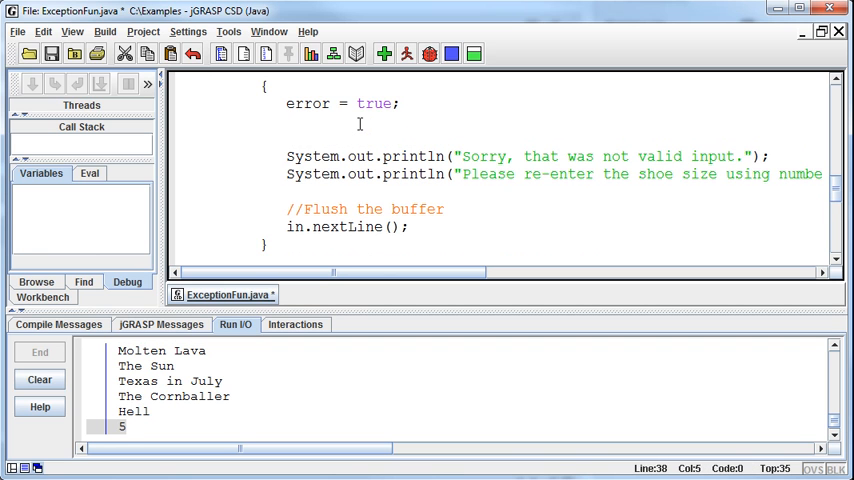
{"action": "type", "text": "System.out.println"}
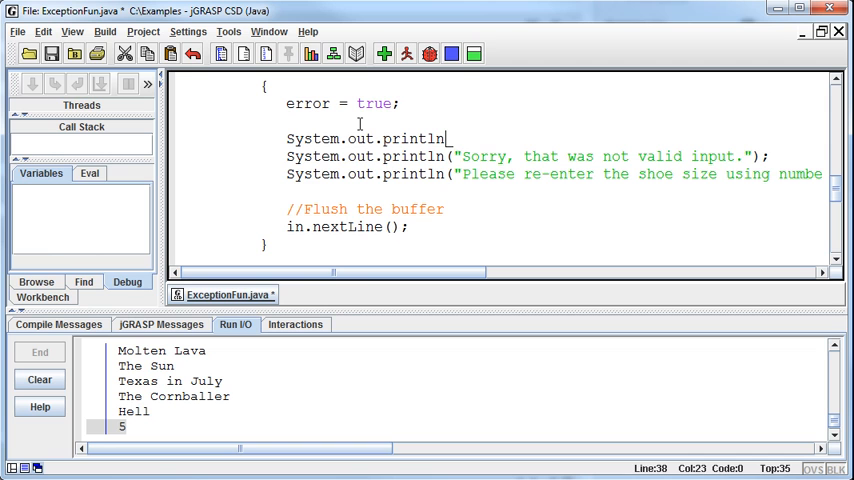
{"action": "type", "text": "(e.getM"}
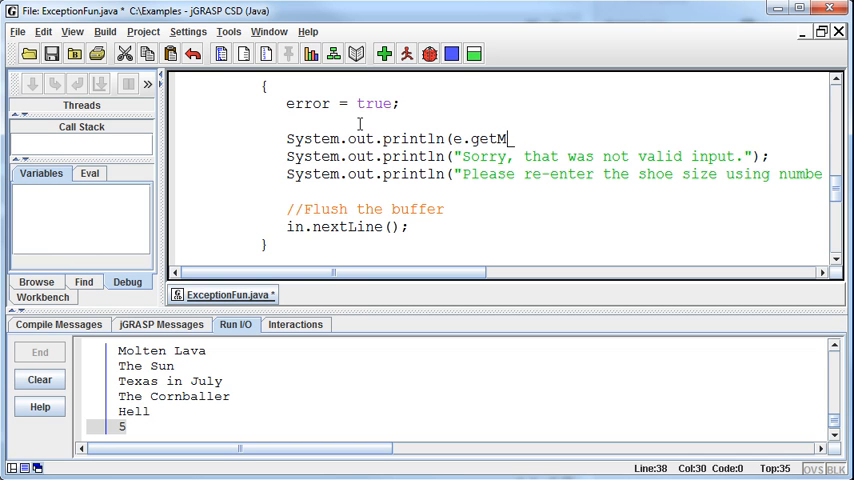
{"action": "type", "text": "essage());"}
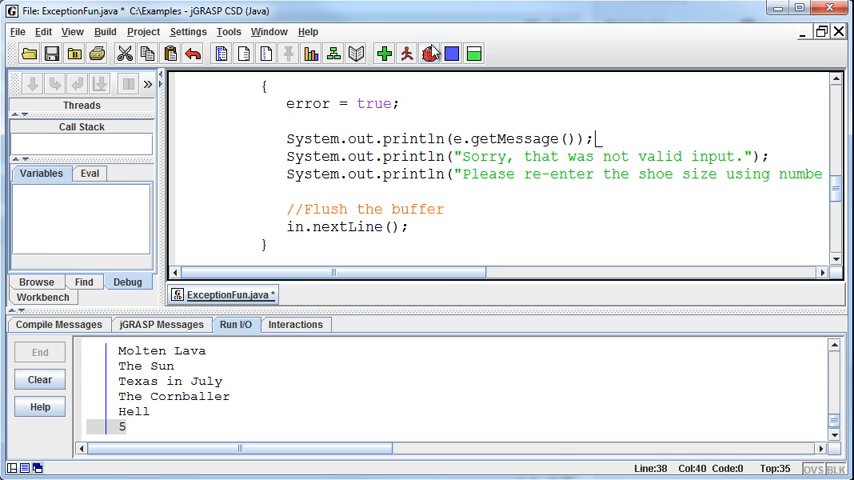
- Recompile and run, answering blah so null prints before the invalid-input message, then 5
{"action": "left_click", "coordinate": [408, 54]}
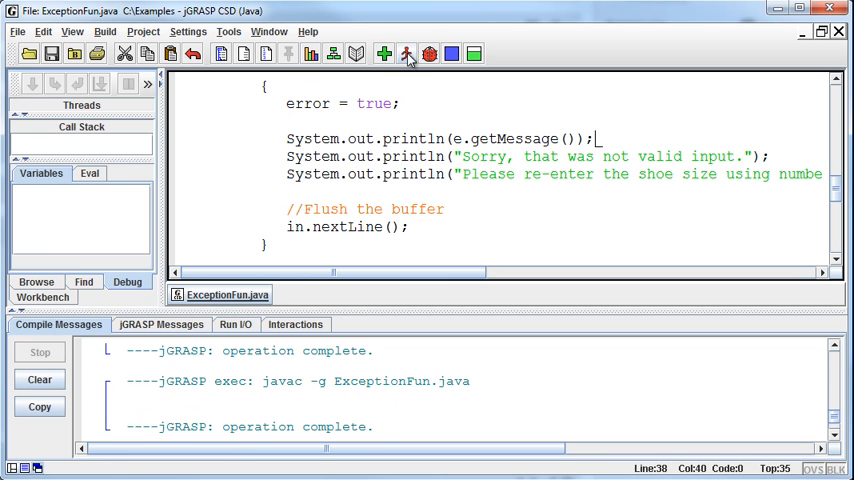
{"action": "left_click", "coordinate": [406, 54]}
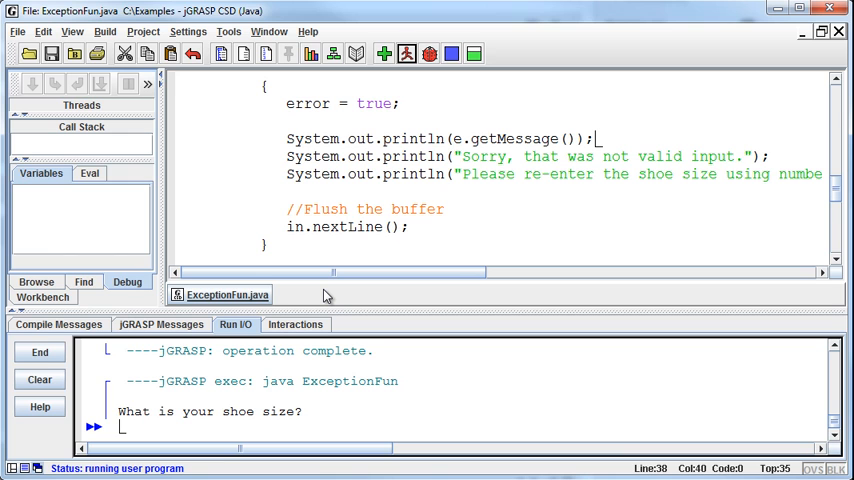
{"action": "type", "text": "b1"}
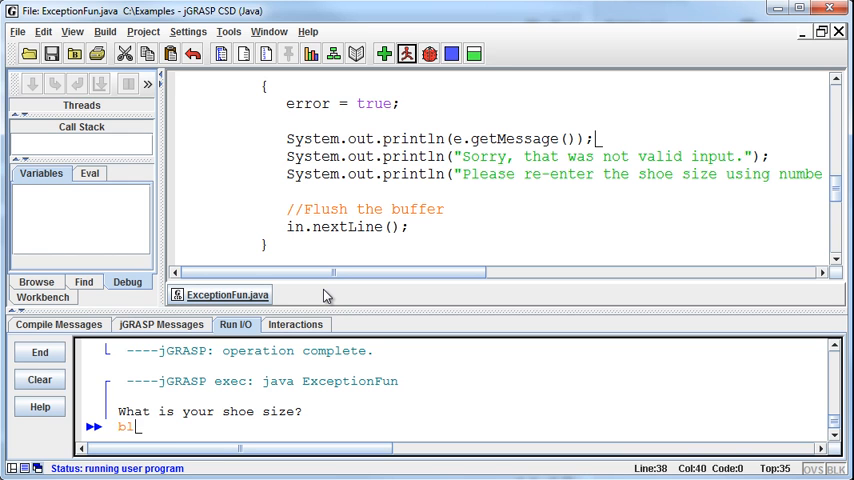
{"action": "key", "text": "Return"}
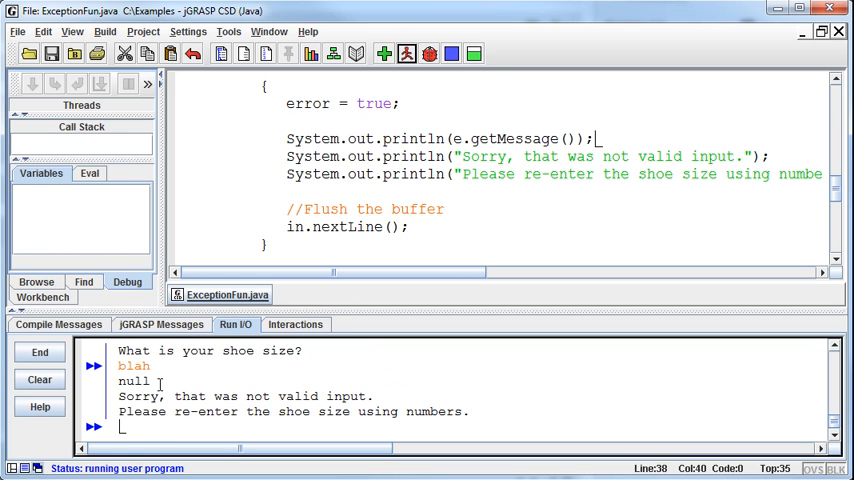
{"action": "double_click", "coordinate": [132, 380]}
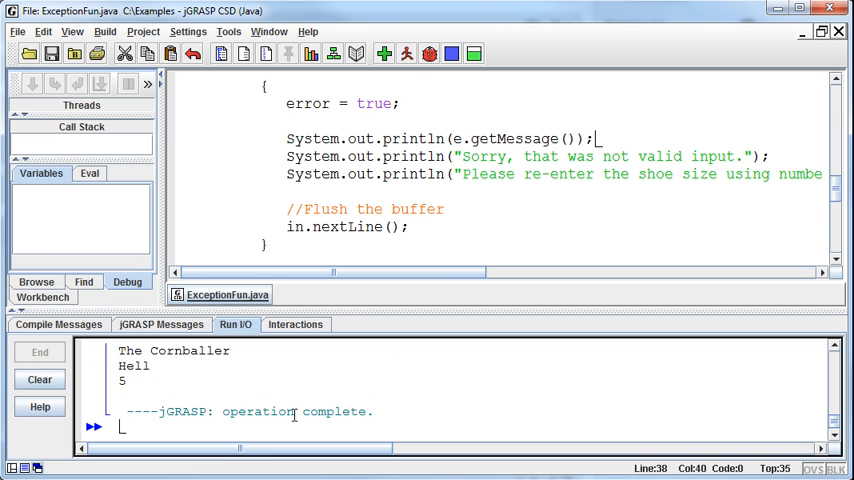
{"action": "scroll", "scroll_direction": "down", "scroll_amount": 3}
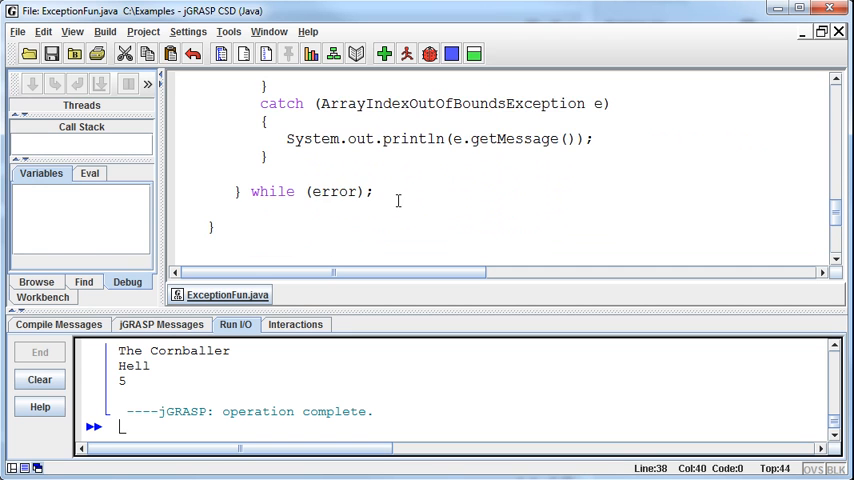
{"action": "scroll", "scroll_direction": "up", "scroll_amount": 3}
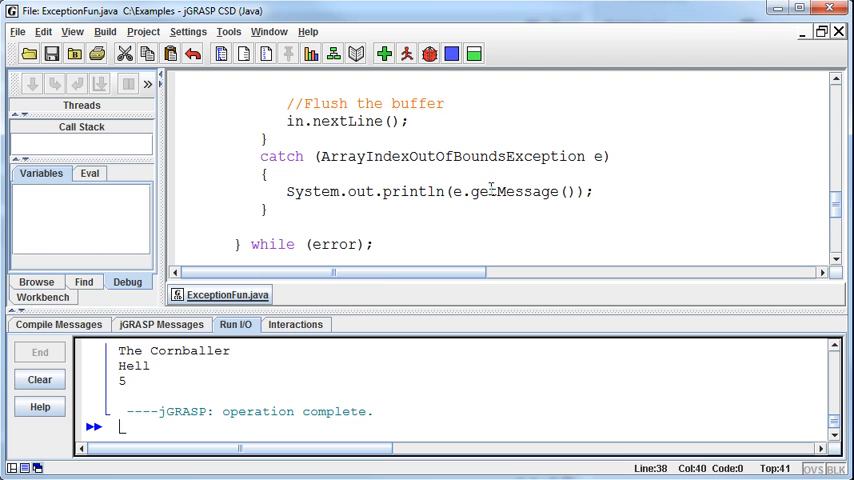
{"action": "mouse_move", "coordinate": [384, 290]}
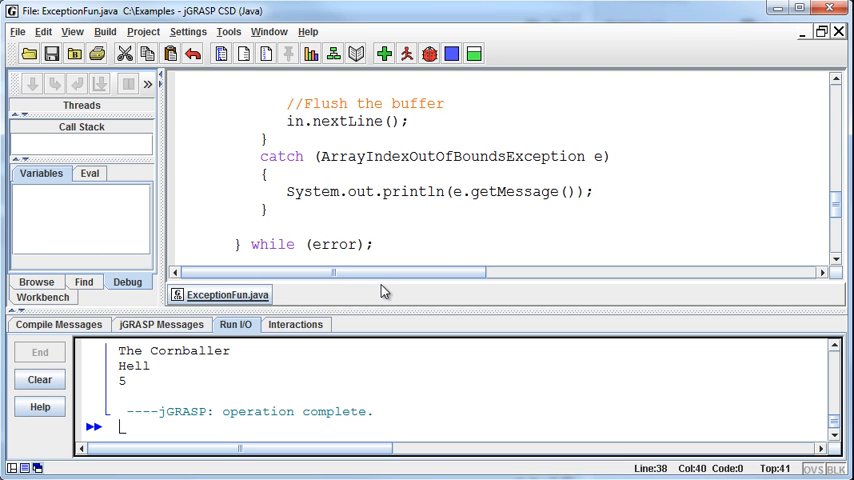
{"action": "mouse_move", "coordinate": [416, 336]}
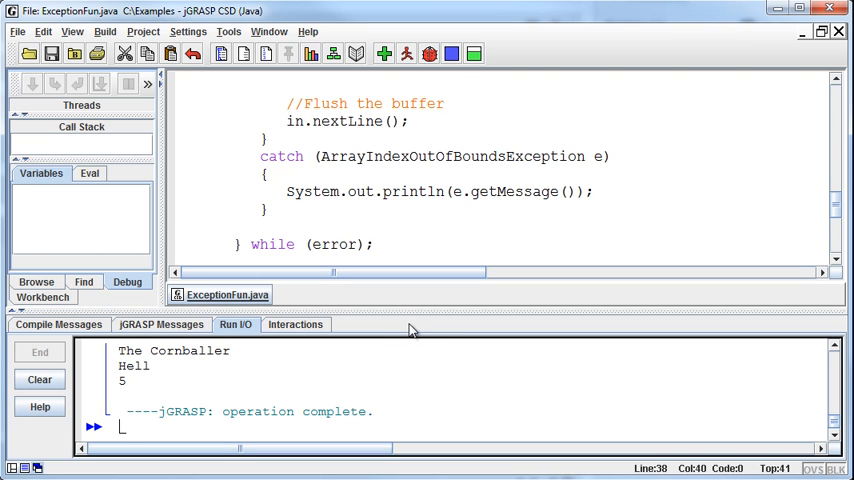
{"action": "mouse_move", "coordinate": [512, 336]}
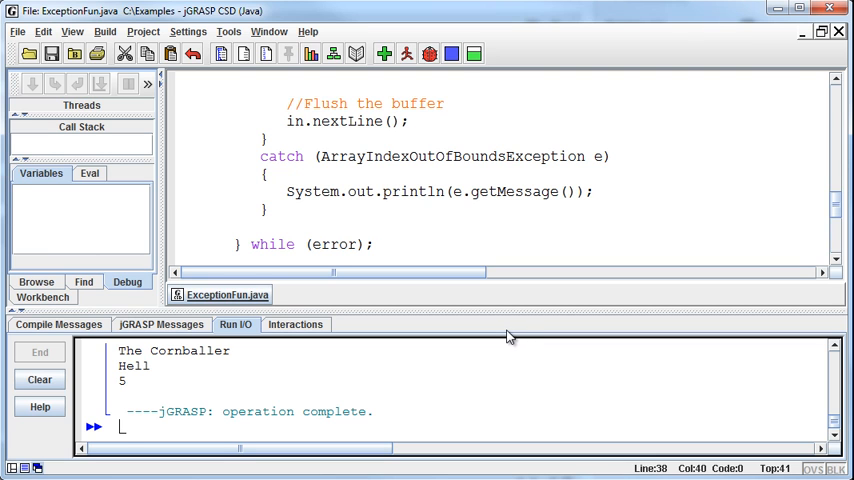
{"action": "mouse_move", "coordinate": [500, 328]}
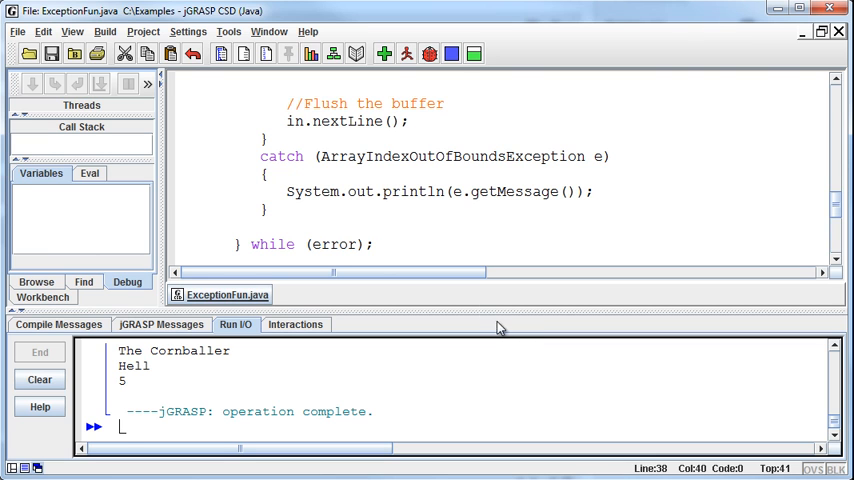
{"action": "scroll", "scroll_direction": "down", "scroll_amount": 3}
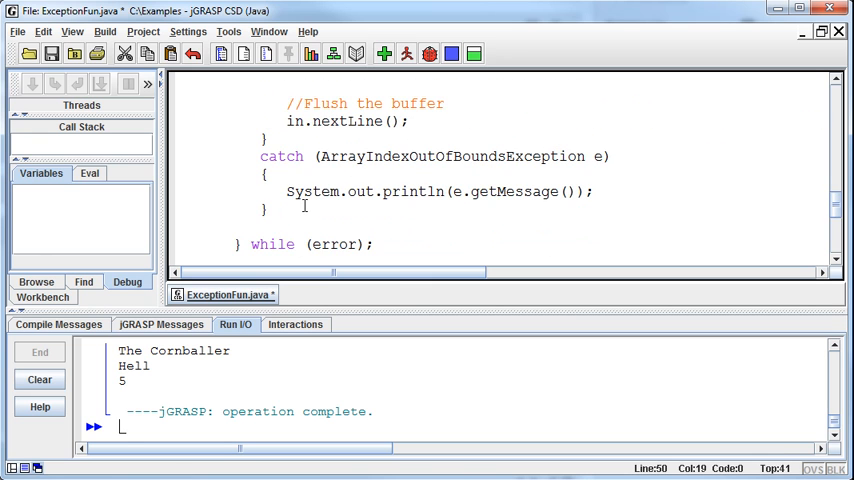
- Write a new catch (Exception e) block that prints e.getMessage()
{"action": "type", "text": "catch"}
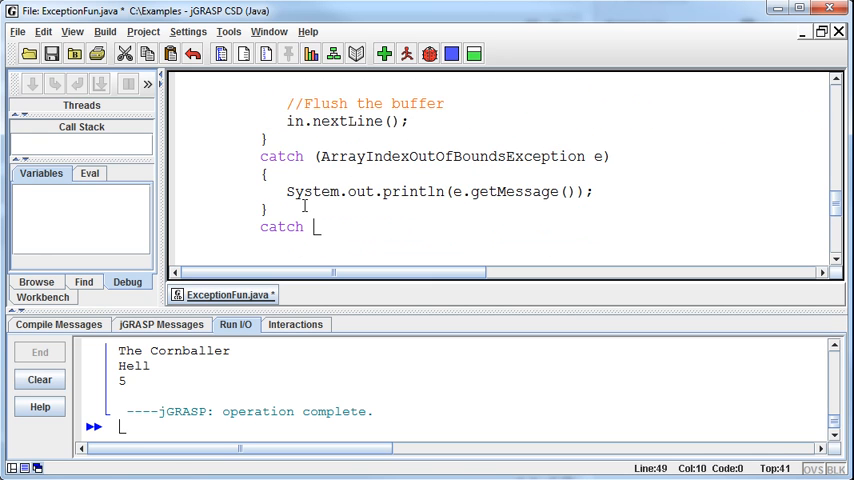
{"action": "type", "text": "(Exception"}
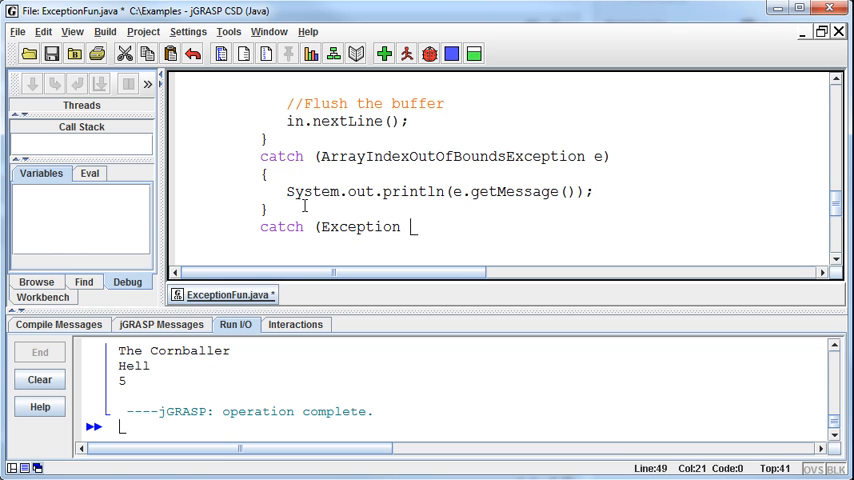
{"action": "type", "text": "e)"}
{"action": "type", "text": "{"}
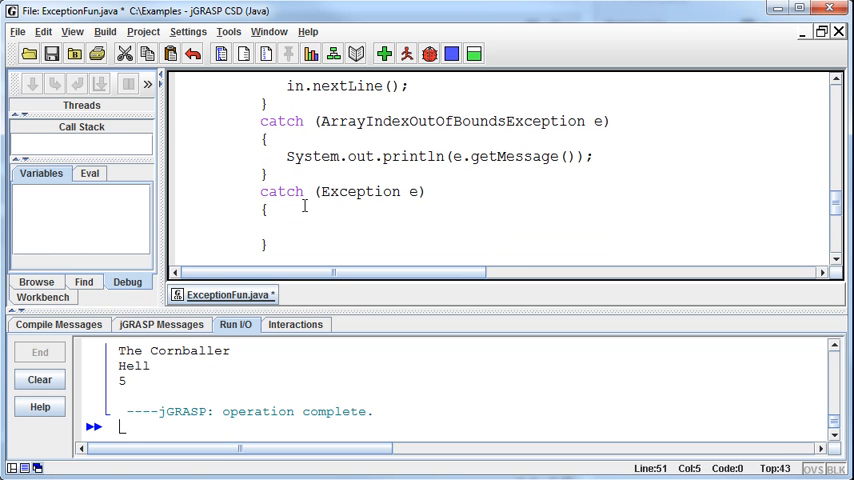
{"action": "type", "text": "S"}
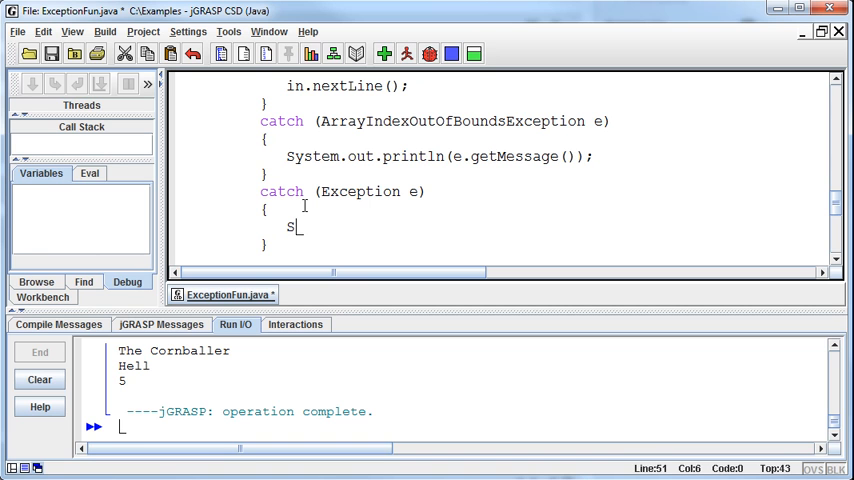
{"action": "type", "text": "ystem.out."}
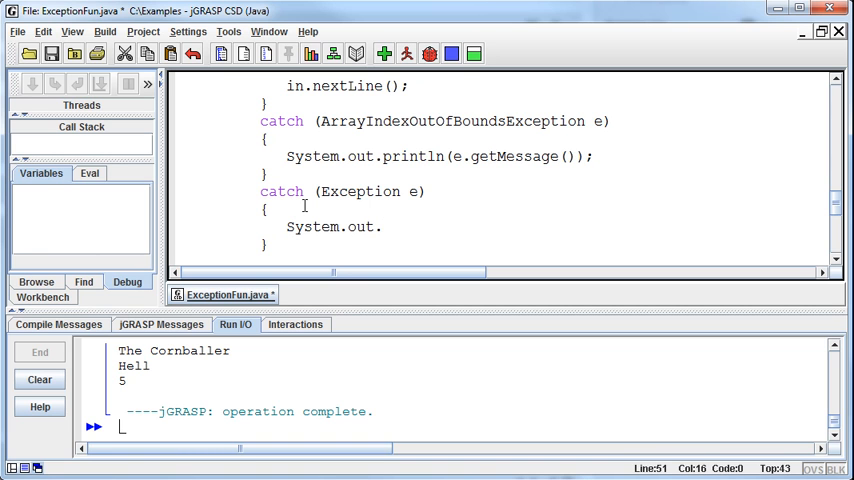
{"action": "type", "text": "println(e."}
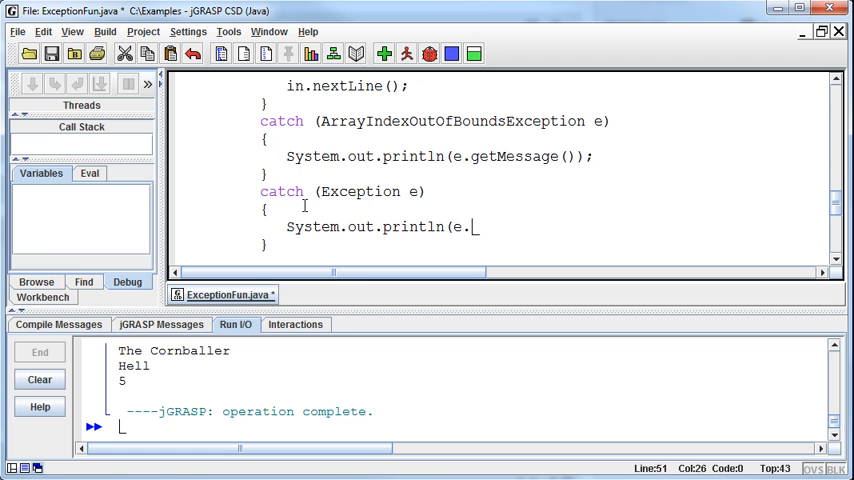
{"action": "type", "text": "getM"}
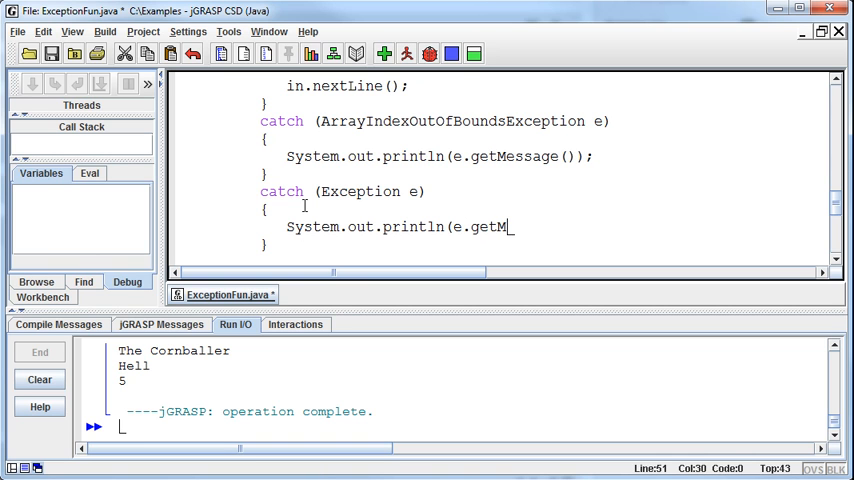
{"action": "type", "text": "essage());"}
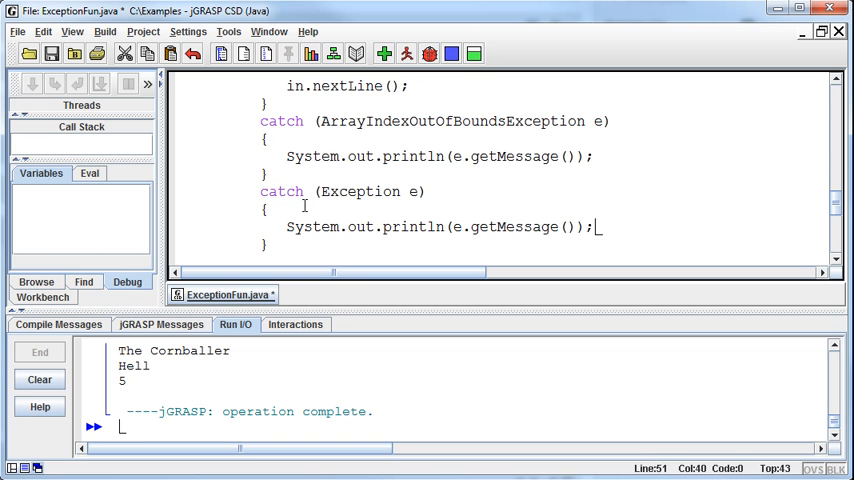
- Compile and run, answering ten to see null and the invalid-input messages
{"action": "left_click", "coordinate": [384, 54]}
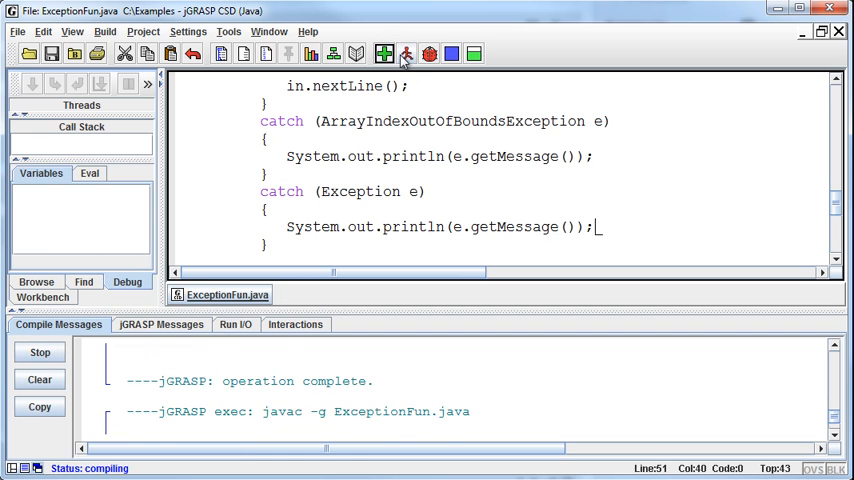
{"action": "left_click", "coordinate": [404, 54]}
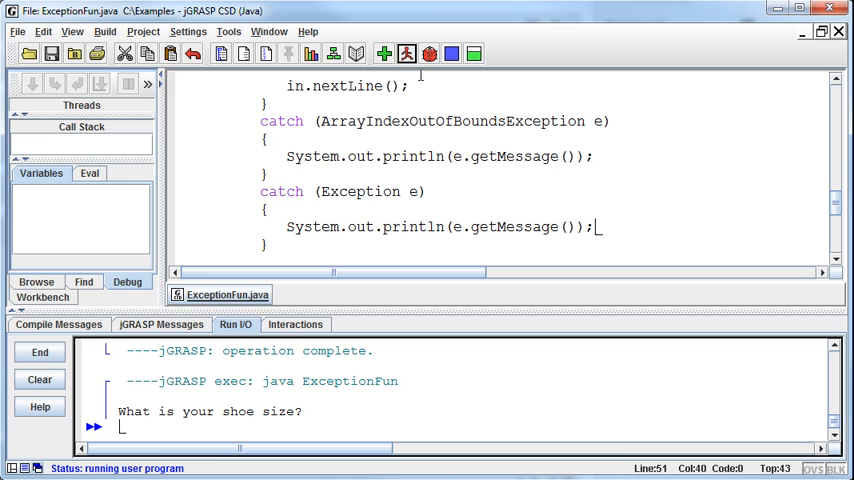
{"action": "type", "text": "ten"}
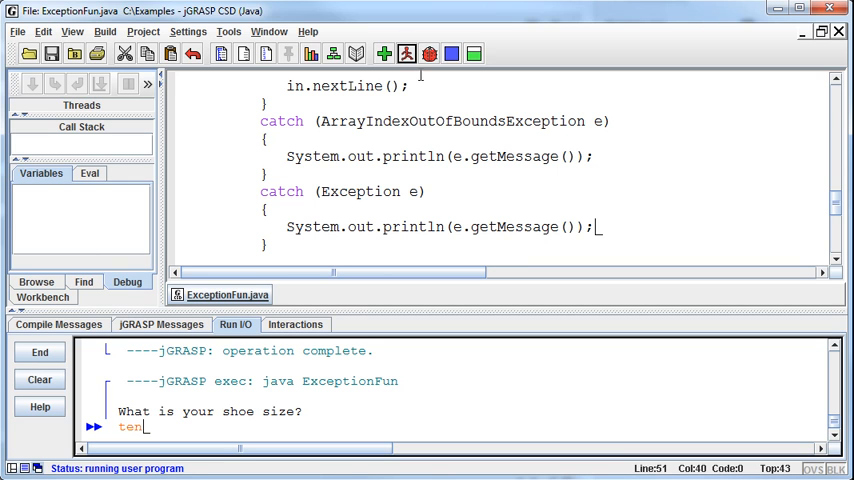
{"action": "key", "text": "Return"}
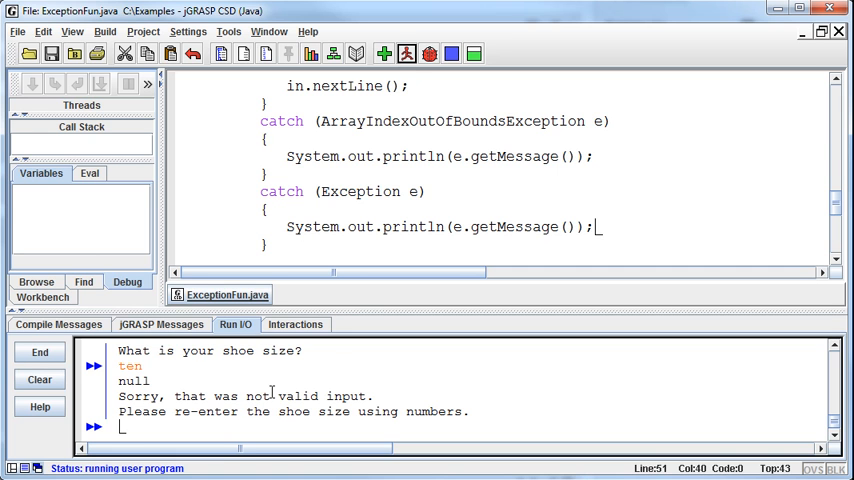
- Comment out the InputMismatchException catch, recompile and run with ten so only null prints
{"action": "scroll", "scroll_direction": "up", "scroll_amount": 3}
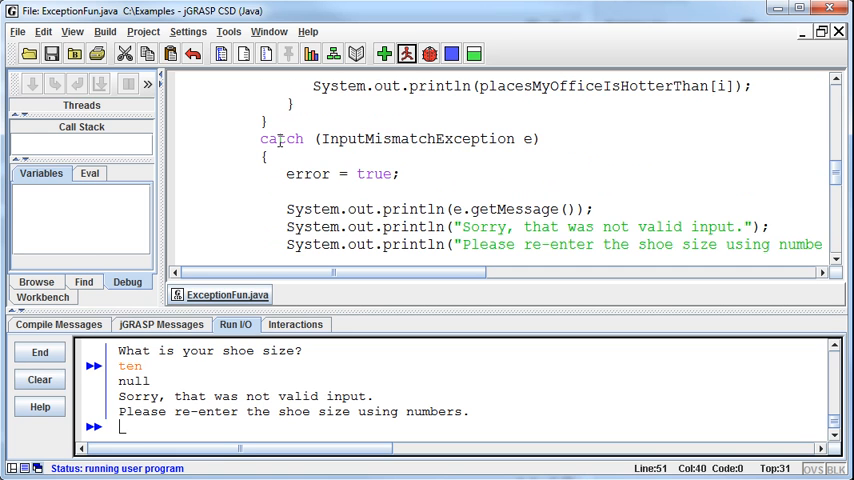
{"action": "scroll", "scroll_direction": "down", "scroll_amount": 3}
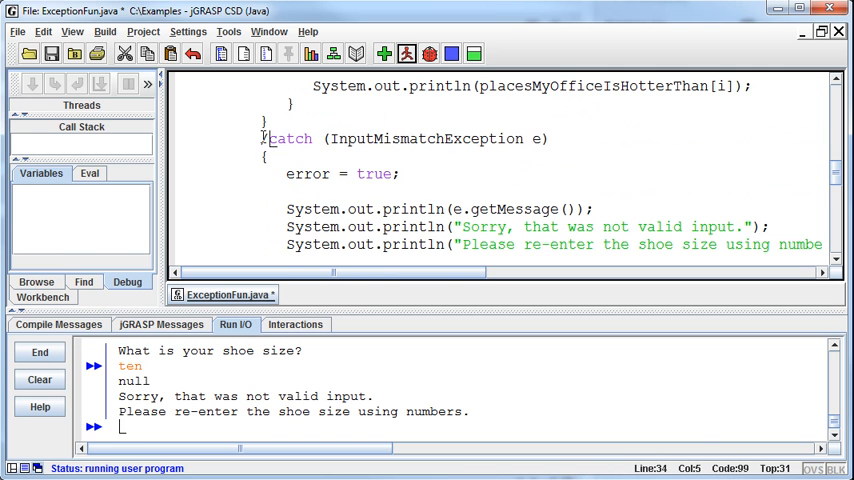
{"action": "scroll", "scroll_direction": "down", "scroll_amount": 3}
{"action": "type", "text": "}*/"}
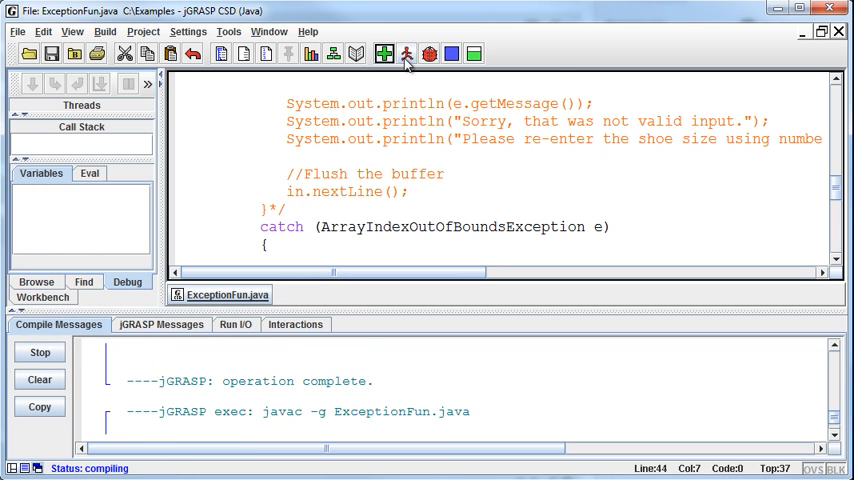
{"action": "left_click", "coordinate": [408, 54]}
{"action": "type", "text": "ten"}
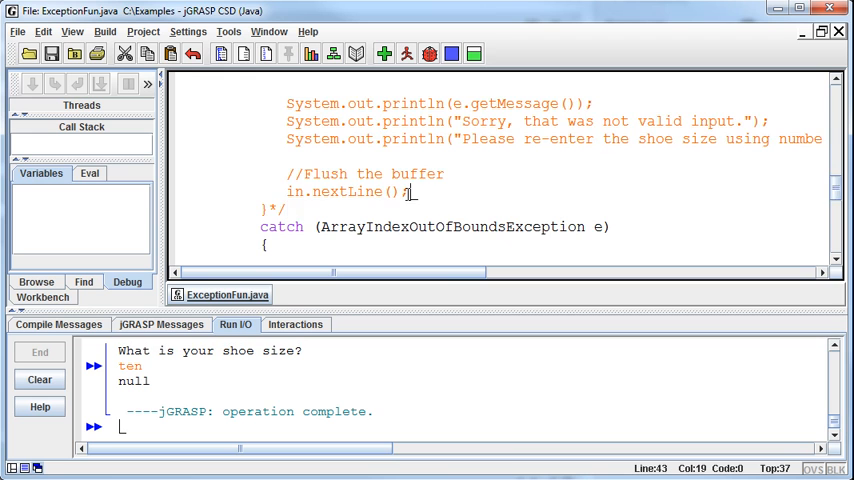
{"action": "scroll", "scroll_direction": "down", "scroll_amount": 3}
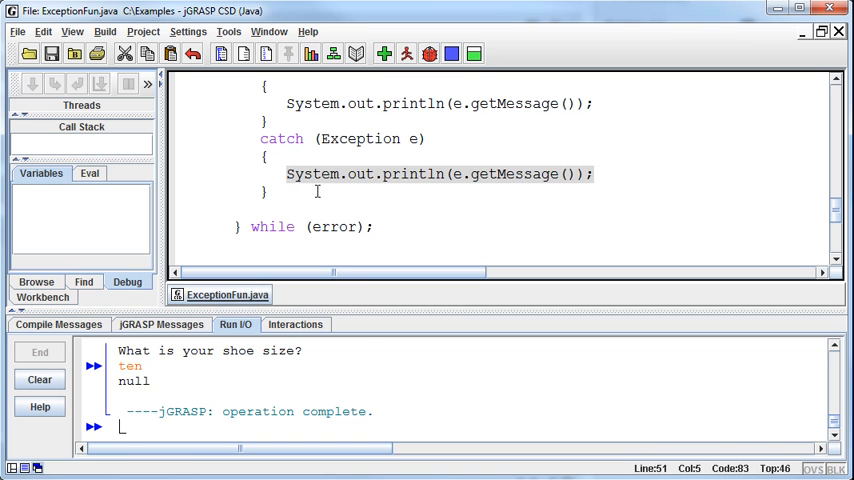
{"action": "mouse_move", "coordinate": [370, 340]}
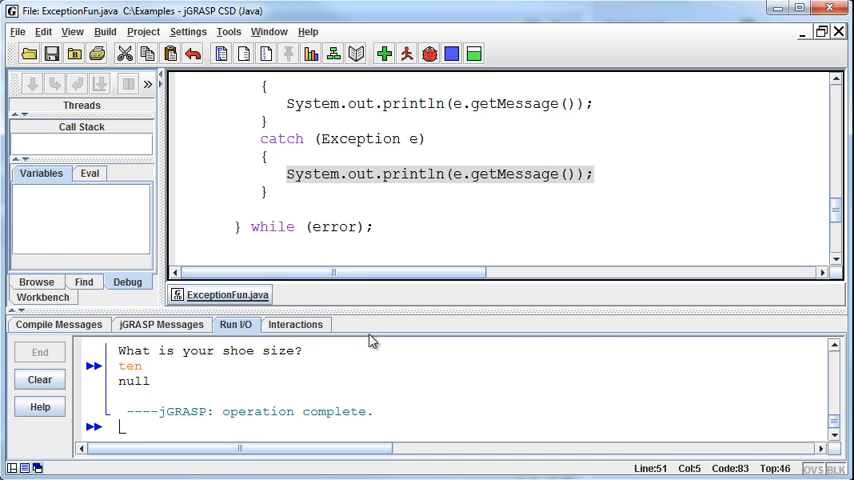
{"action": "mouse_move", "coordinate": [484, 208]}
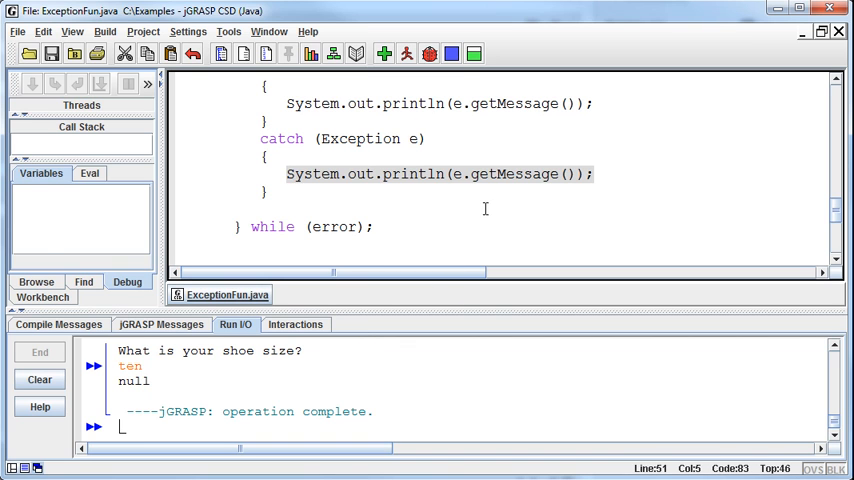
- Replace getMessage with getClass in the generic catch, recompile and run with ten to see InputMismatchException
{"action": "double_click", "coordinate": [524, 172]}
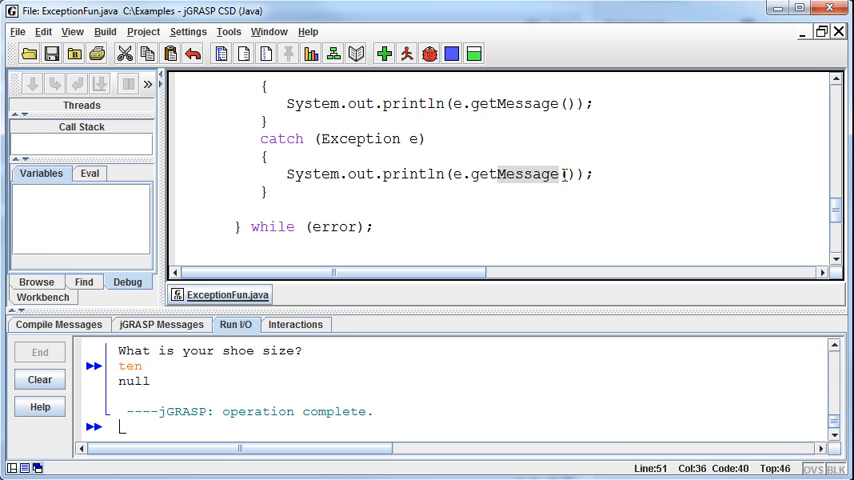
{"action": "type", "text": "getClass"}
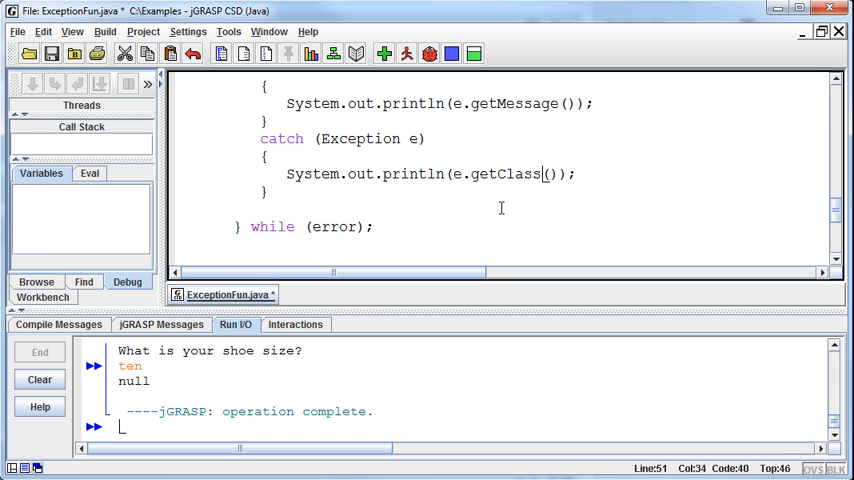
{"action": "left_click", "coordinate": [384, 54]}
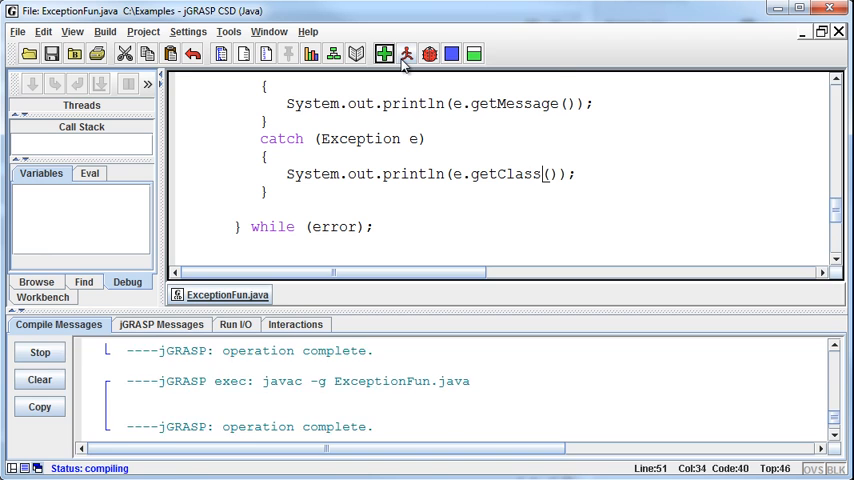
{"action": "left_click", "coordinate": [406, 54]}
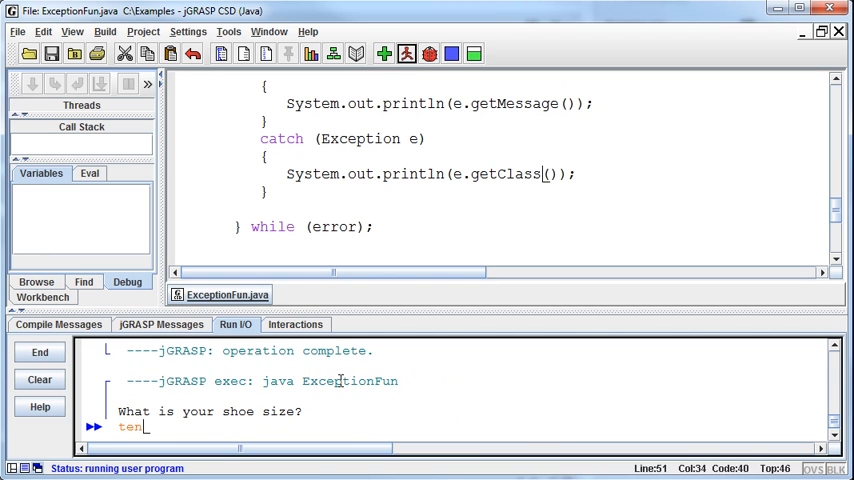
{"action": "key", "text": "Return"}
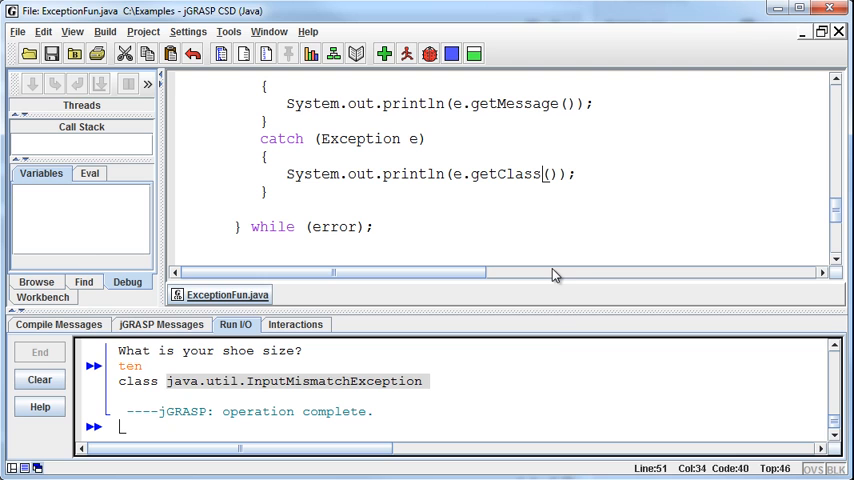
{"action": "mouse_move", "coordinate": [556, 356]}
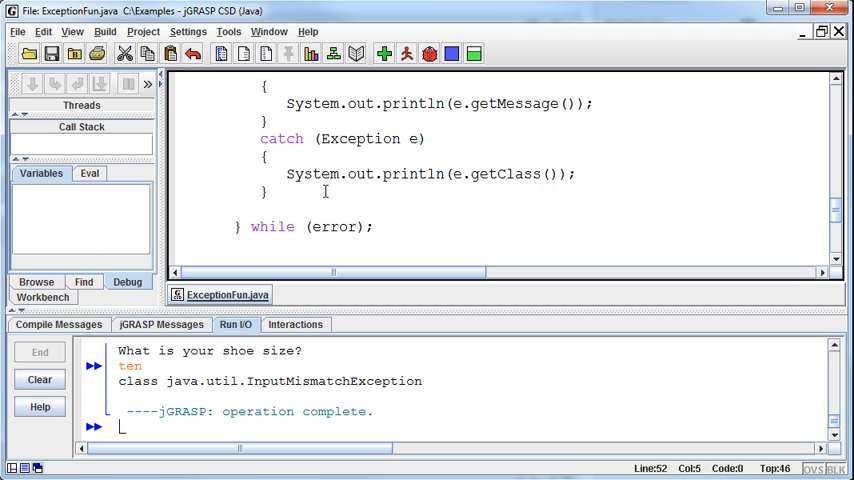
{"action": "scroll", "scroll_direction": "up", "scroll_amount": 3}
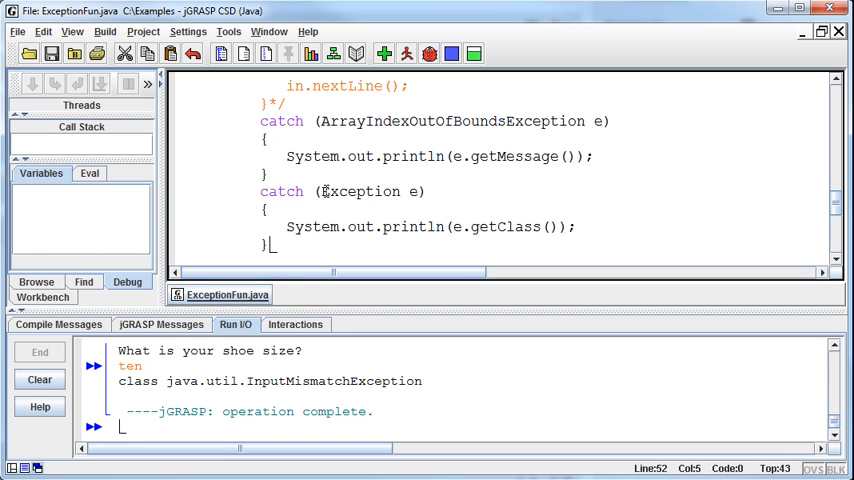
- Add error = true; to the generic catch block and end the running program
{"action": "left_click", "coordinate": [408, 54]}
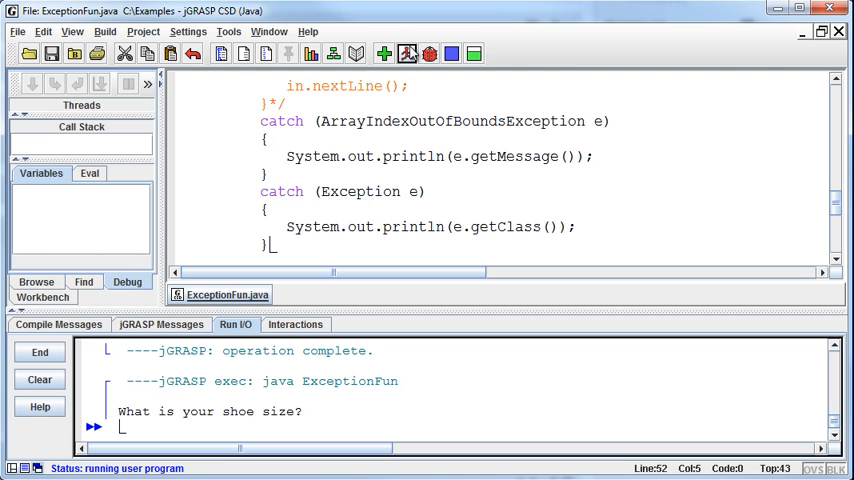
{"action": "mouse_move", "coordinate": [408, 54]}
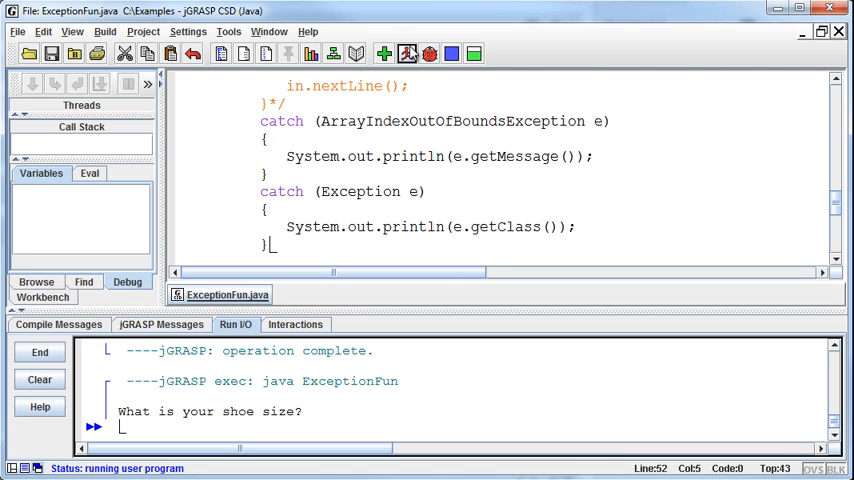
{"action": "mouse_move", "coordinate": [612, 232]}
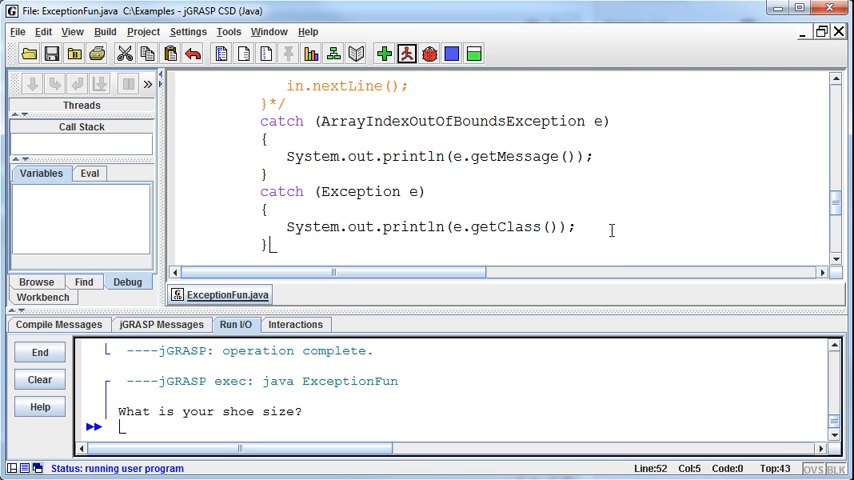
{"action": "type", "text": "error"}
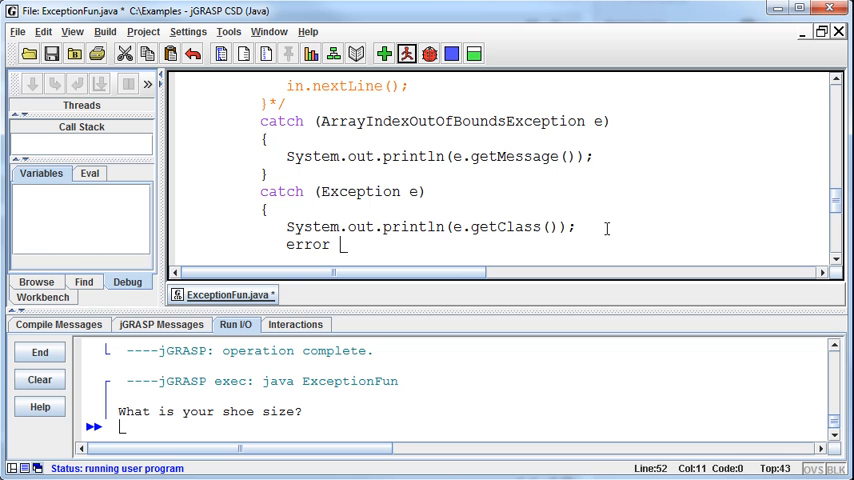
{"action": "type", "text": "= true;"}
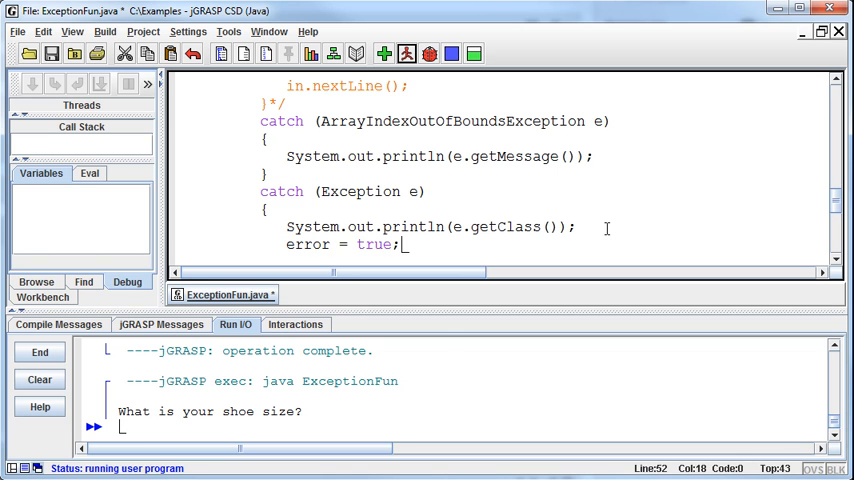
{"action": "left_click", "coordinate": [40, 352]}
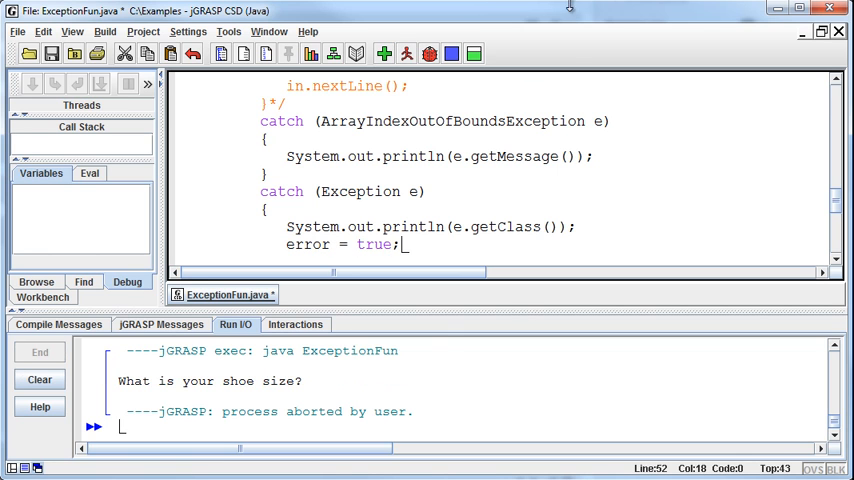
- Recompile and run with input !@#$%^&, then stop the endless InputMismatchException loop
{"action": "left_click", "coordinate": [406, 54]}
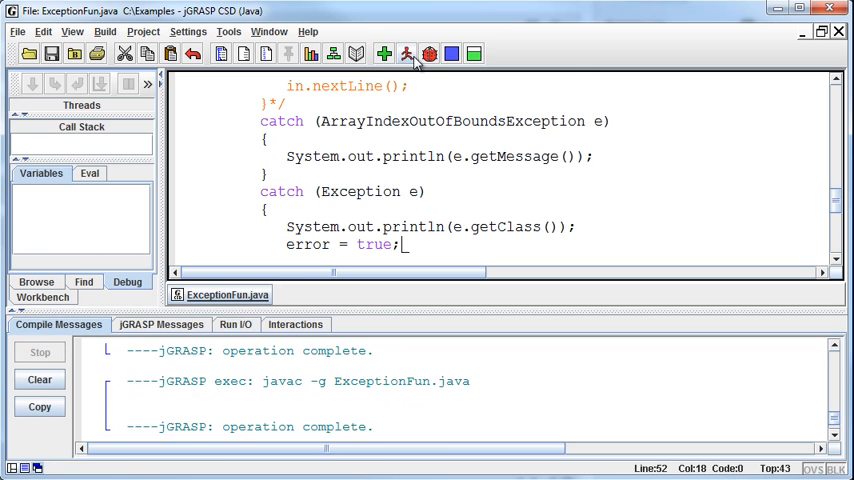
{"action": "left_click", "coordinate": [404, 54]}
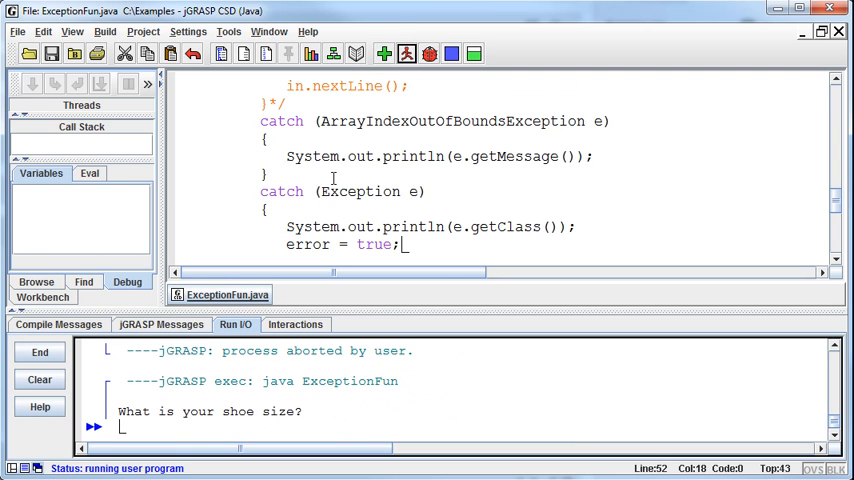
{"action": "type", "text": "!@#$%^&"}
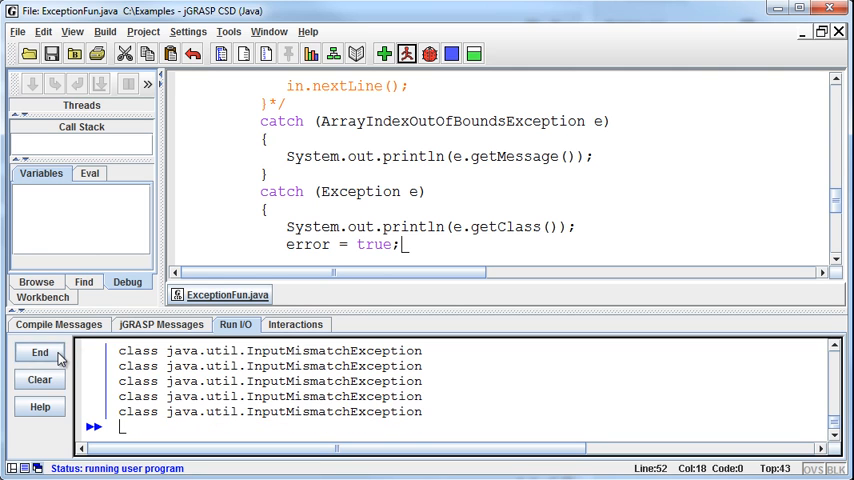
{"action": "left_click", "coordinate": [40, 352]}
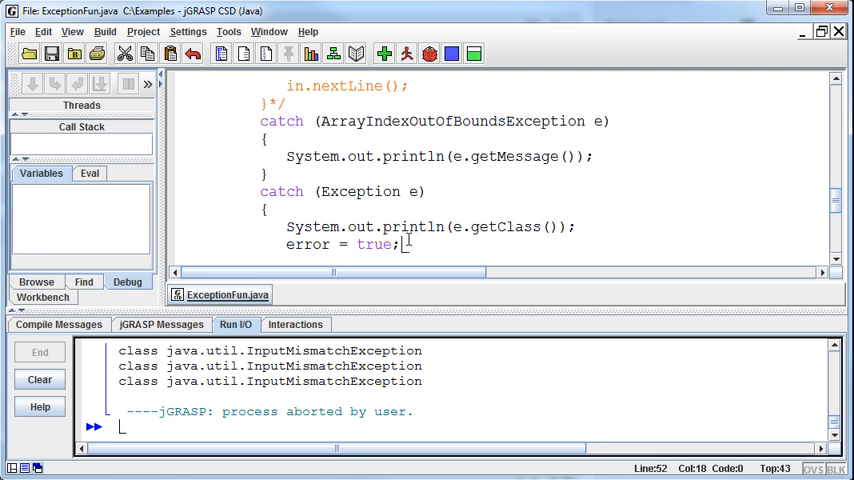
{"action": "mouse_move", "coordinate": [584, 248]}
{"action": "type", "text": "//"}
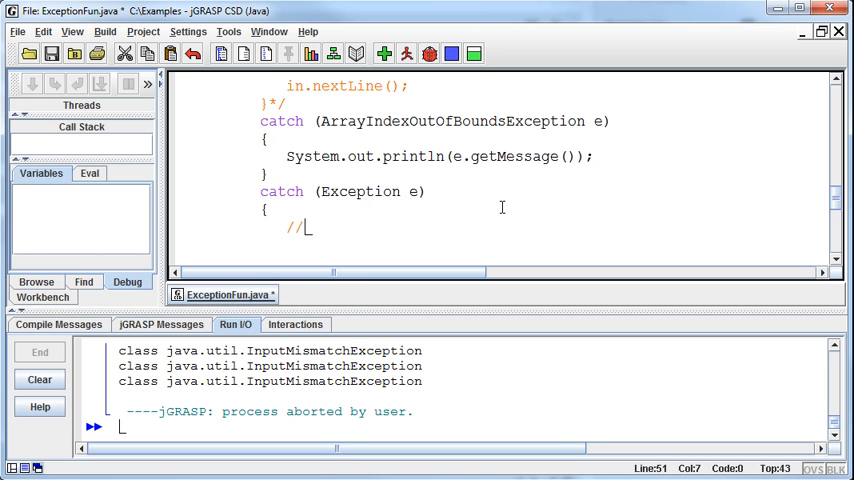
- Add a 'Flush the buffer' comment and an in.nextLine(); call inside the generic catch block
{"action": "type", "text": "Flush the buffer"}
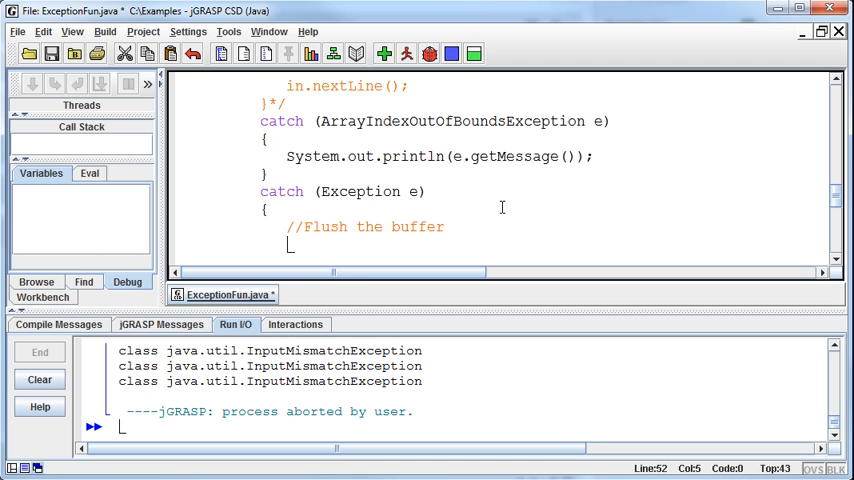
{"action": "type", "text": "in.next"}
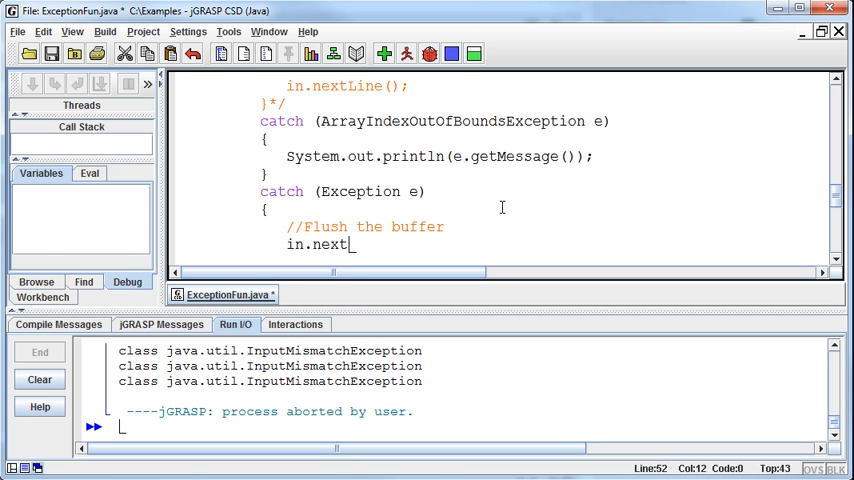
{"action": "type", "text": "Lin"}
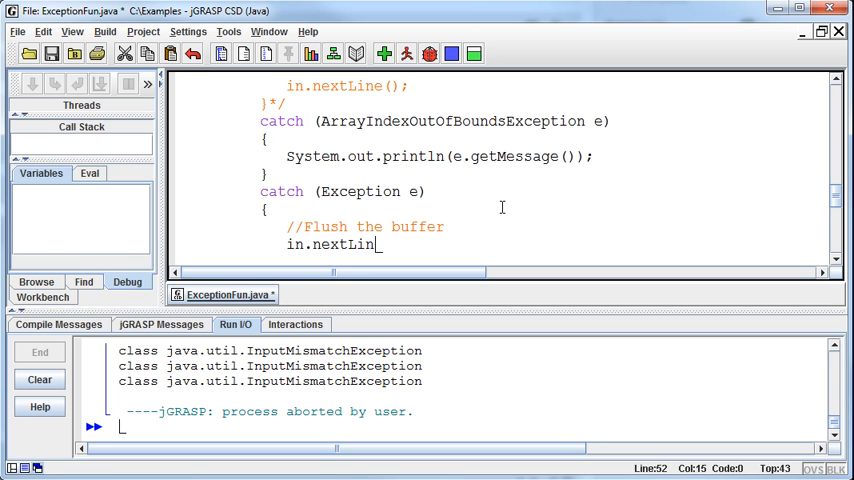
{"action": "type", "text": "e();"}
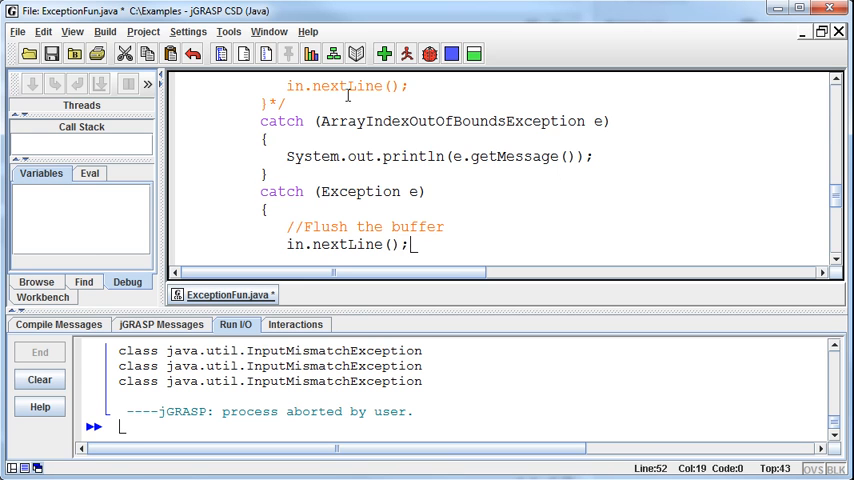
- Recompile, run the program and enter 'blah' to see the exception class printed once
{"action": "left_click", "coordinate": [384, 54]}
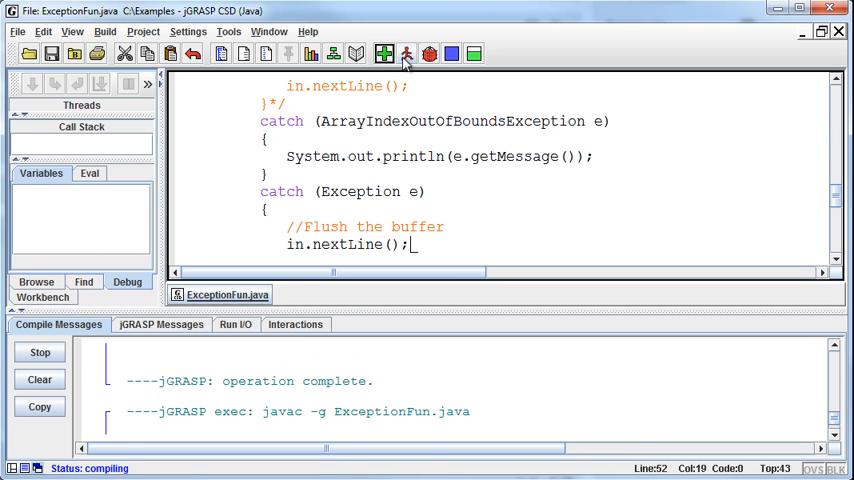
{"action": "left_click", "coordinate": [408, 54]}
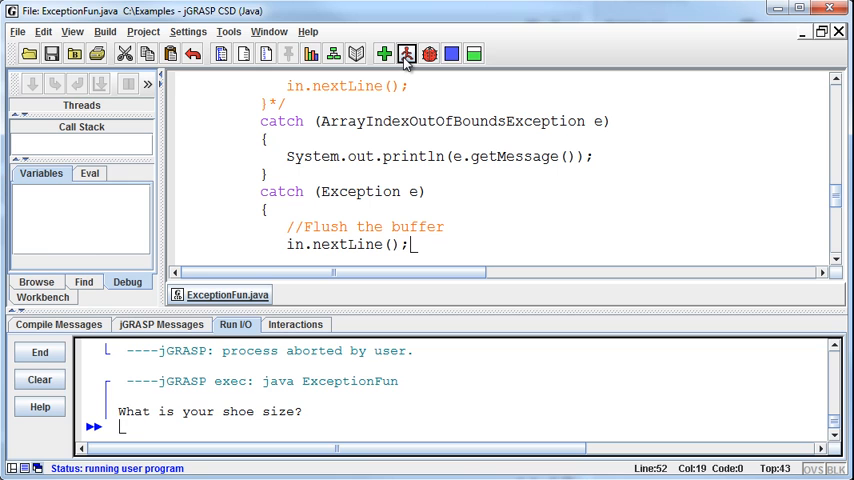
{"action": "type", "text": "blah"}
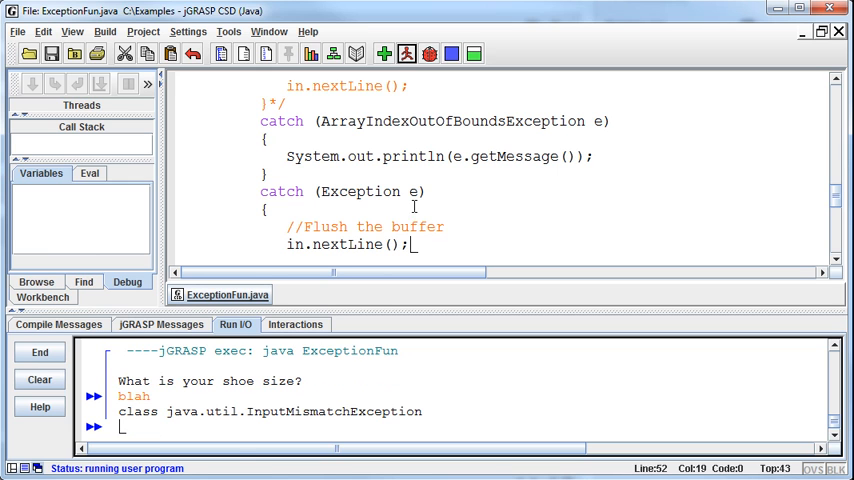
{"action": "mouse_move", "coordinate": [300, 348]}
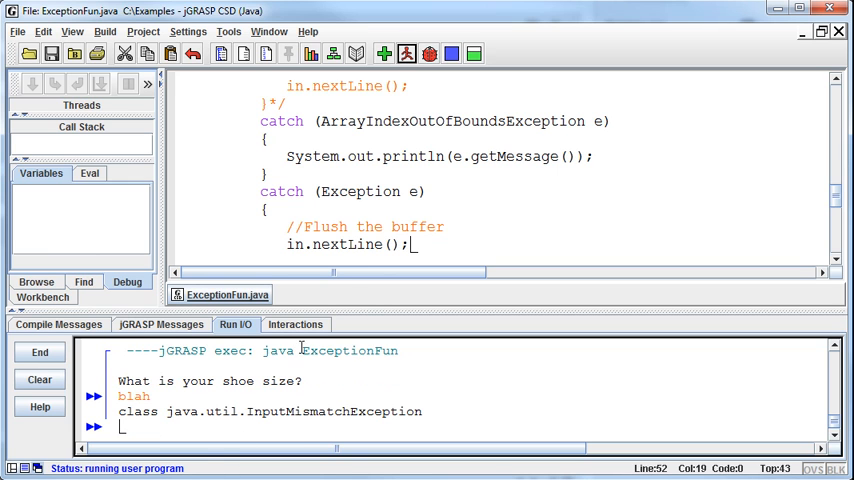
{"action": "scroll", "scroll_direction": "down", "scroll_amount": 3}
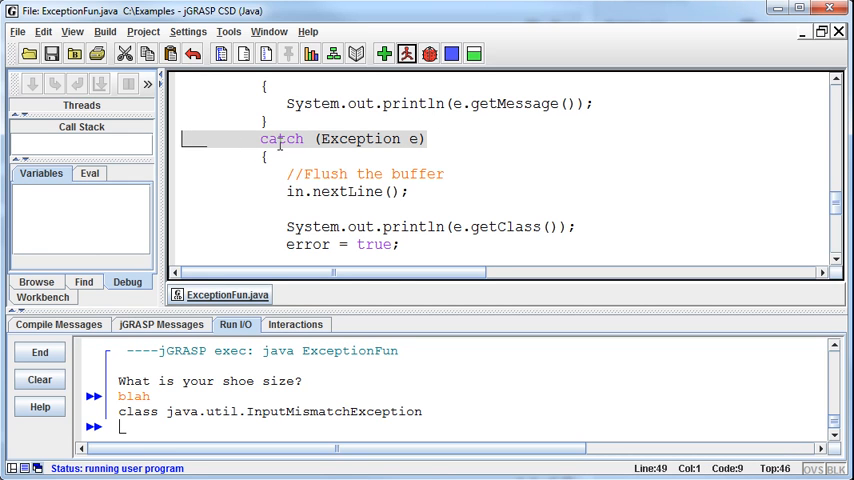
{"action": "mouse_move", "coordinate": [404, 194]}
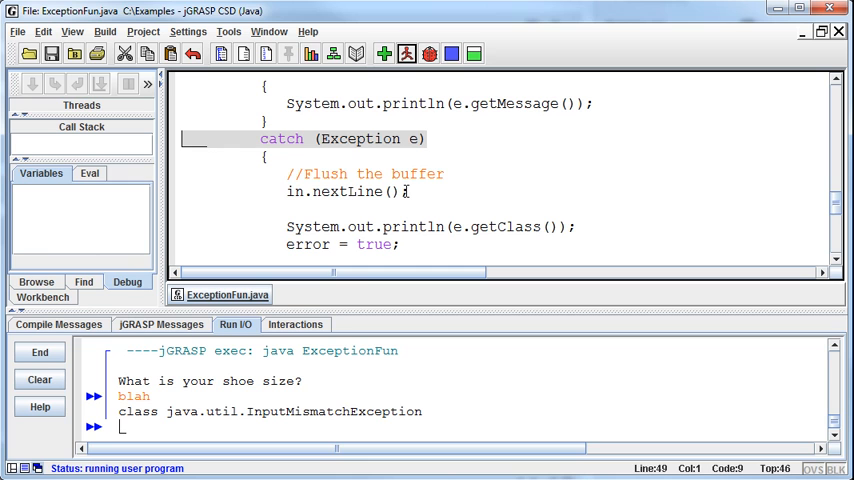
{"action": "mouse_move", "coordinate": [700, 428]}
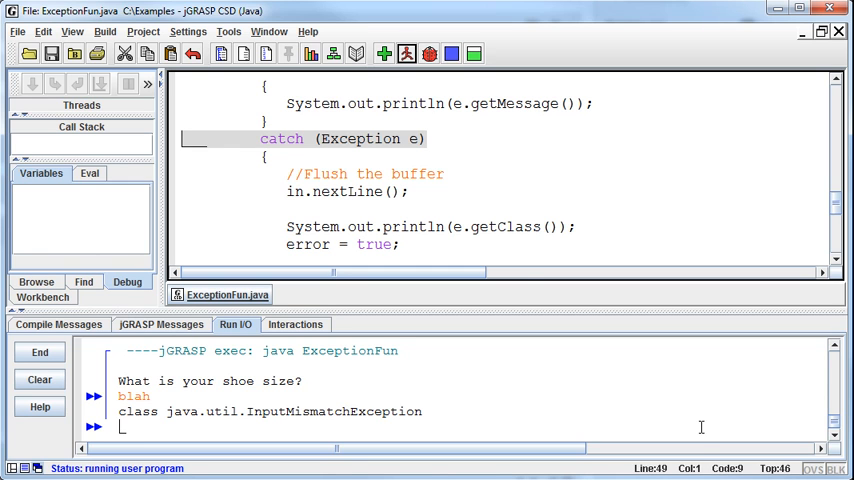